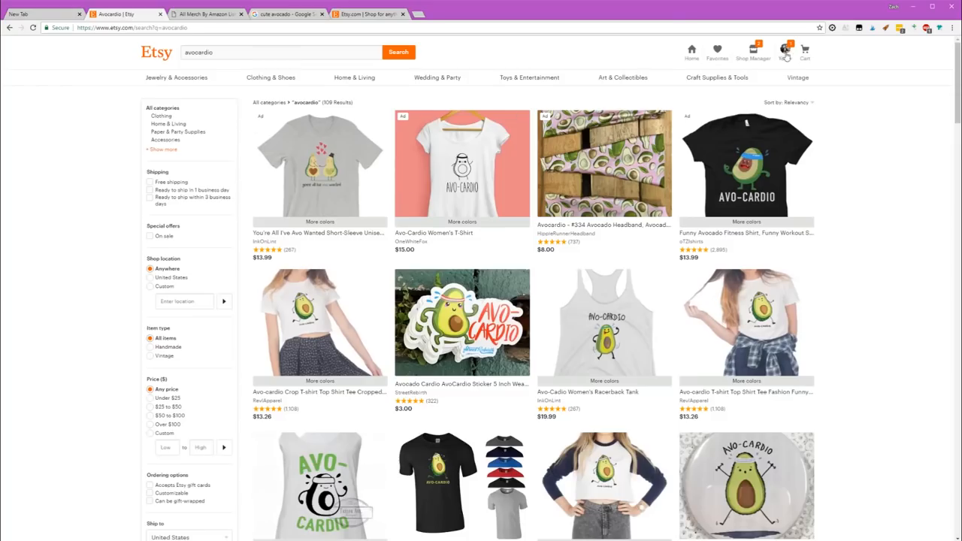
# Open the empty RestSet shop page from the You menu and scroll through it.
pyautogui.click(753, 49)
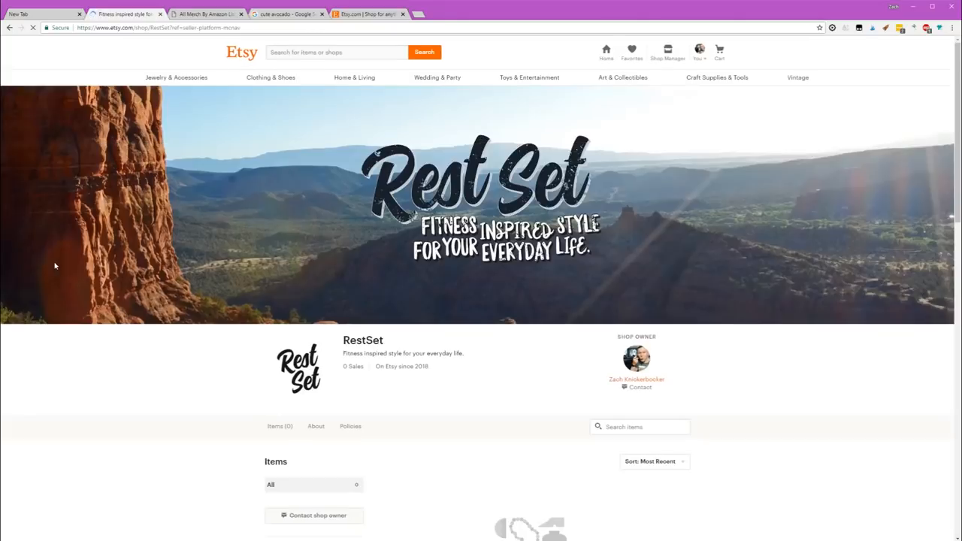
pyautogui.scroll(-3)
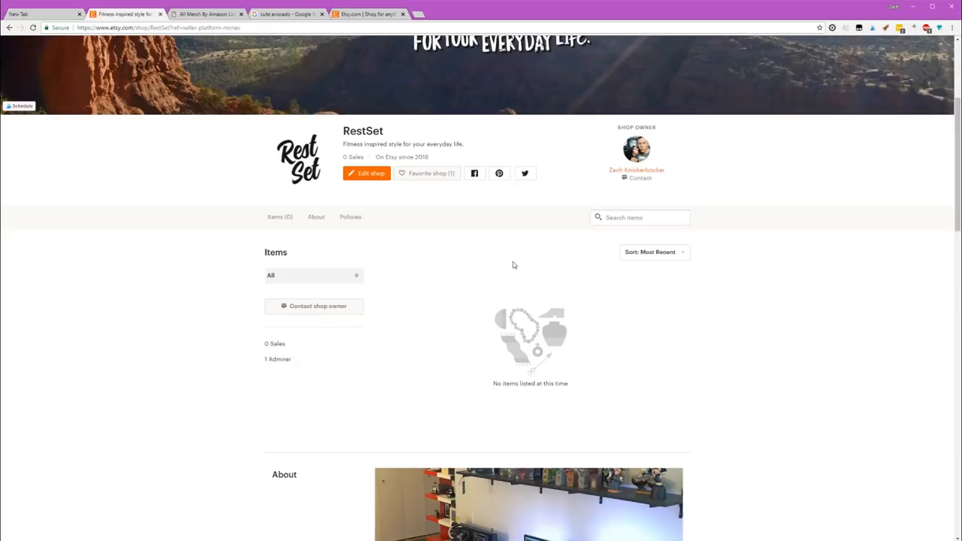
pyautogui.moveTo(509, 276)
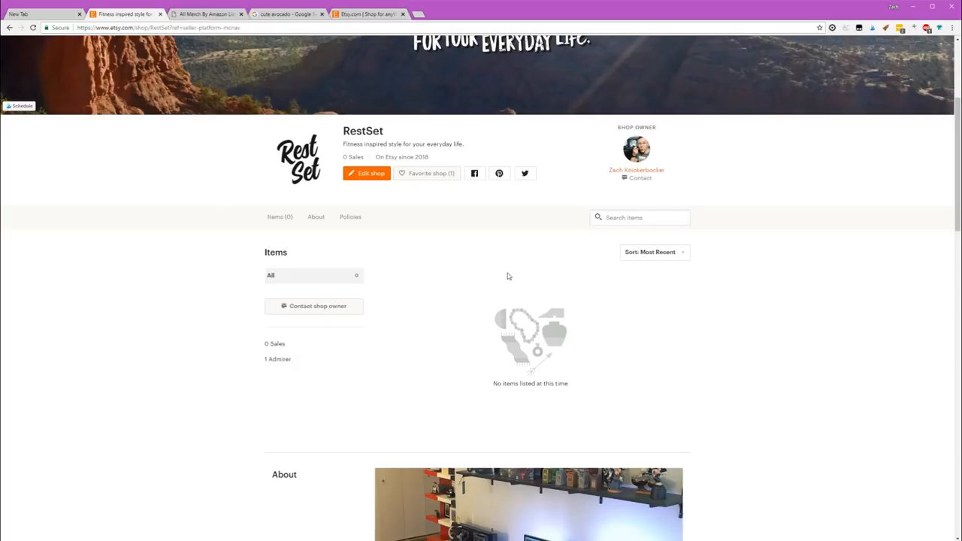
pyautogui.moveTo(442, 300)
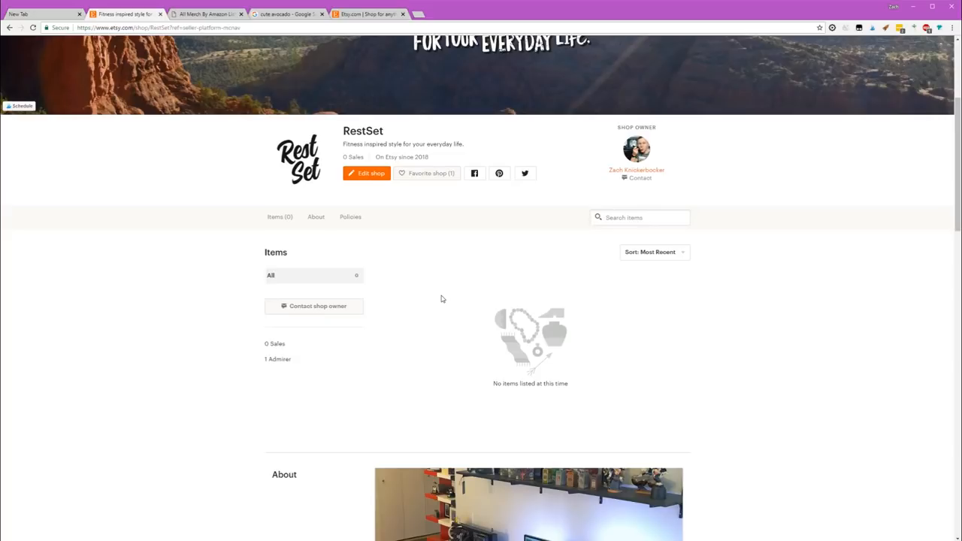
pyautogui.scroll(3)
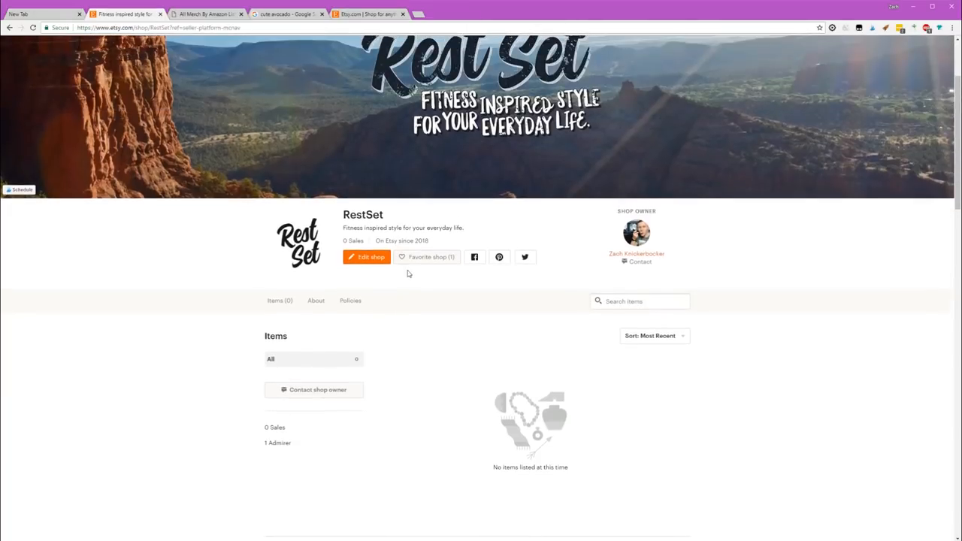
pyautogui.moveTo(389, 281)
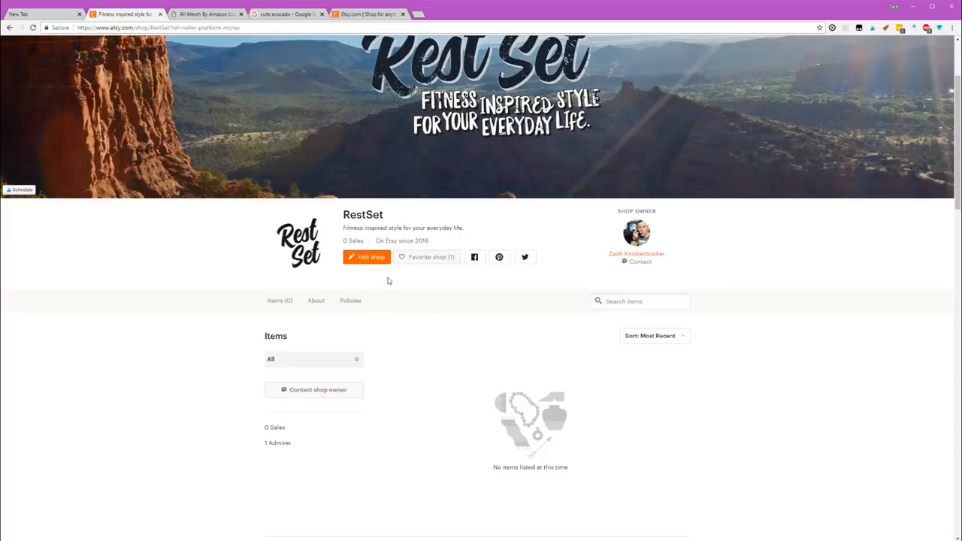
pyautogui.scroll(3)
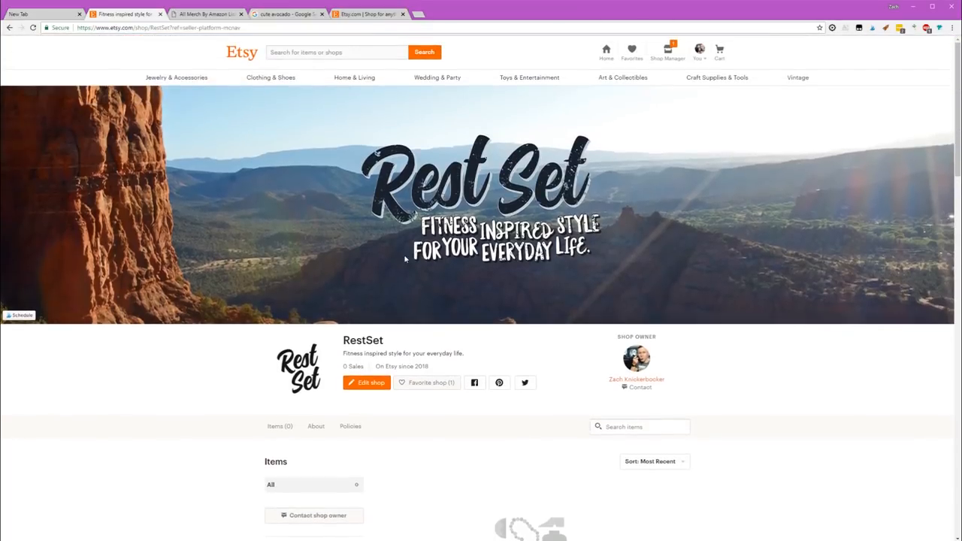
pyautogui.moveTo(391, 242)
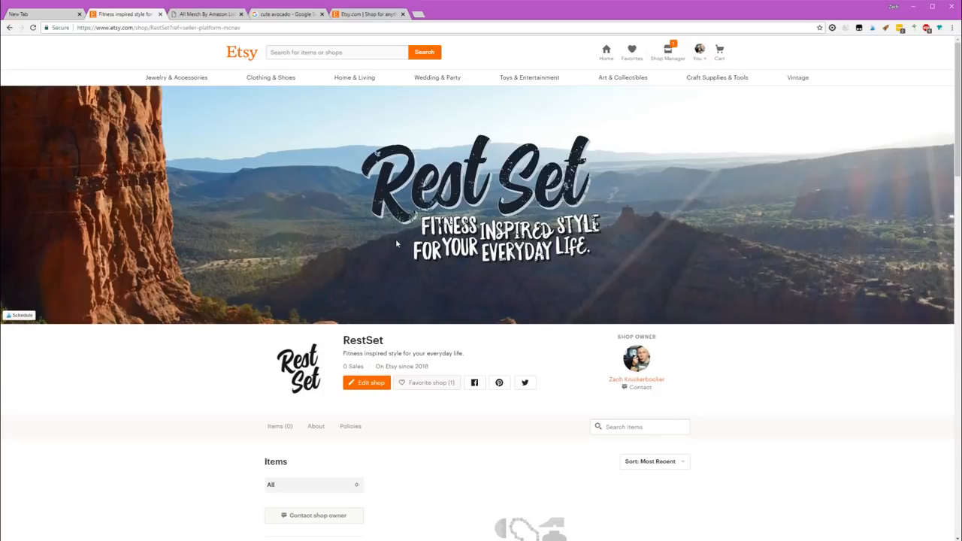
pyautogui.moveTo(401, 266)
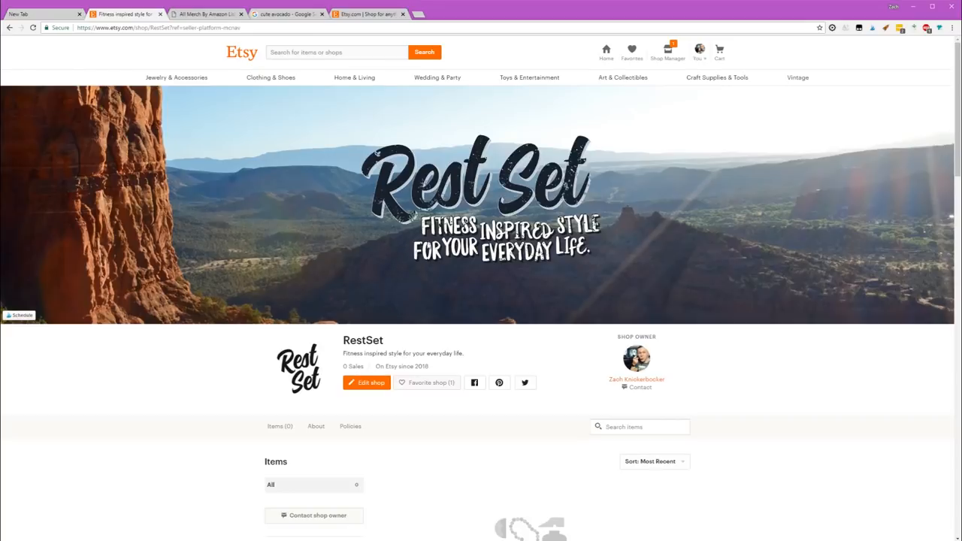
pyautogui.click(337, 52)
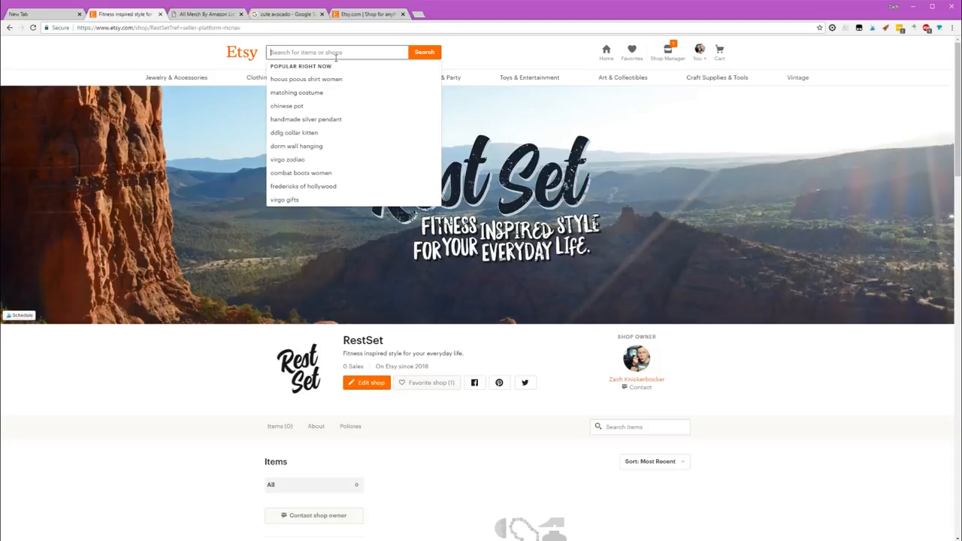
# Search Etsy for 'avocardio' and scroll through the 109 results.
pyautogui.write('avoc')
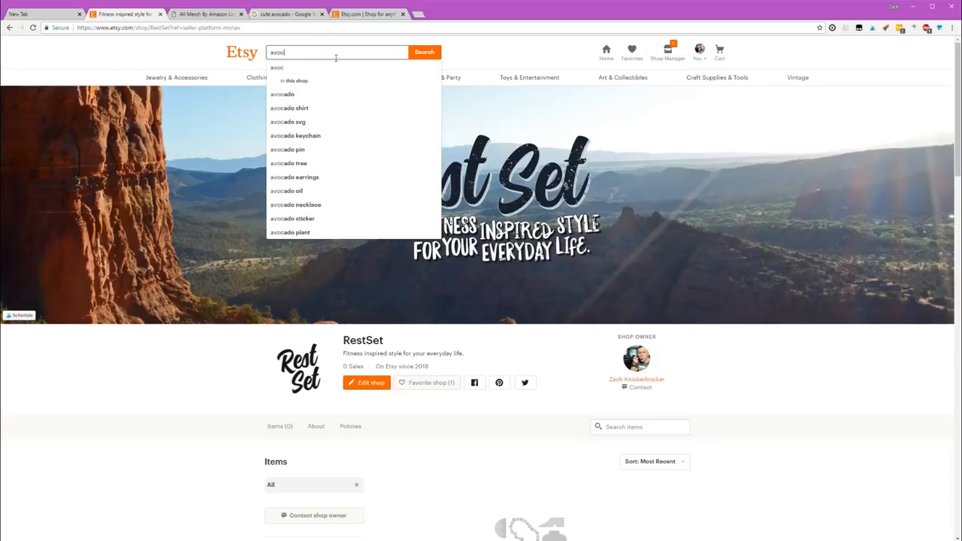
pyautogui.click(425, 52)
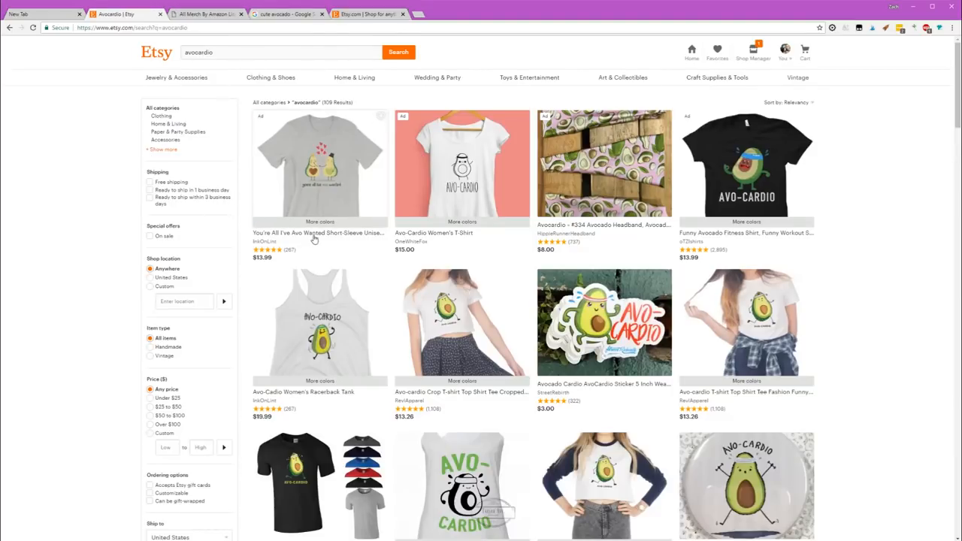
pyautogui.scroll(-3)
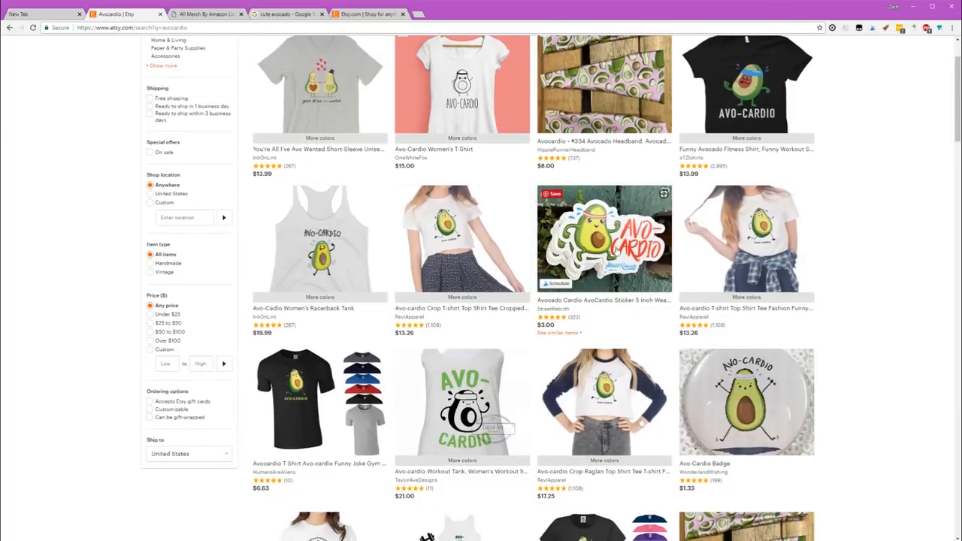
pyautogui.scroll(-3)
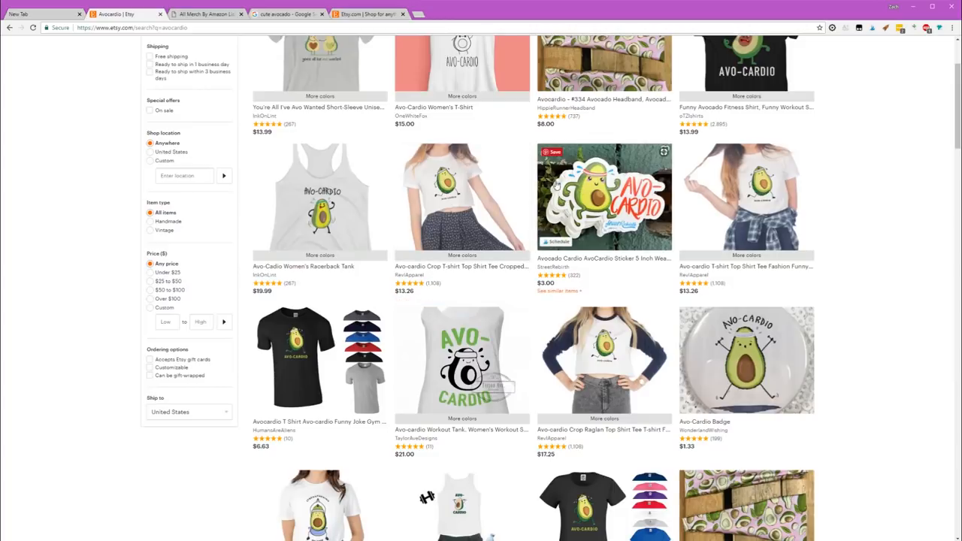
pyautogui.moveTo(430, 207)
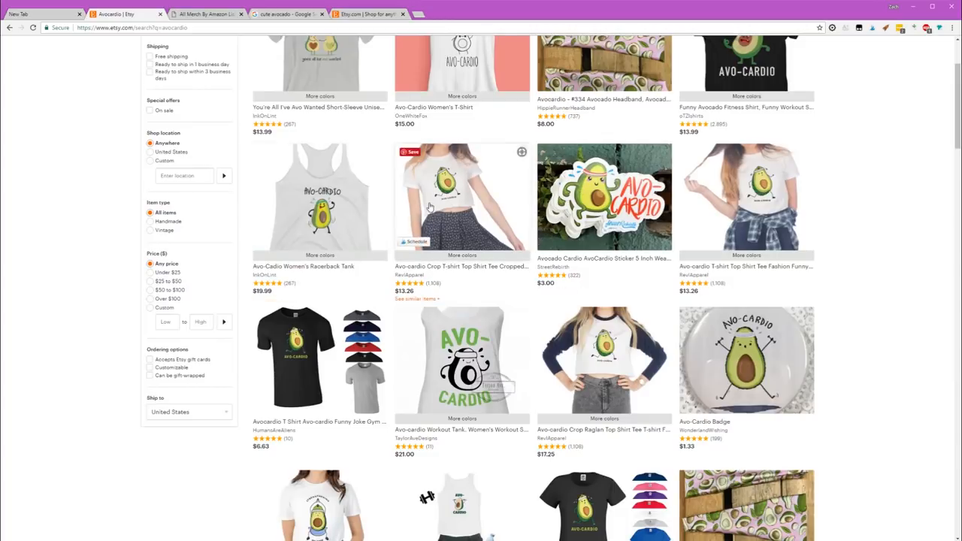
pyautogui.scroll(3)
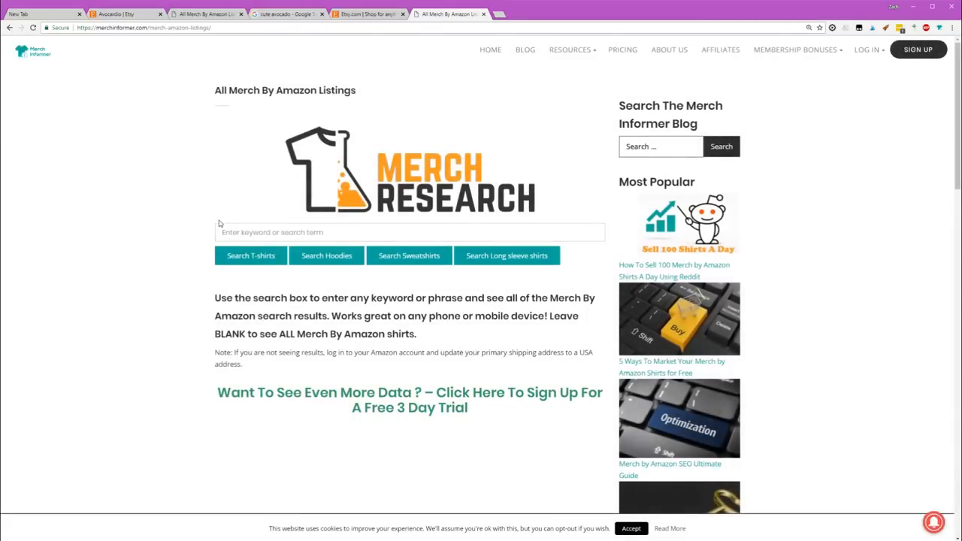
# Search Merch Informer for 'avocardio' T-shirts, showing 220 Amazon listings.
pyautogui.write('avocardio')
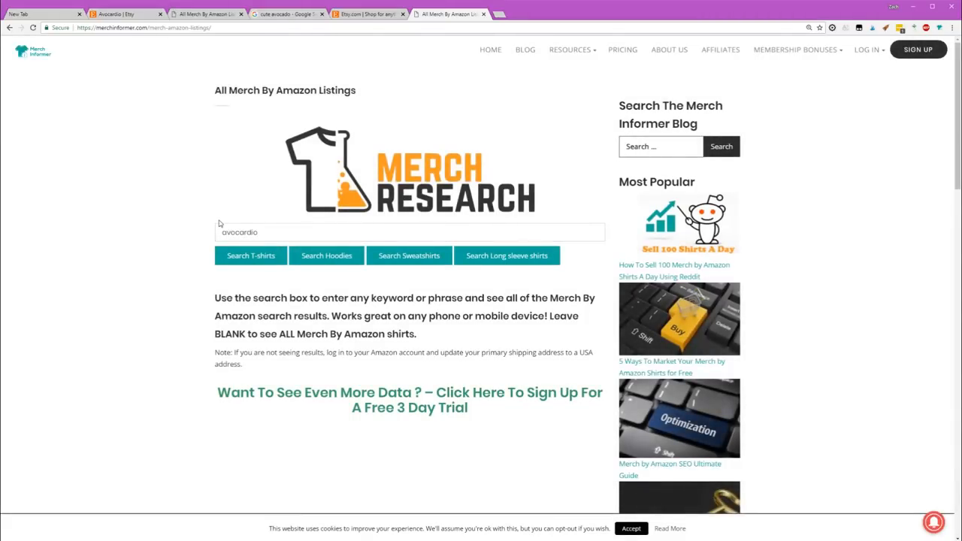
pyautogui.click(250, 255)
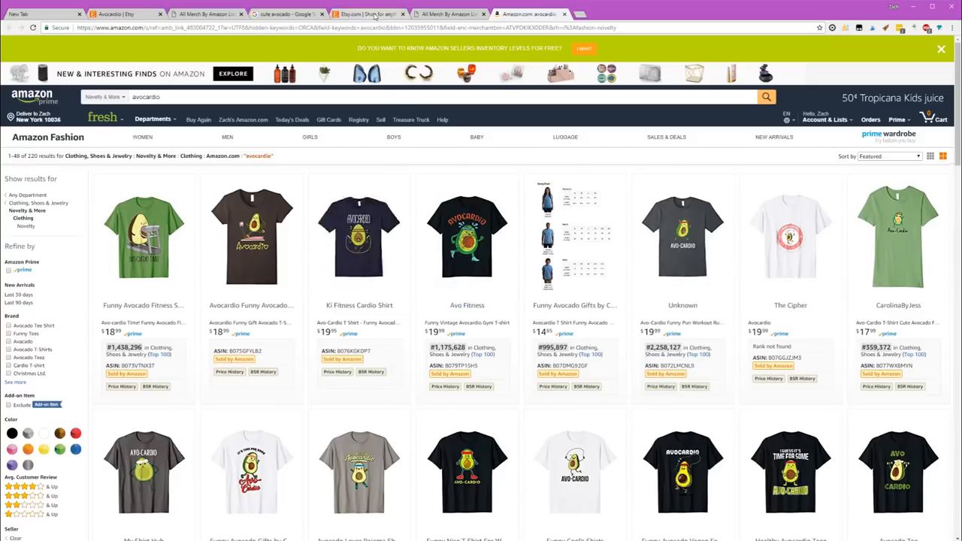
# Return to Etsy and search for 'avocardio'.
pyautogui.click(369, 14)
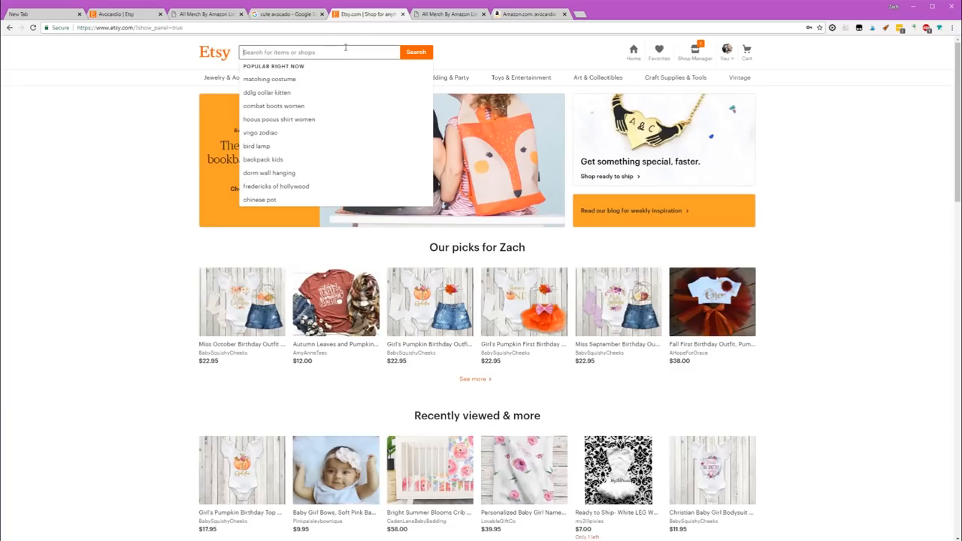
pyautogui.write('avocar')
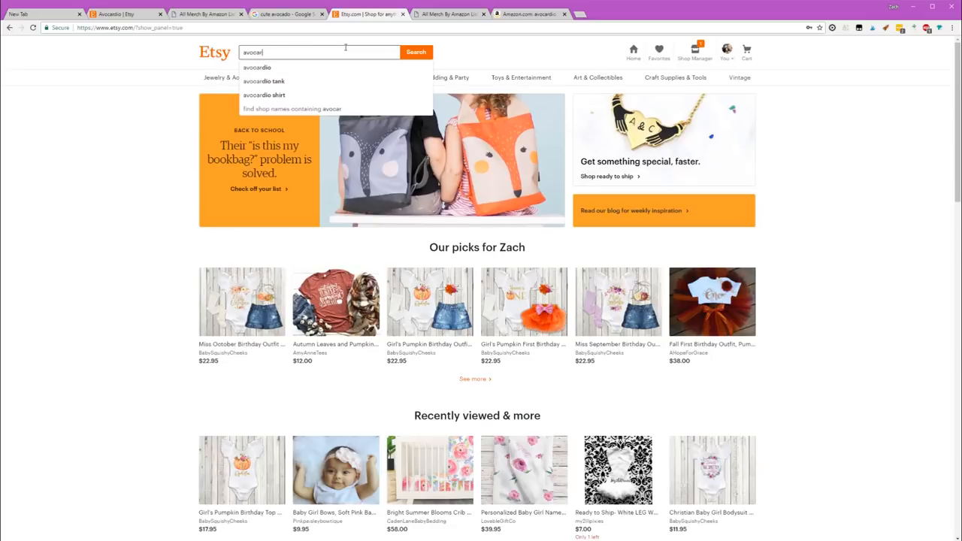
pyautogui.click(257, 67)
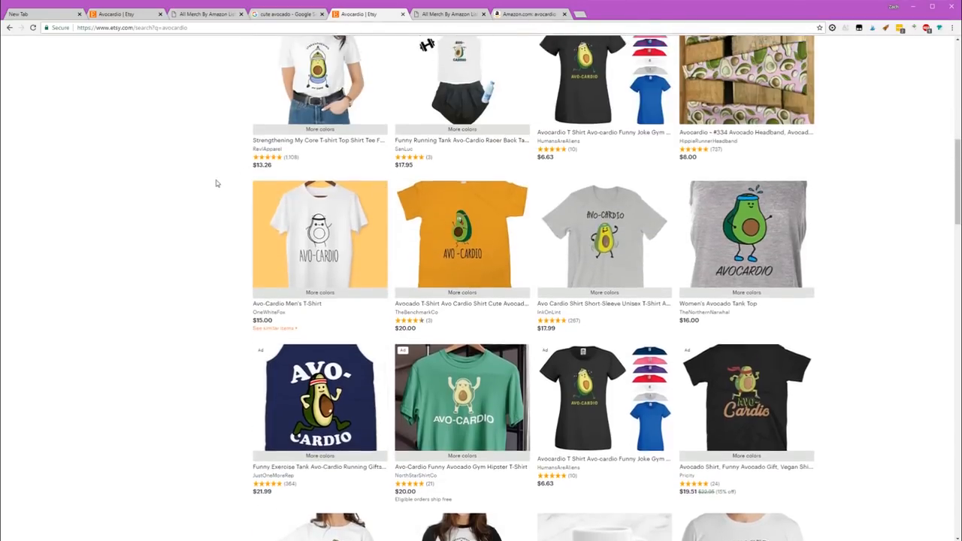
pyautogui.scroll(3)
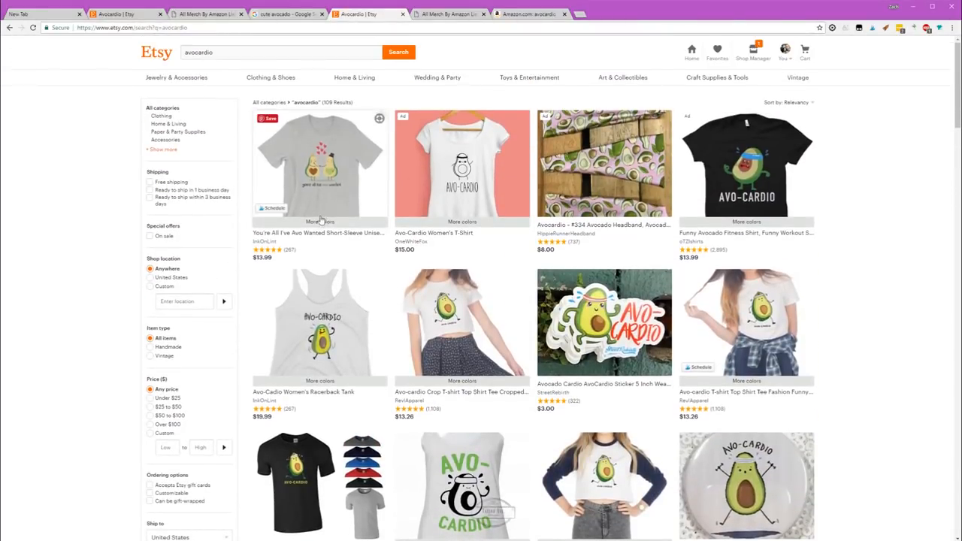
pyautogui.moveTo(327, 197)
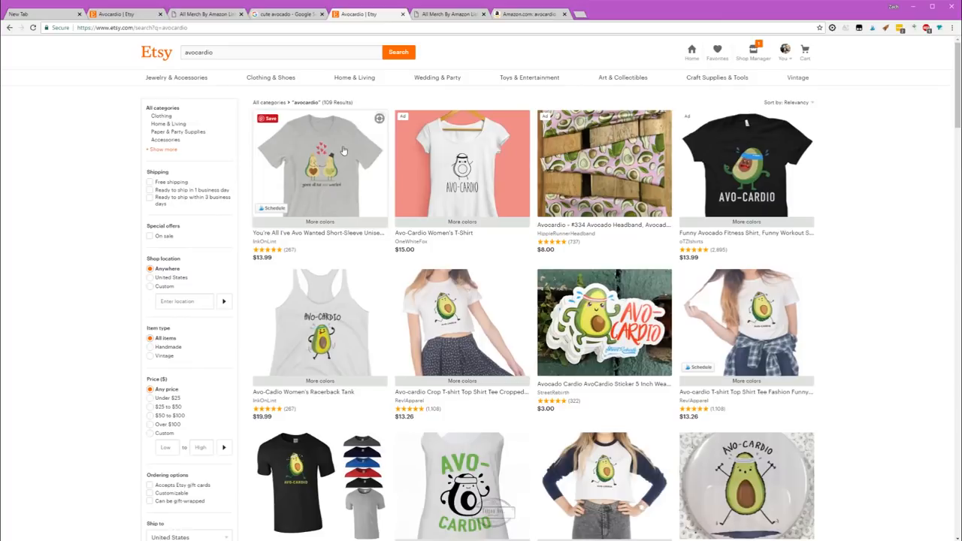
pyautogui.moveTo(283, 162)
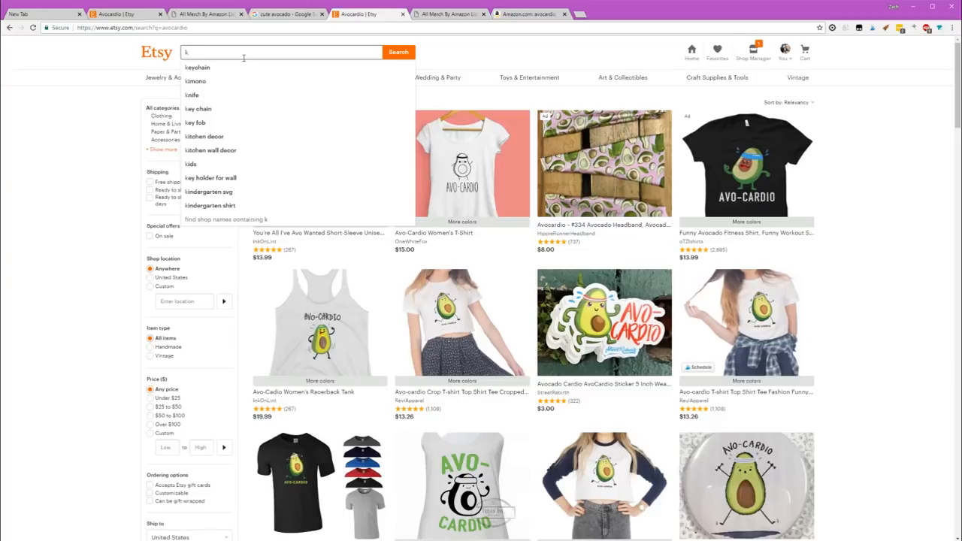
# Search Etsy for 'keto avocardio', which returns one avocado fitness tee.
pyautogui.write('keto a')
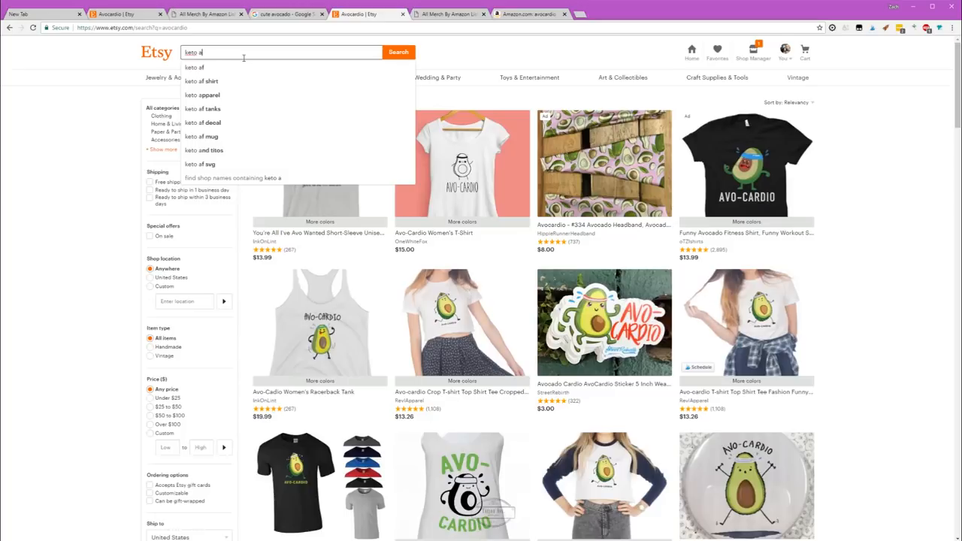
pyautogui.write('vo')
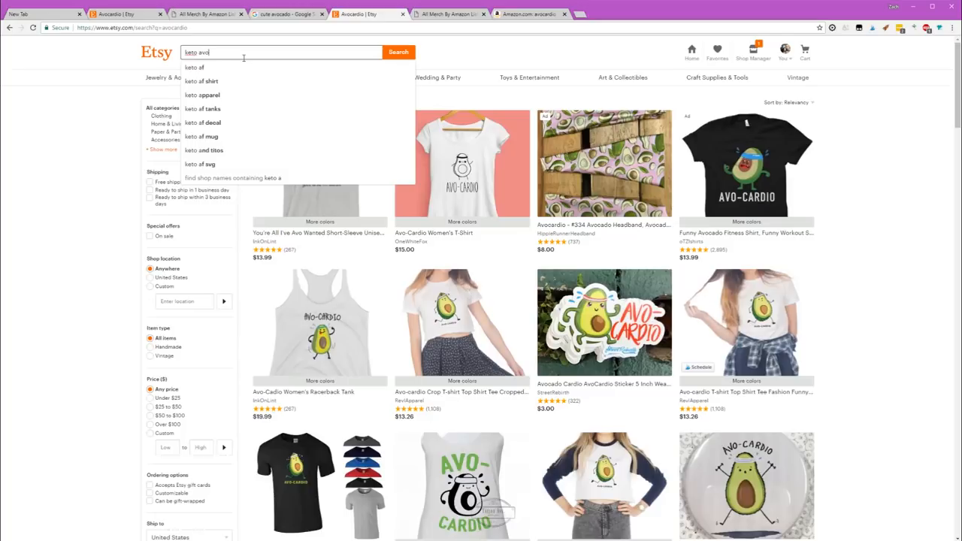
pyautogui.click(398, 52)
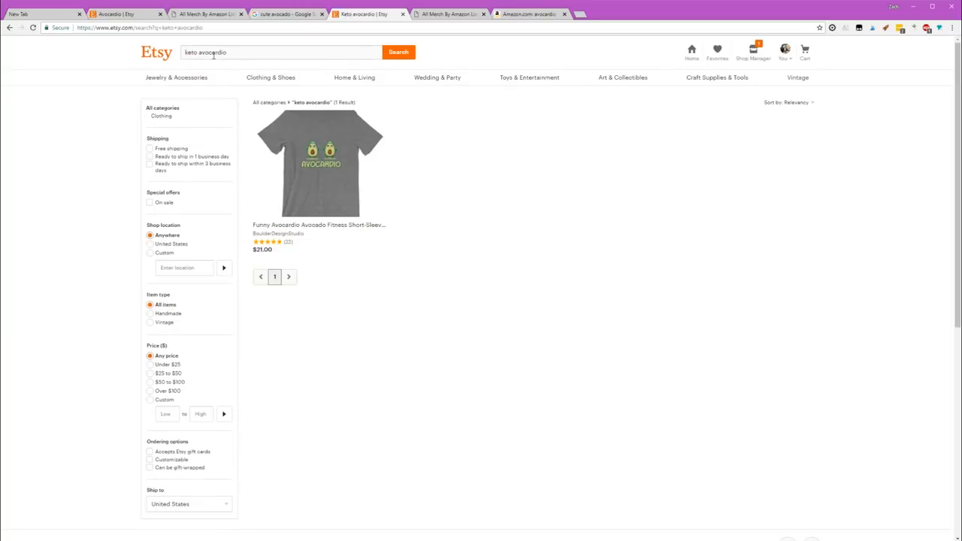
pyautogui.moveTo(173, 65)
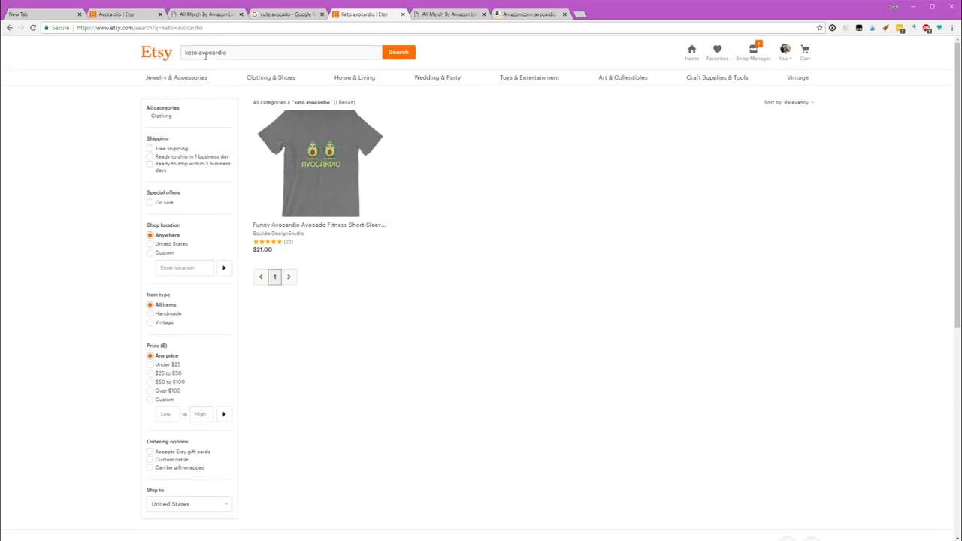
pyautogui.moveTo(220, 52)
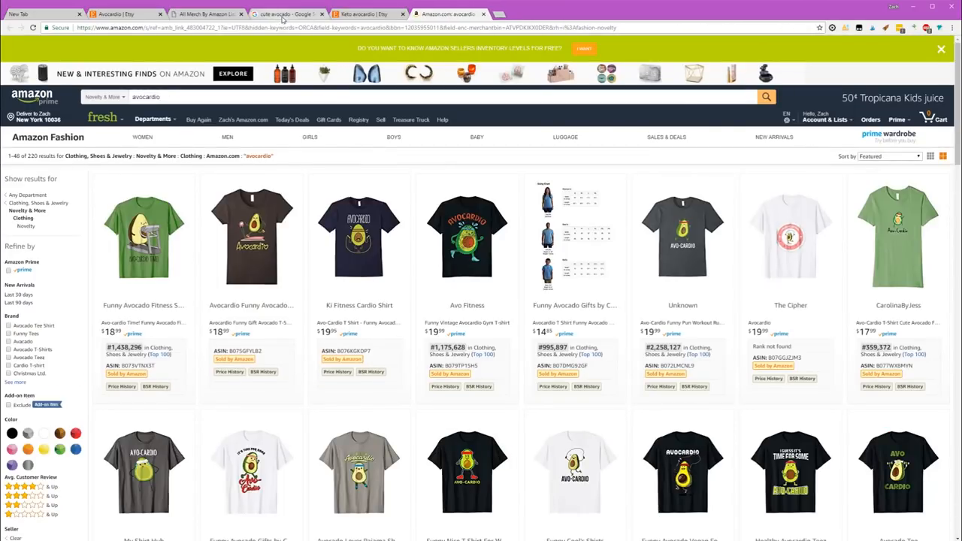
# Scroll the cute avocado image results and preview an Avo Cardio avocado.
pyautogui.click(286, 13)
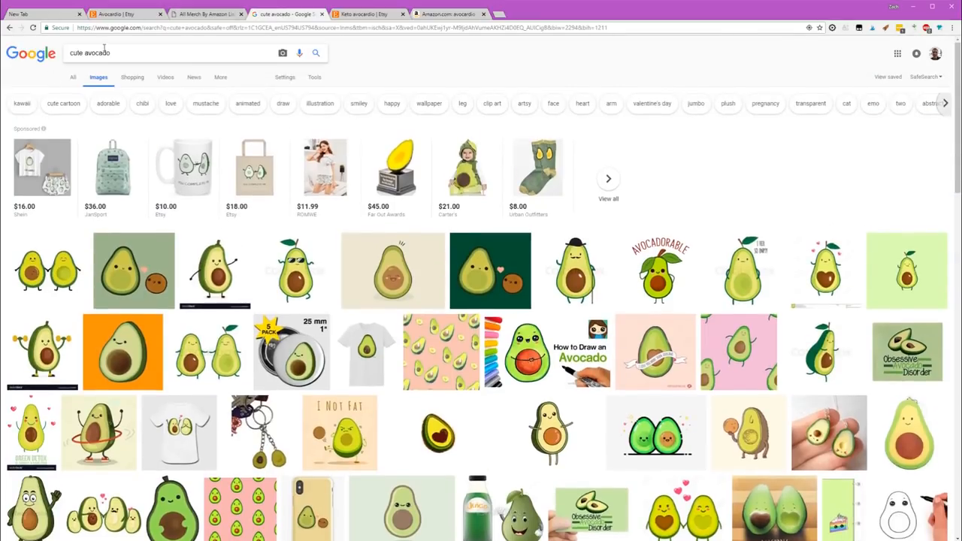
pyautogui.scroll(-3)
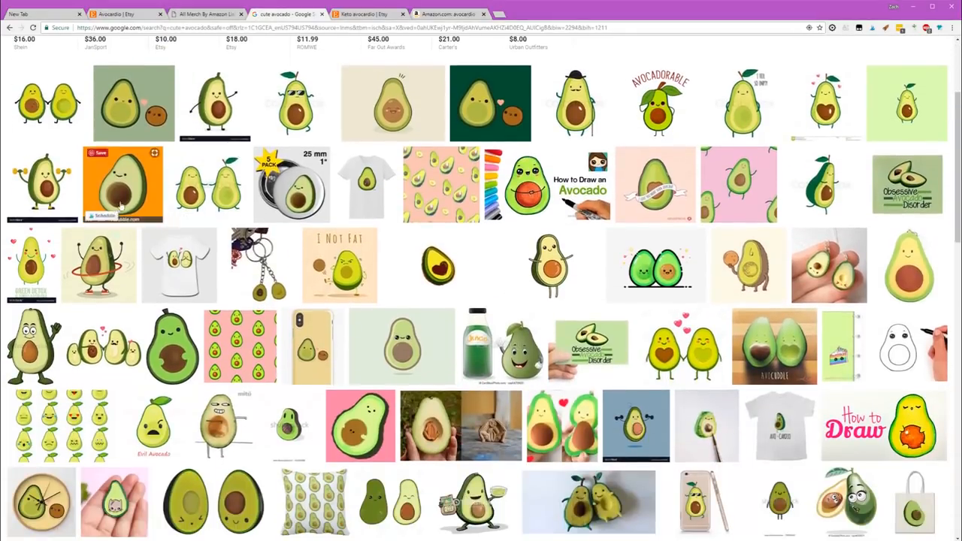
pyautogui.moveTo(133, 103)
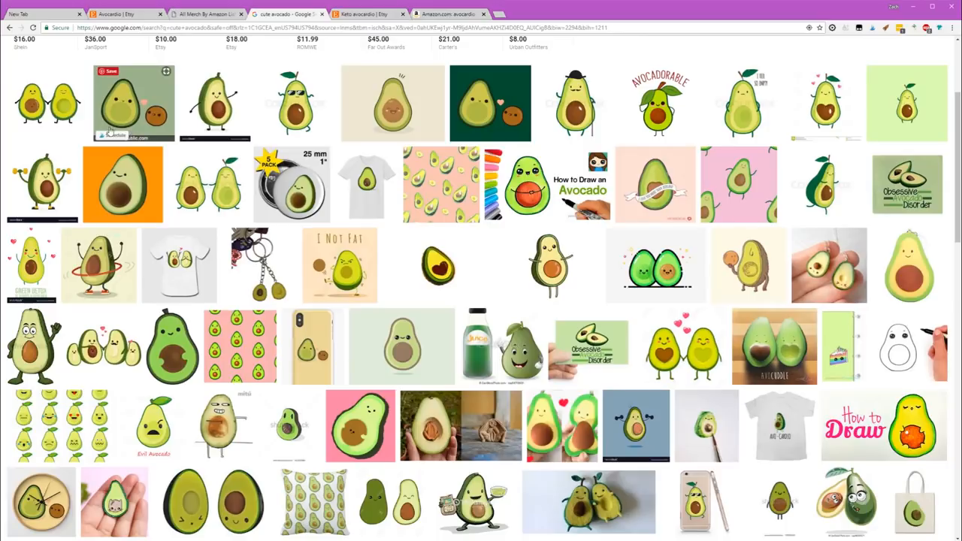
pyautogui.scroll(-3)
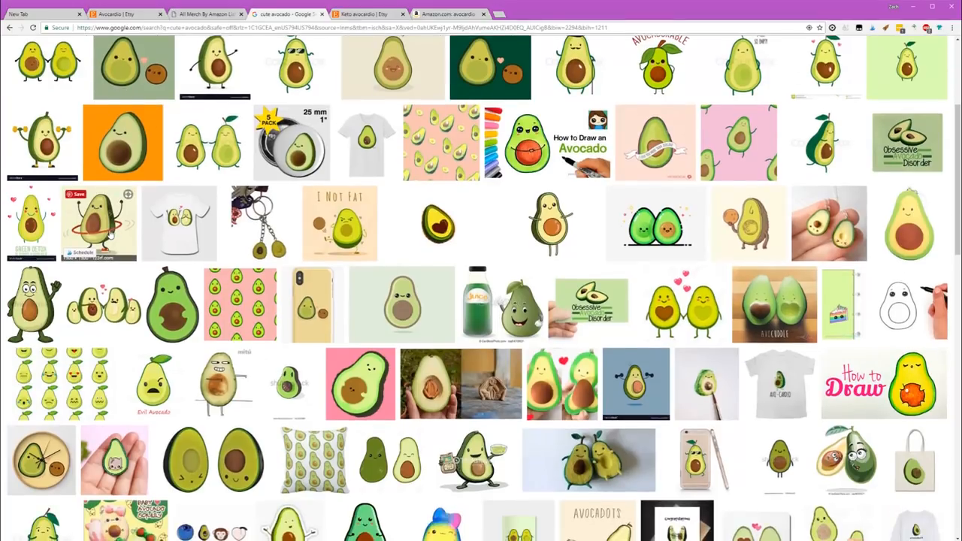
pyautogui.scroll(-3)
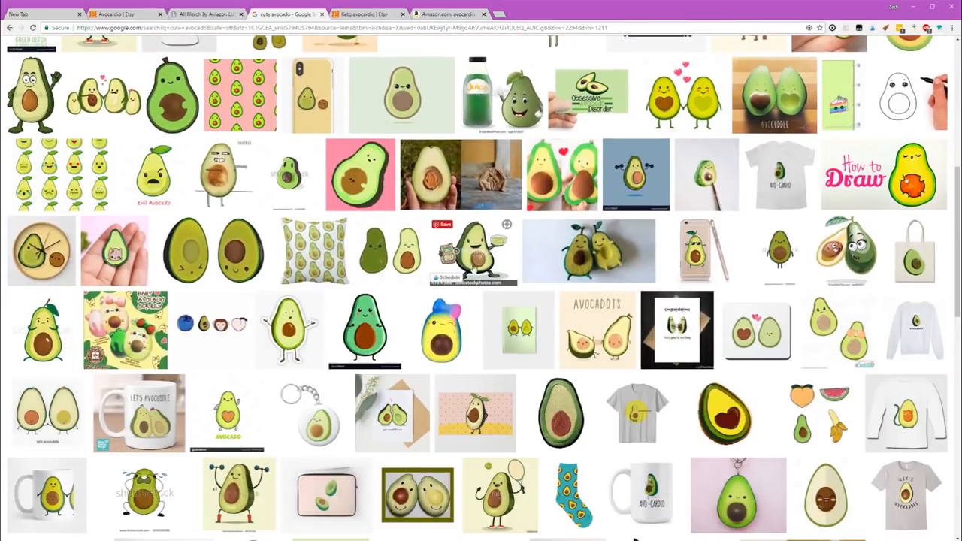
pyautogui.scroll(-3)
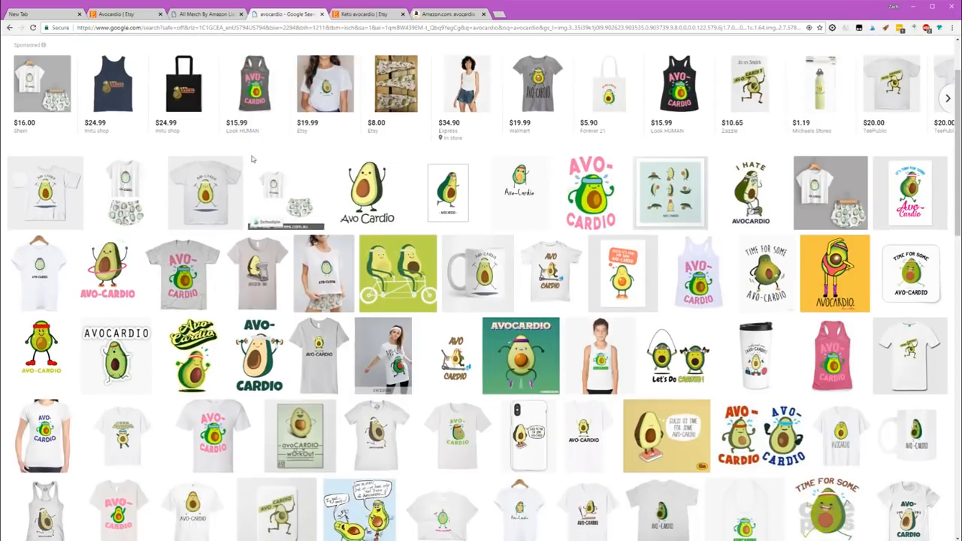
pyautogui.click(367, 192)
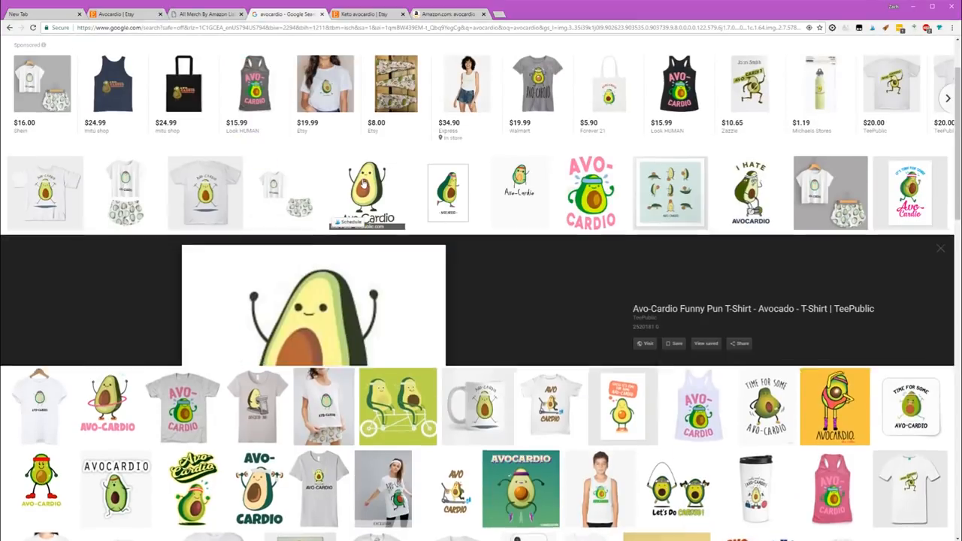
pyautogui.click(368, 193)
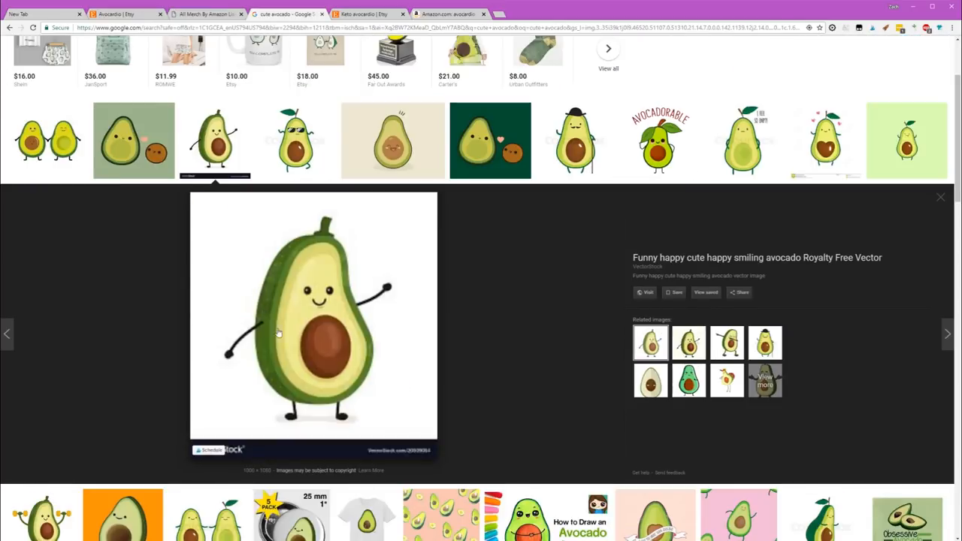
pyautogui.moveTo(331, 371)
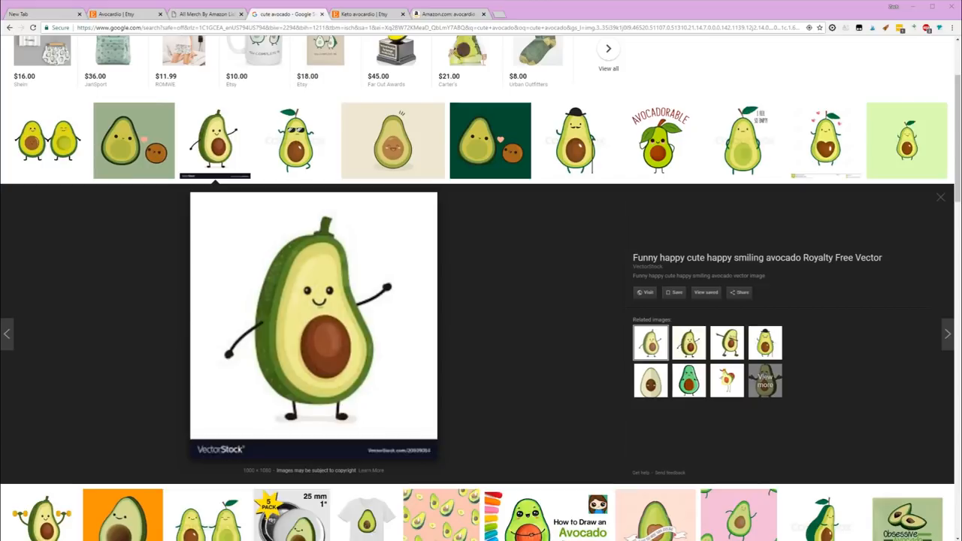
# Preview another cute avocado illustration, then close the enlarged view.
pyautogui.click(940, 197)
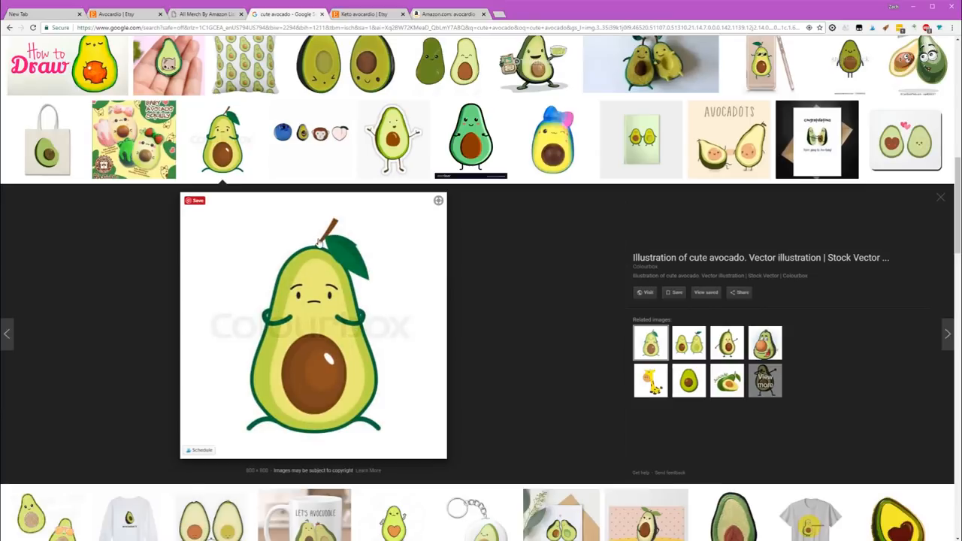
pyautogui.moveTo(237, 392)
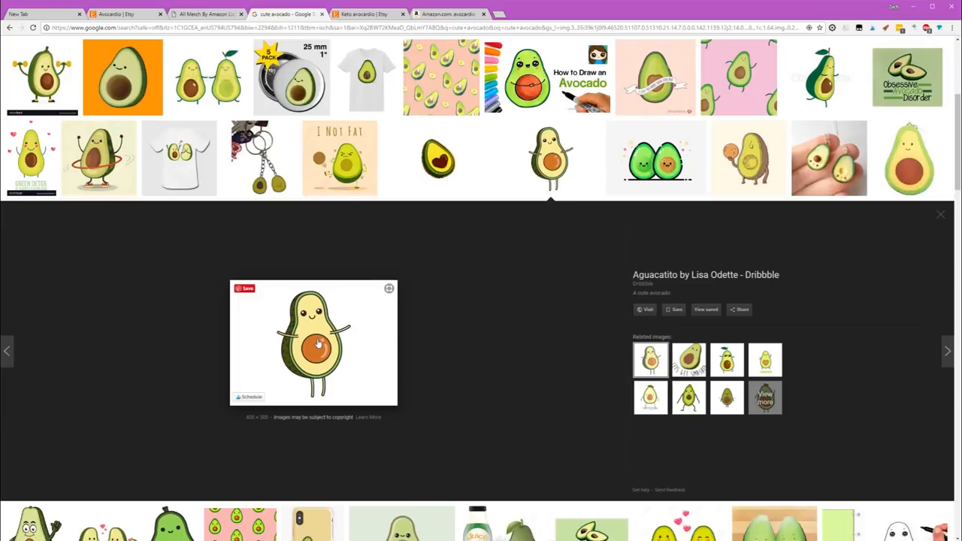
pyautogui.scroll(3)
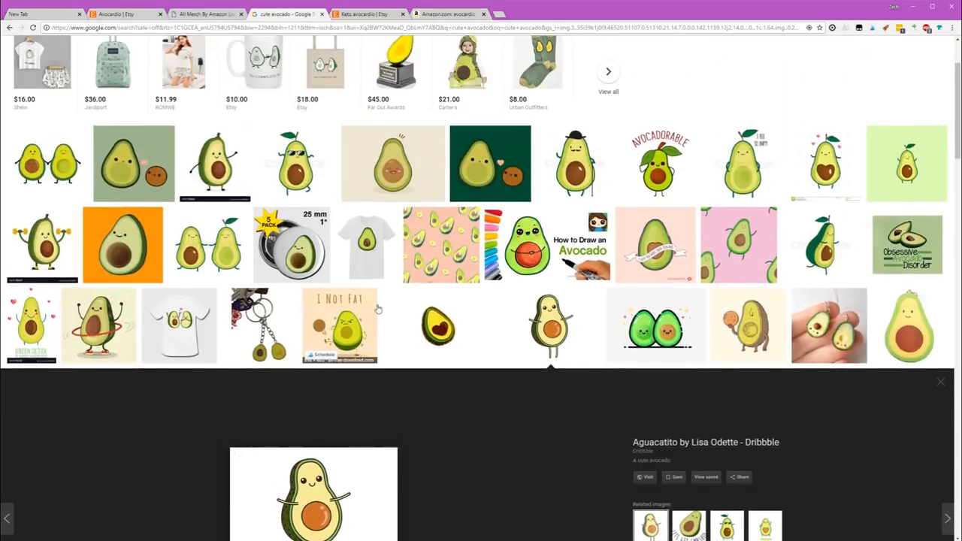
pyautogui.click(941, 382)
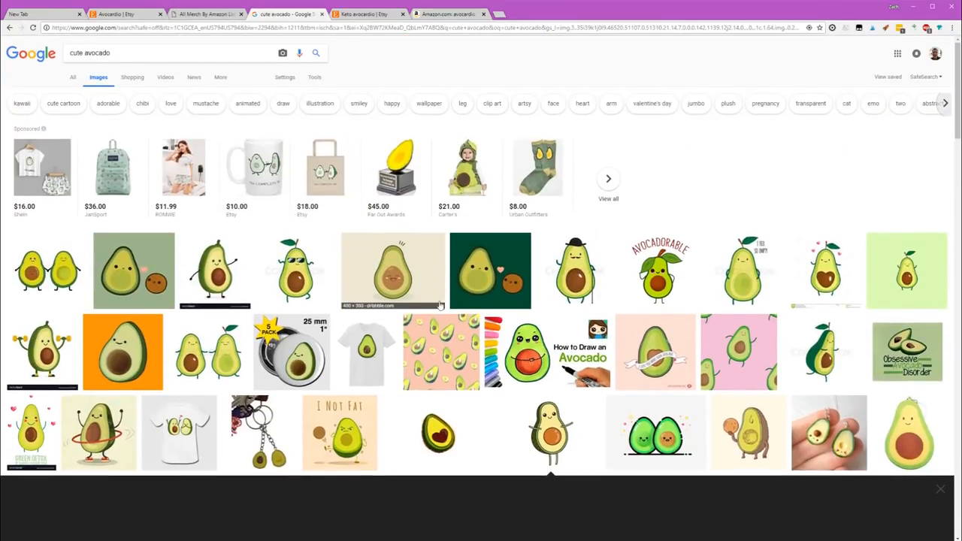
pyautogui.click(575, 270)
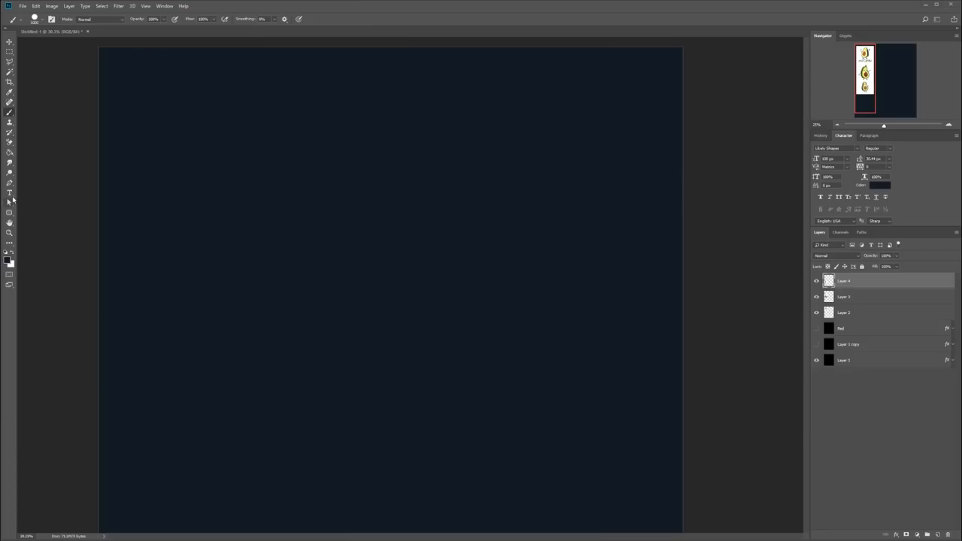
# Select the Pen tool on the plain navy background canvas.
pyautogui.click(10, 183)
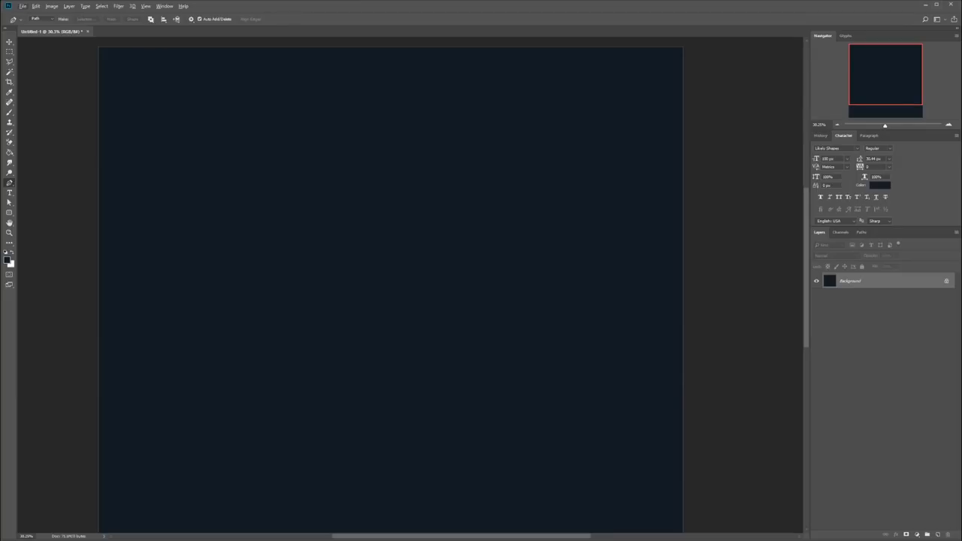
pyautogui.moveTo(253, 146)
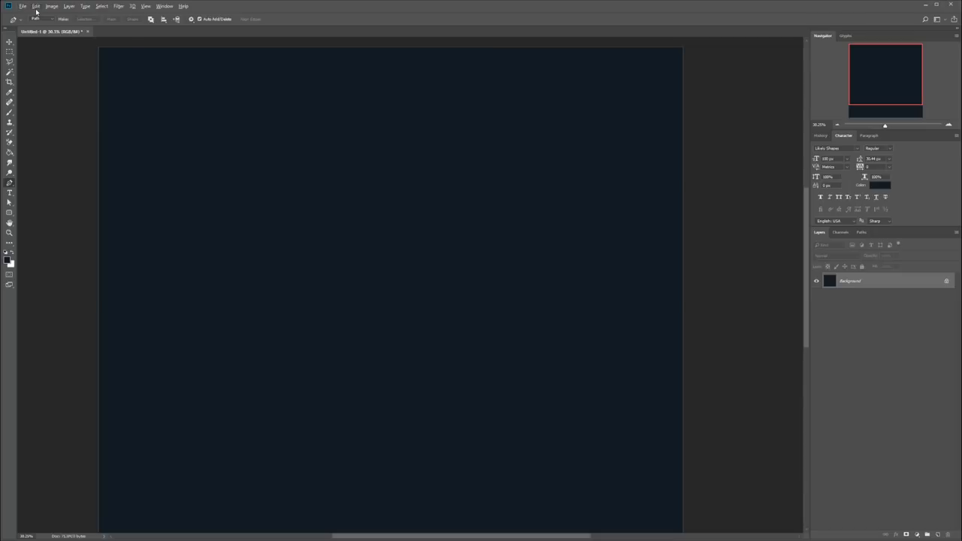
pyautogui.moveTo(57, 165)
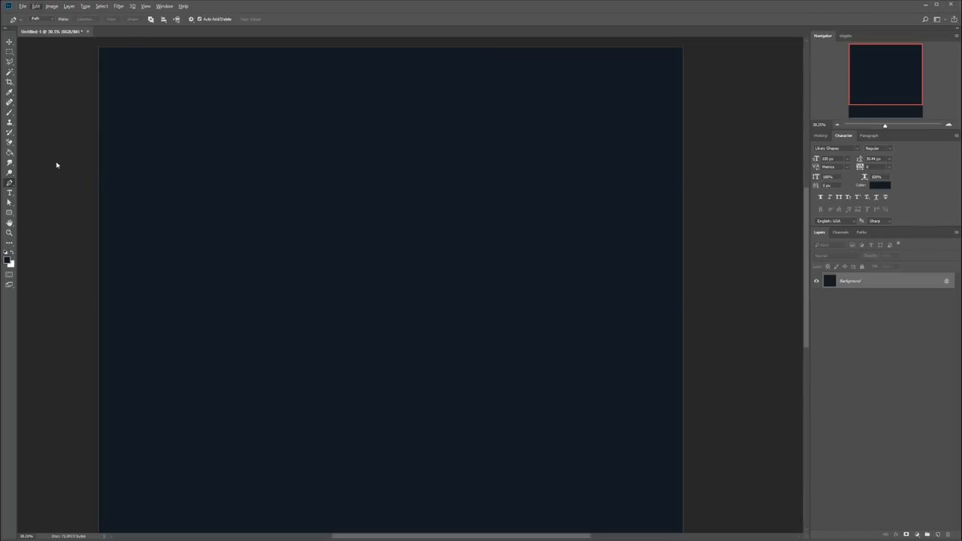
pyautogui.moveTo(29, 159)
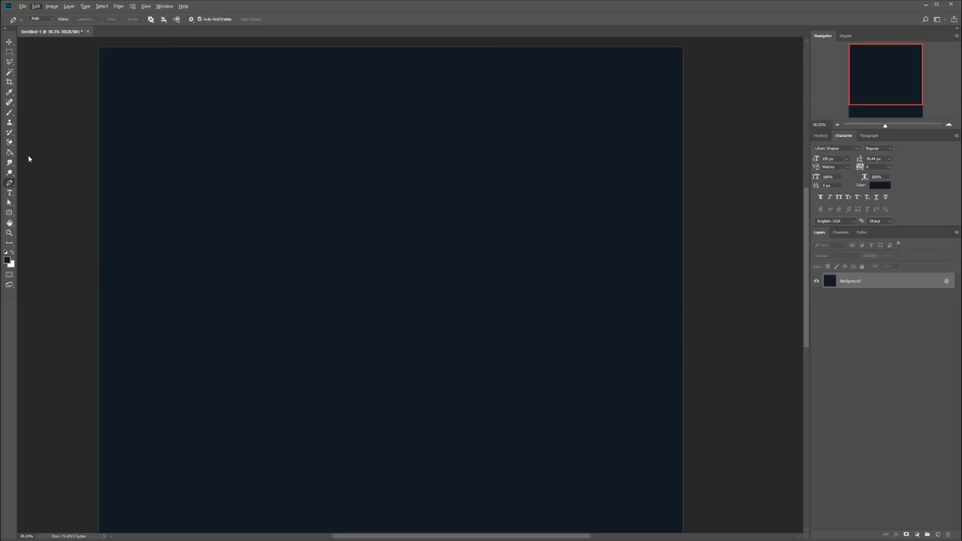
pyautogui.moveTo(56, 201)
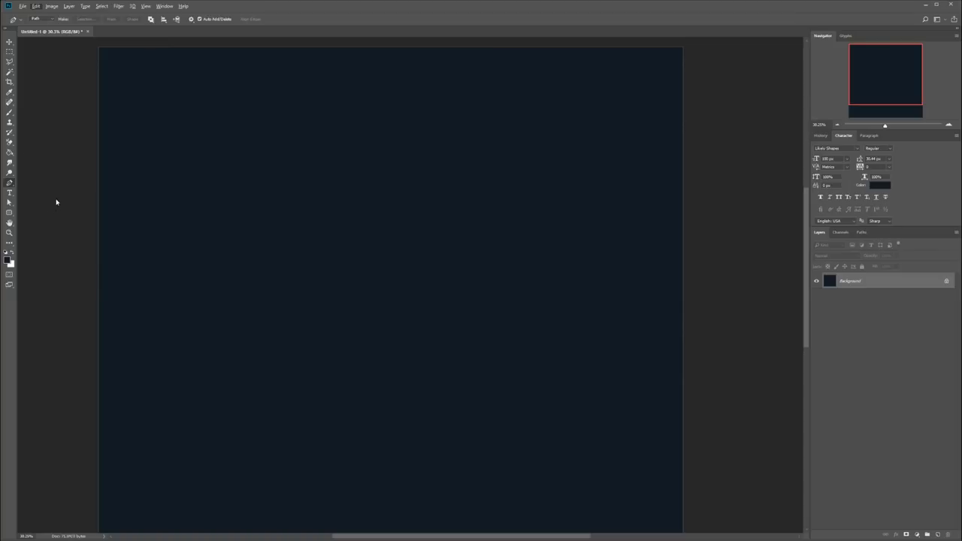
pyautogui.moveTo(67, 179)
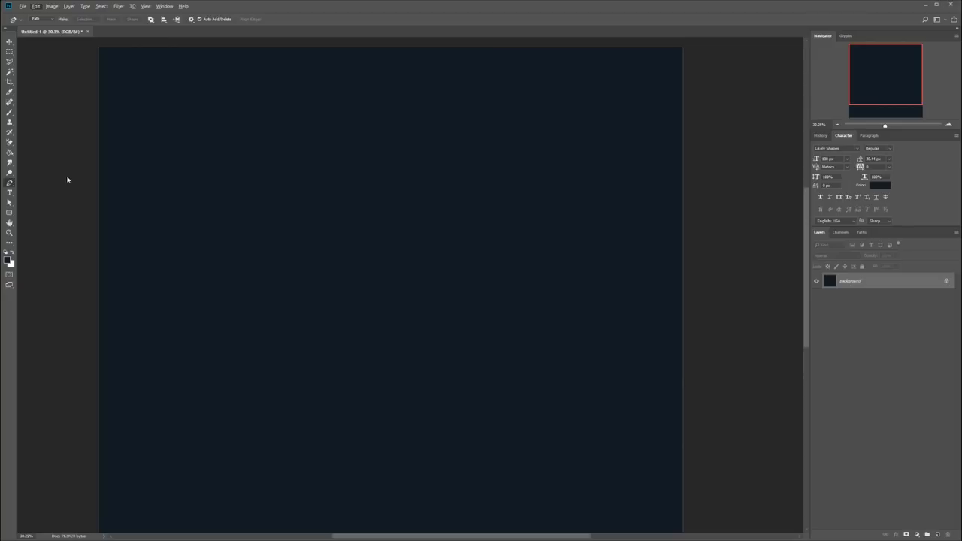
pyautogui.moveTo(241, 211)
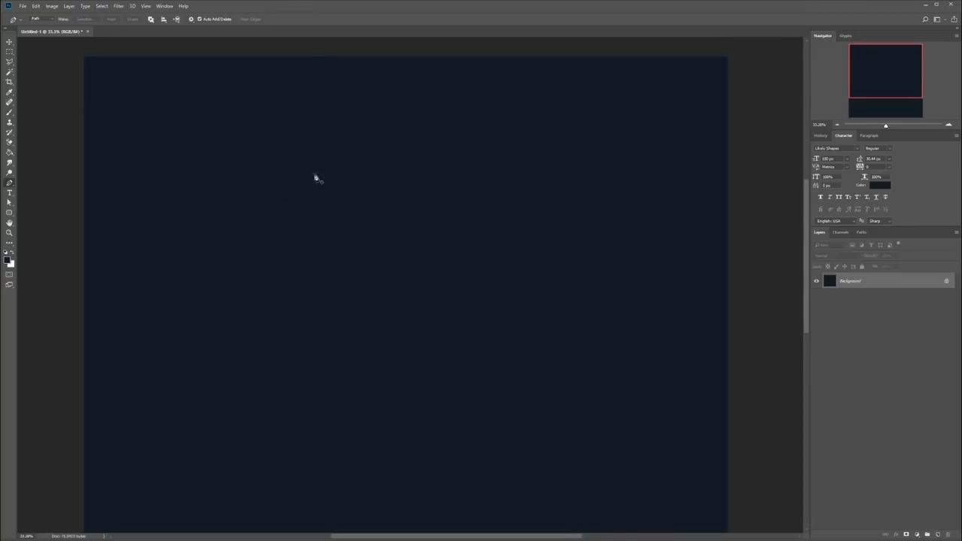
pyautogui.moveTo(373, 125)
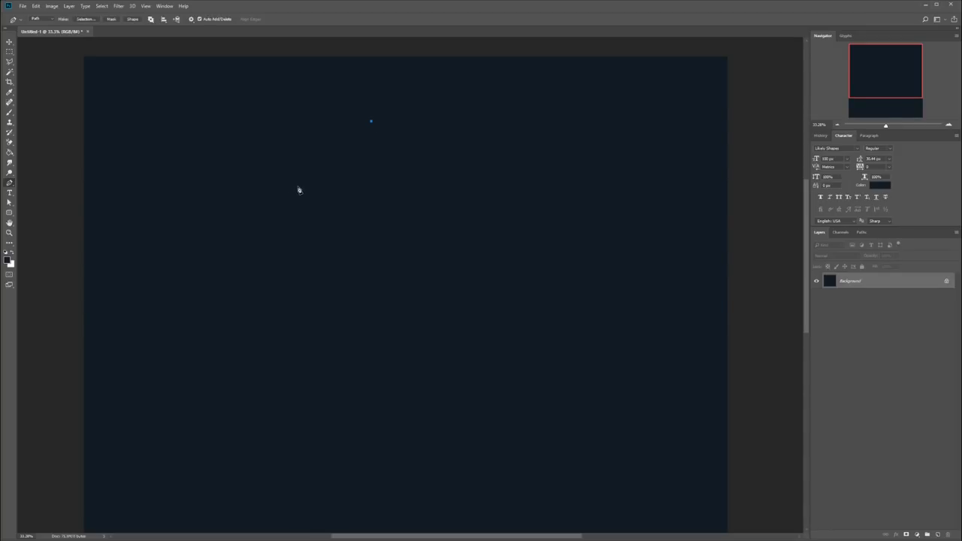
pyautogui.moveTo(300, 208)
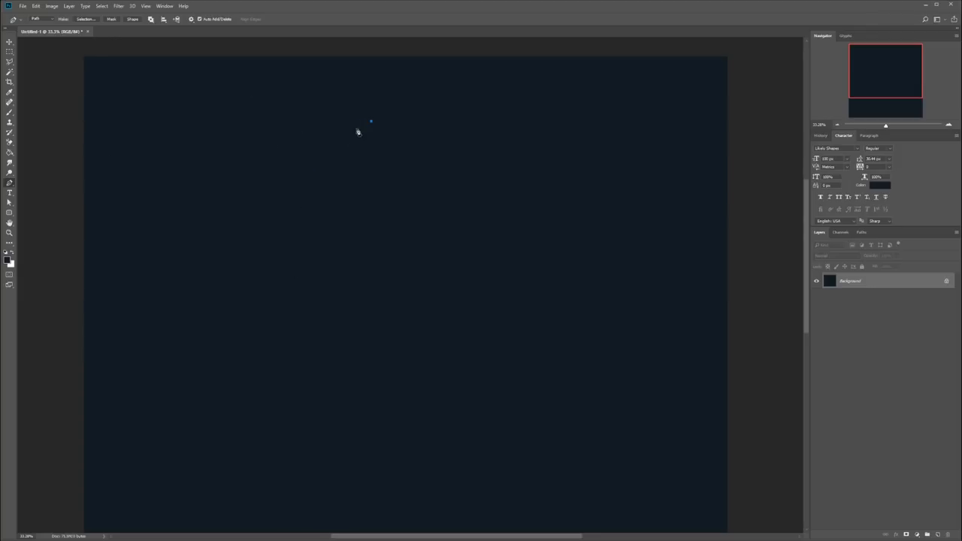
pyautogui.moveTo(554, 203)
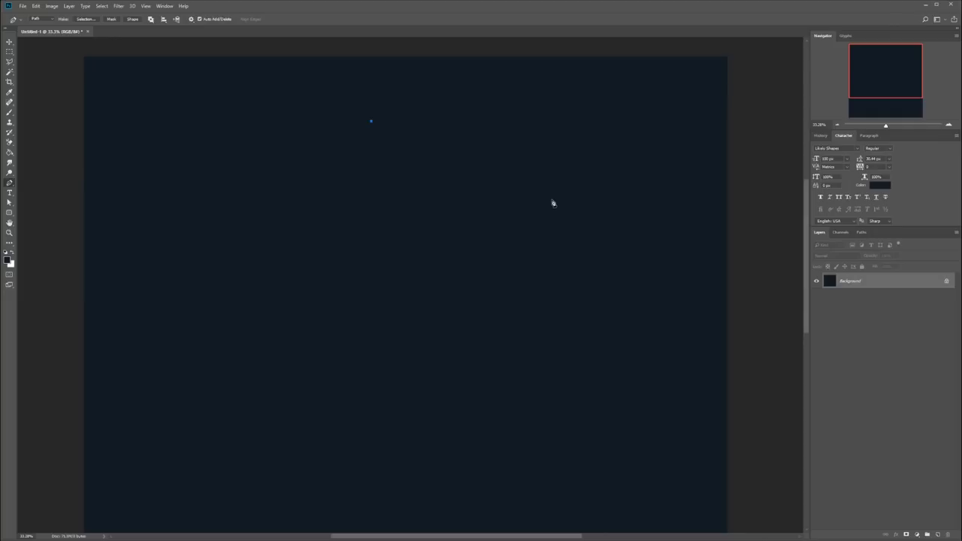
# Draw curved anchor points along the avocado's left side, bottom and right side.
pyautogui.click(551, 201)
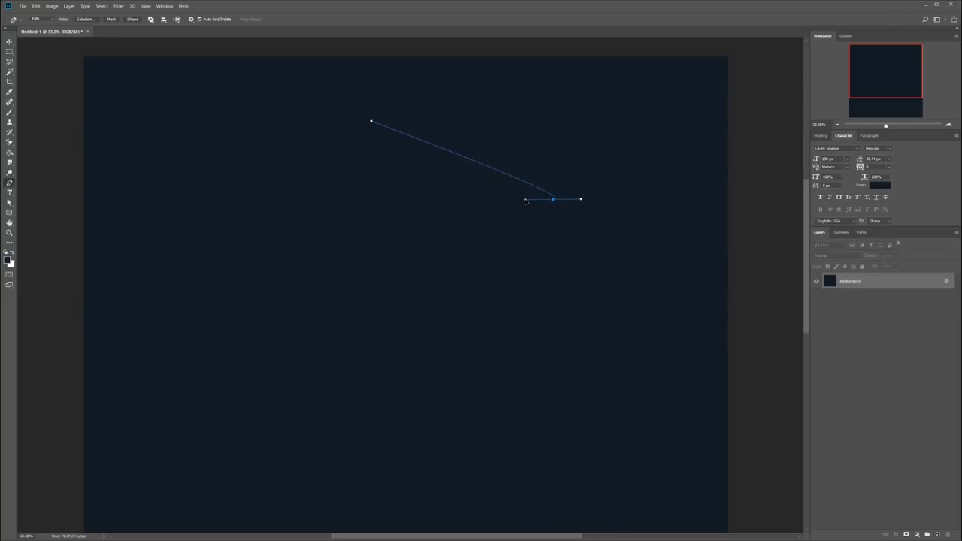
pyautogui.moveTo(580, 199); pyautogui.dragTo(586, 325)
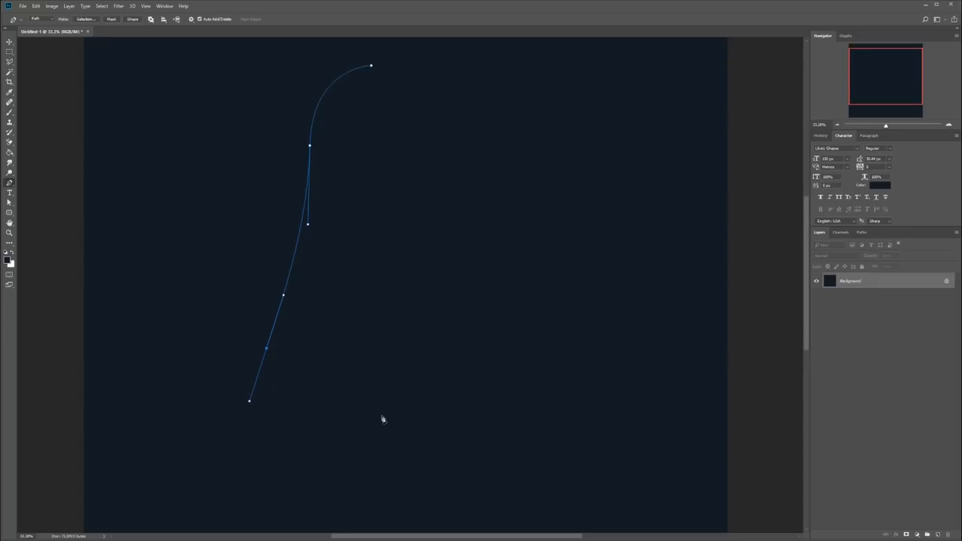
pyautogui.moveTo(378, 451)
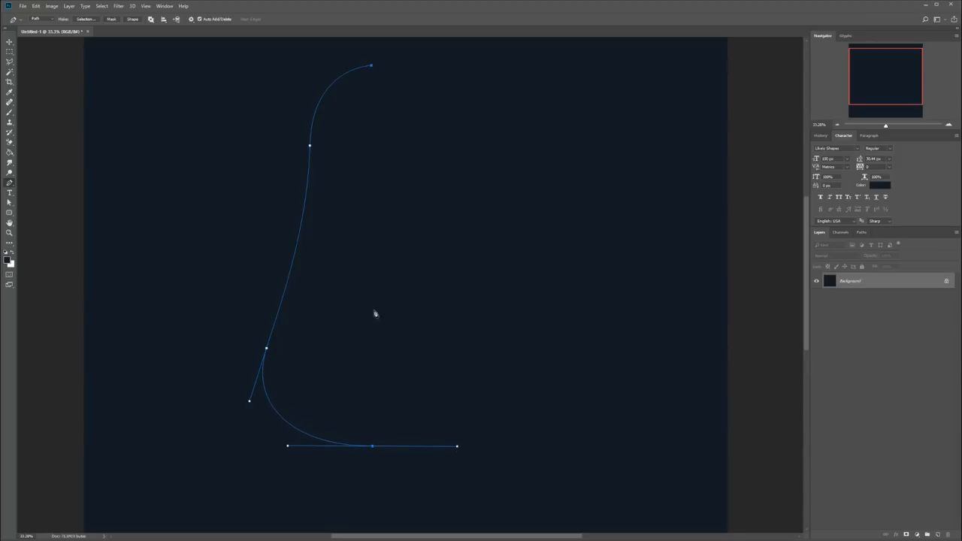
pyautogui.moveTo(397, 391)
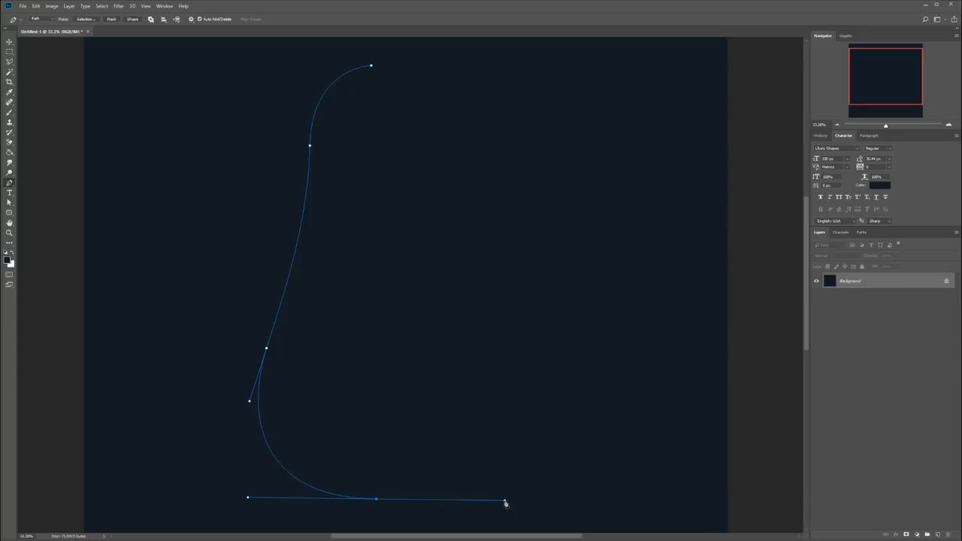
pyautogui.moveTo(466, 359)
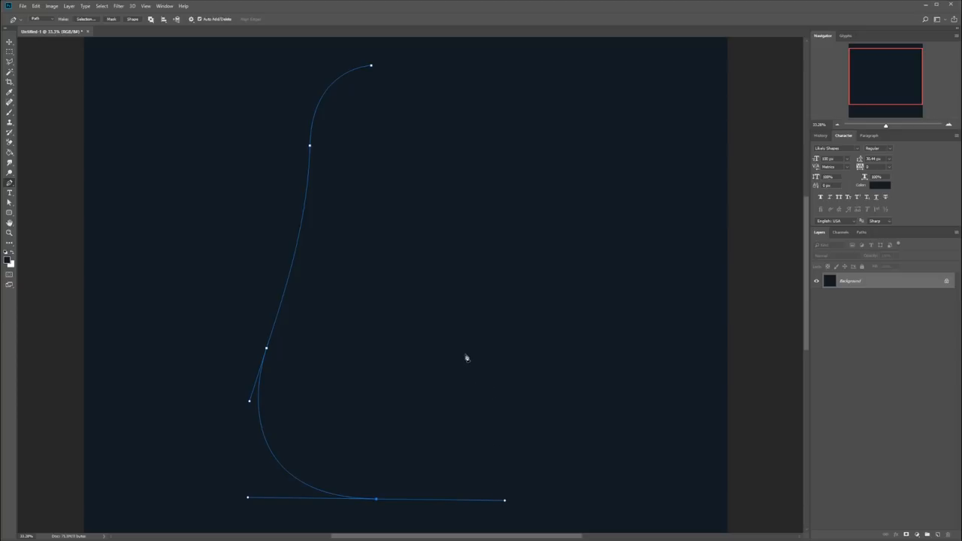
pyautogui.moveTo(478, 353)
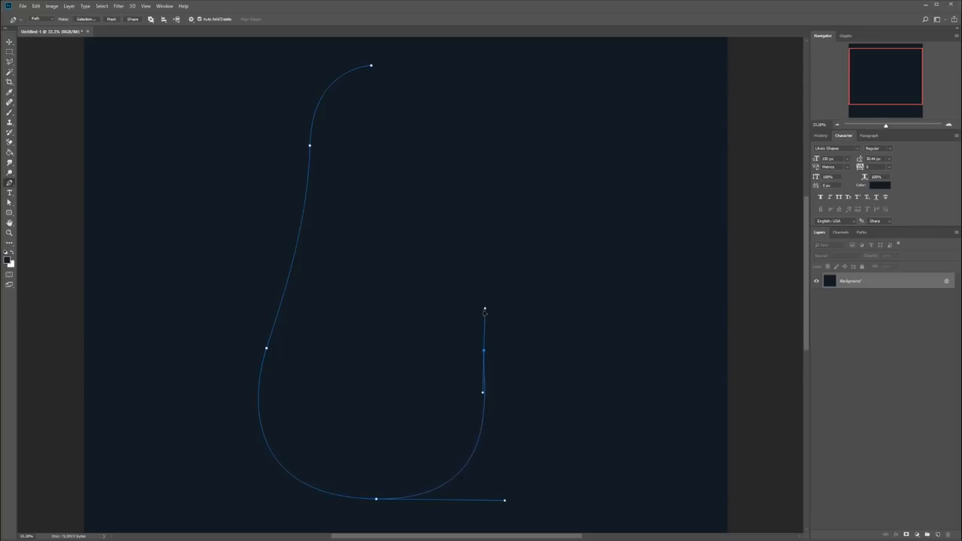
pyautogui.moveTo(485, 311); pyautogui.dragTo(505, 407)
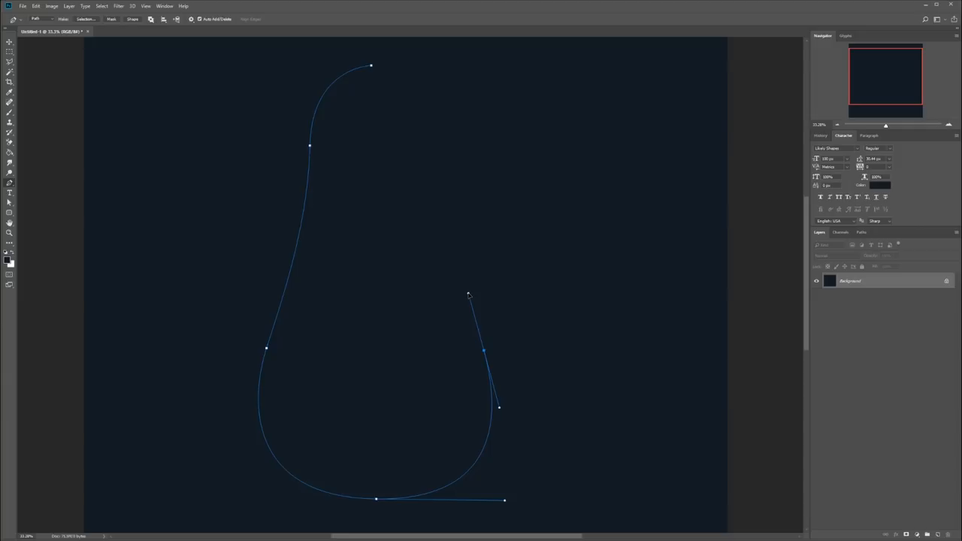
pyautogui.moveTo(451, 154)
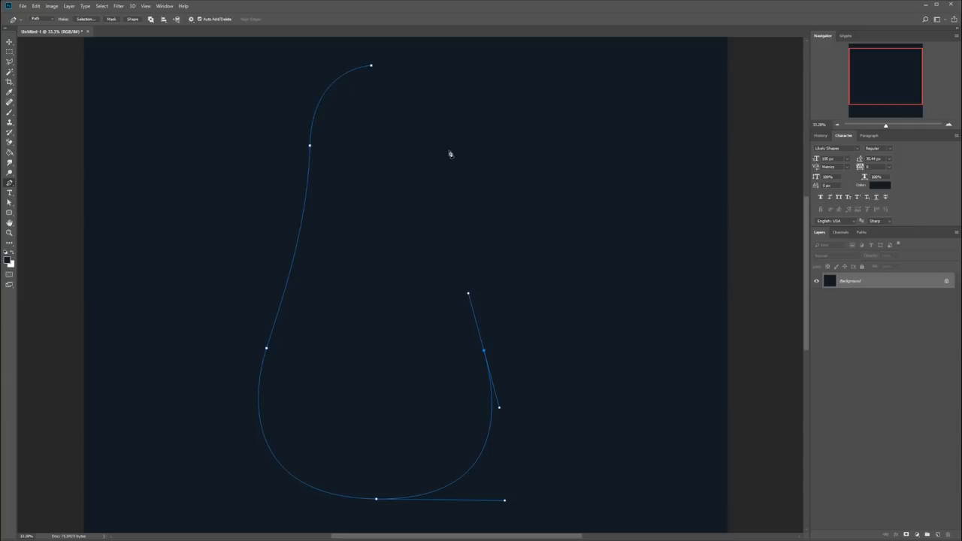
pyautogui.moveTo(500, 409); pyautogui.dragTo(442, 148)
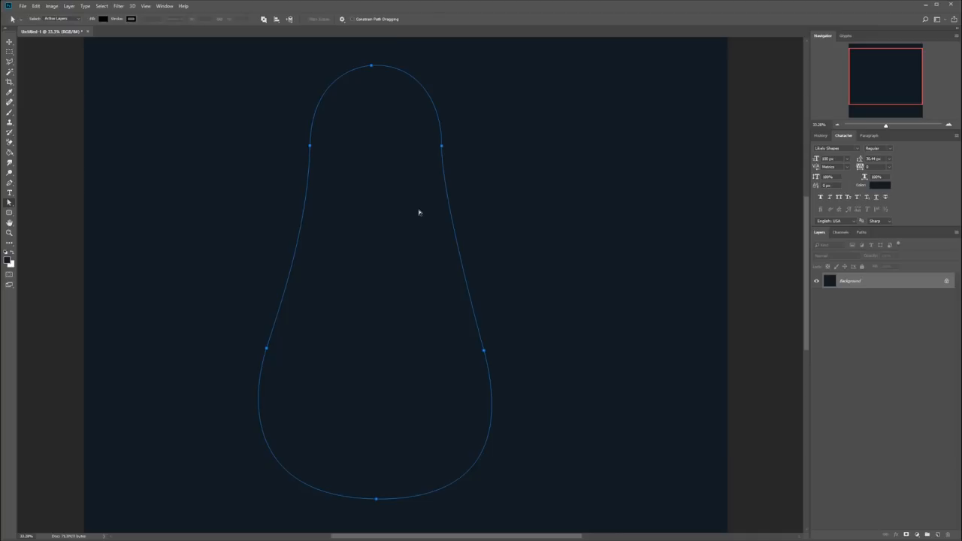
pyautogui.moveTo(485, 353)
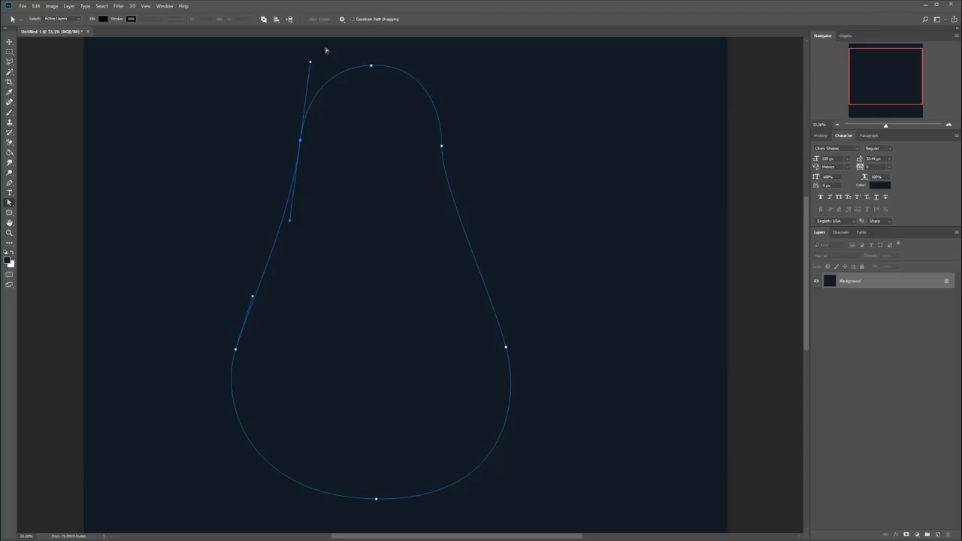
pyautogui.moveTo(300, 133)
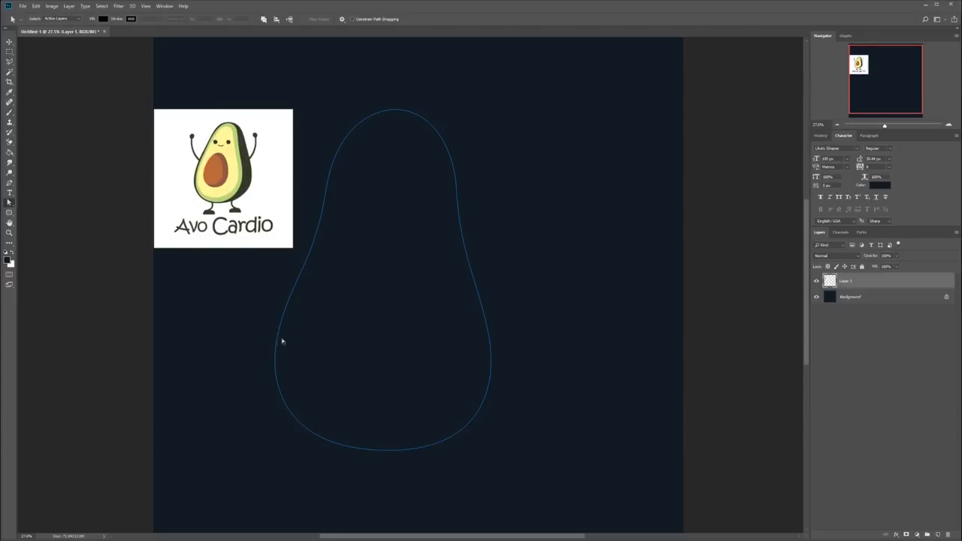
pyautogui.moveTo(348, 186)
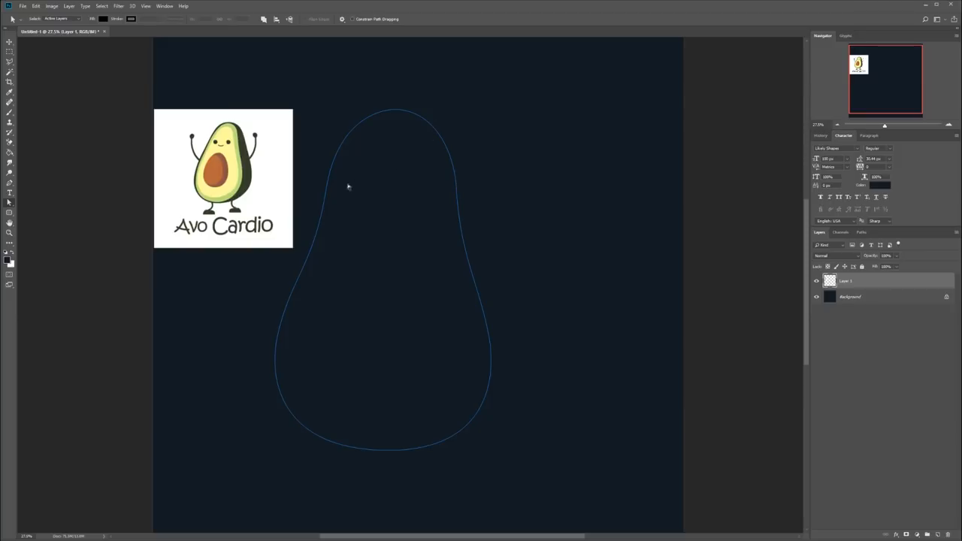
pyautogui.moveTo(333, 208)
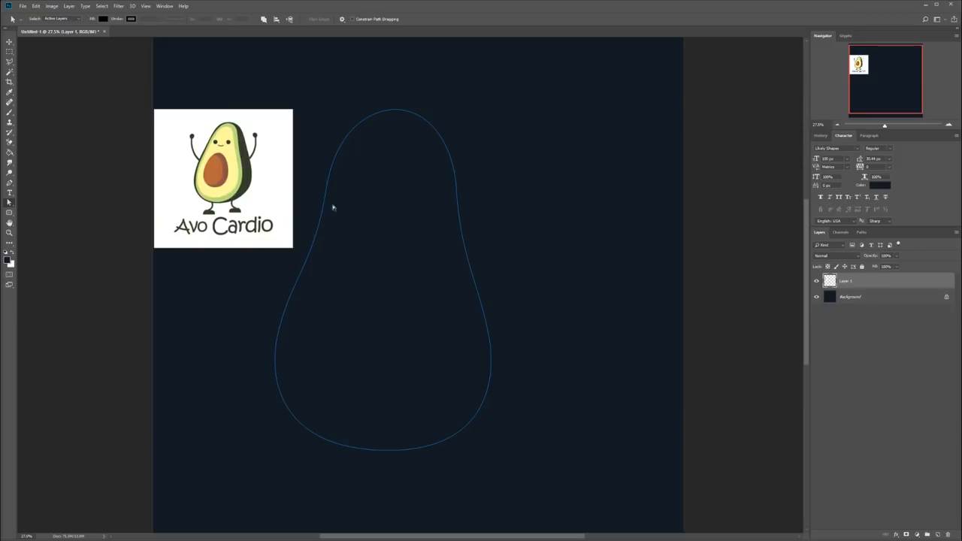
pyautogui.moveTo(376, 263)
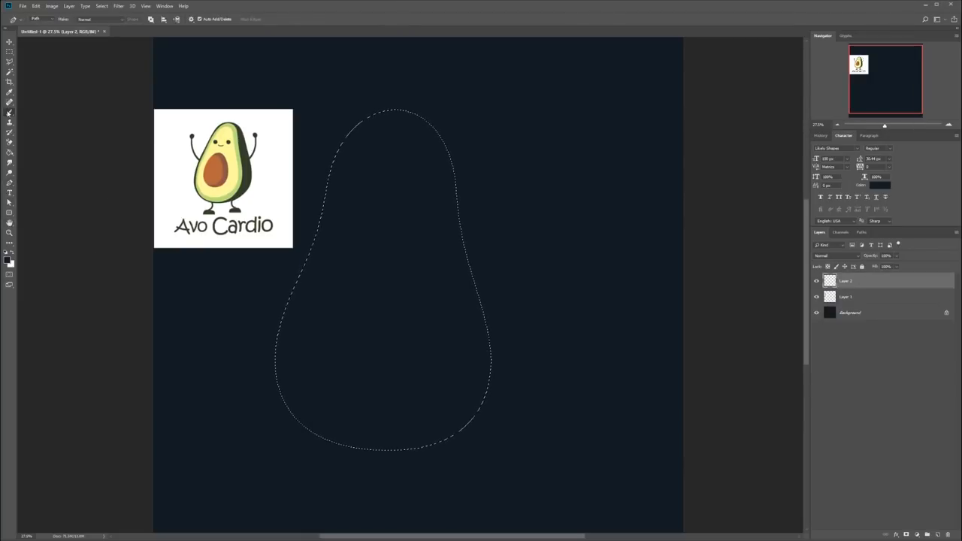
# Paint the avocado selection solid white with the Brush tool.
pyautogui.click(10, 91)
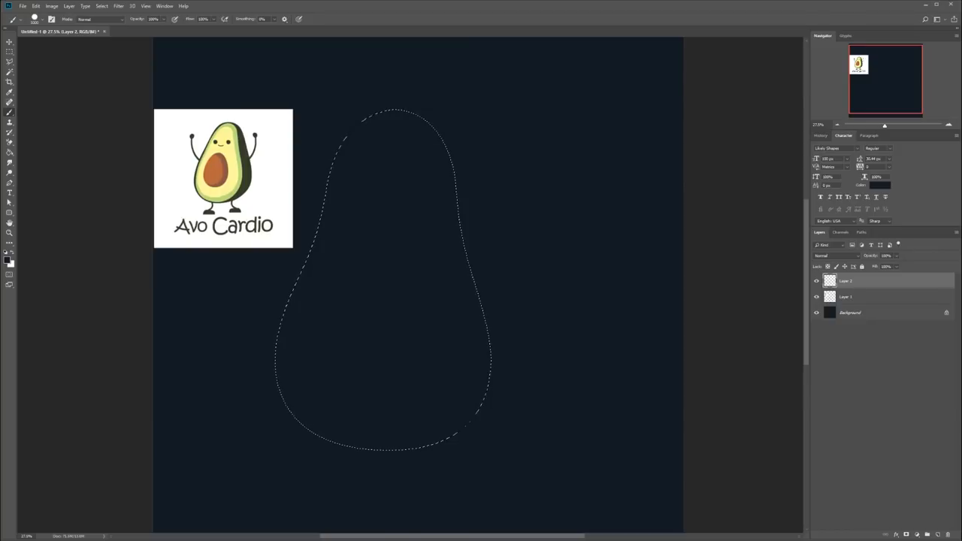
pyautogui.click(376, 278)
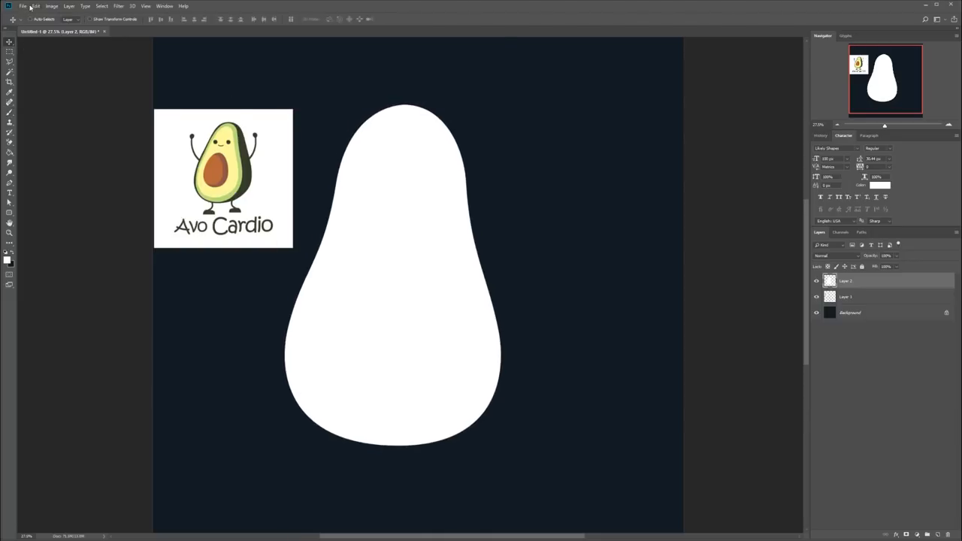
pyautogui.moveTo(165, 223)
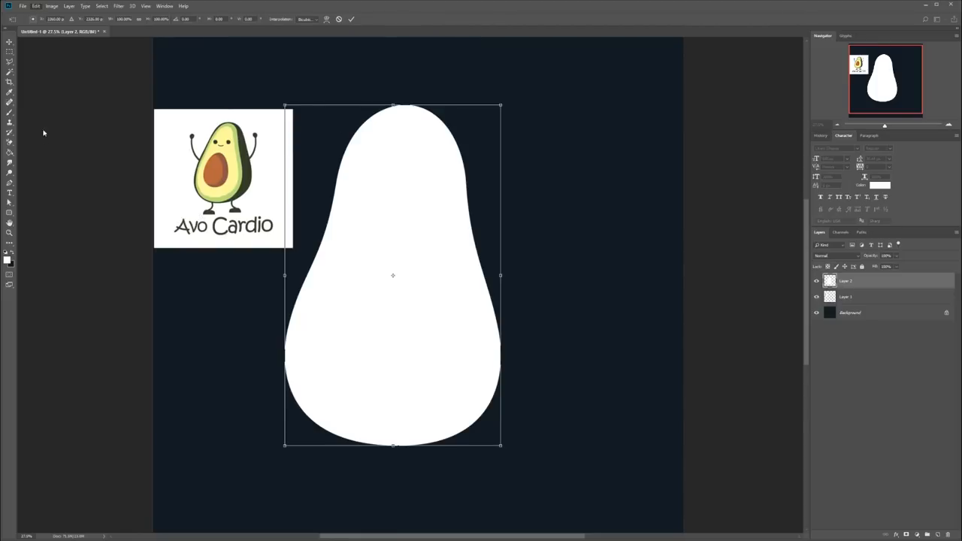
pyautogui.moveTo(455, 122)
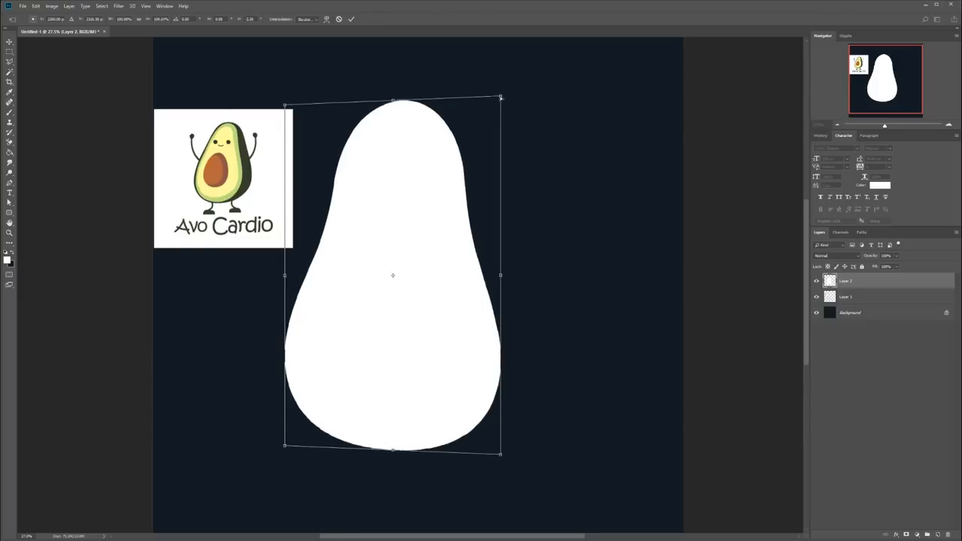
# Skew the white avocado's top corners so it leans, and commit the transform.
pyautogui.moveTo(500, 98); pyautogui.dragTo(500, 199)
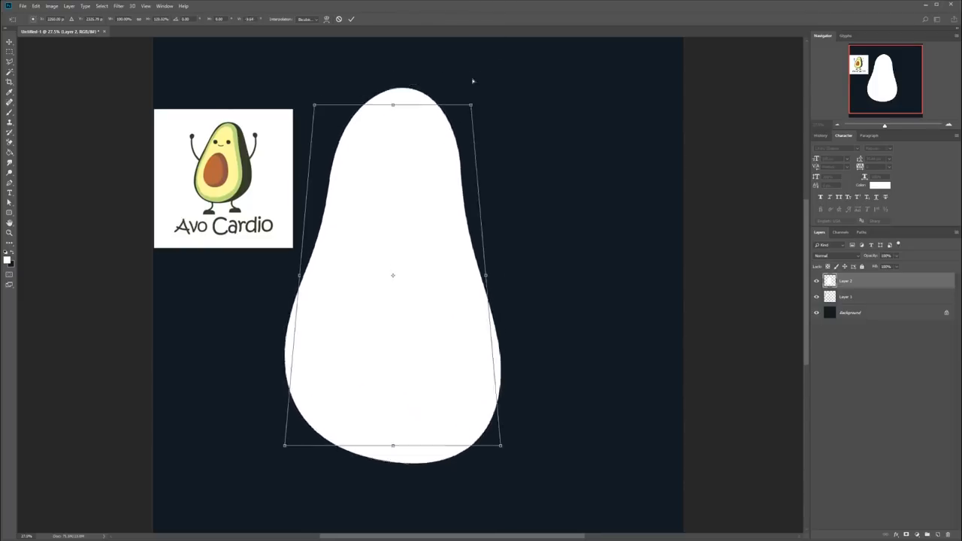
pyautogui.moveTo(472, 105); pyautogui.dragTo(500, 83)
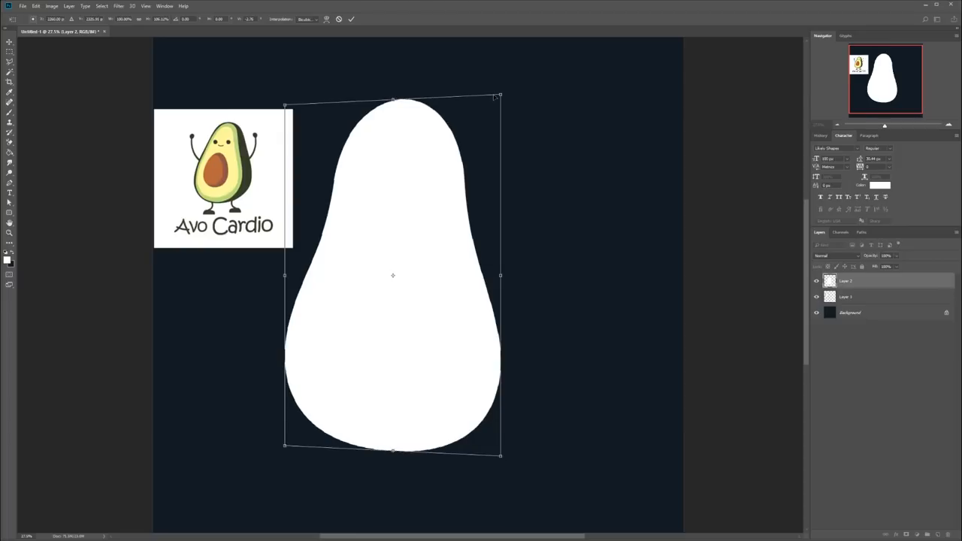
pyautogui.click(351, 19)
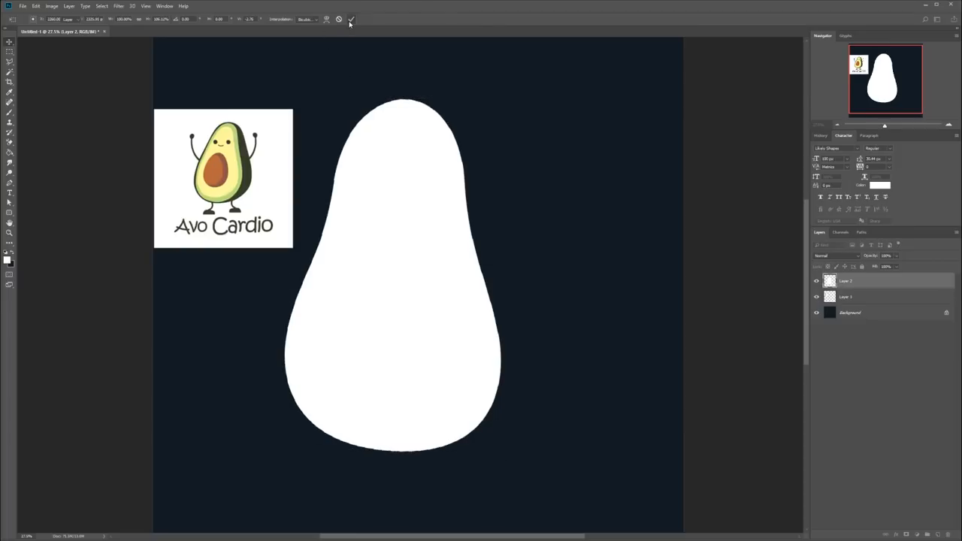
pyautogui.click(349, 18)
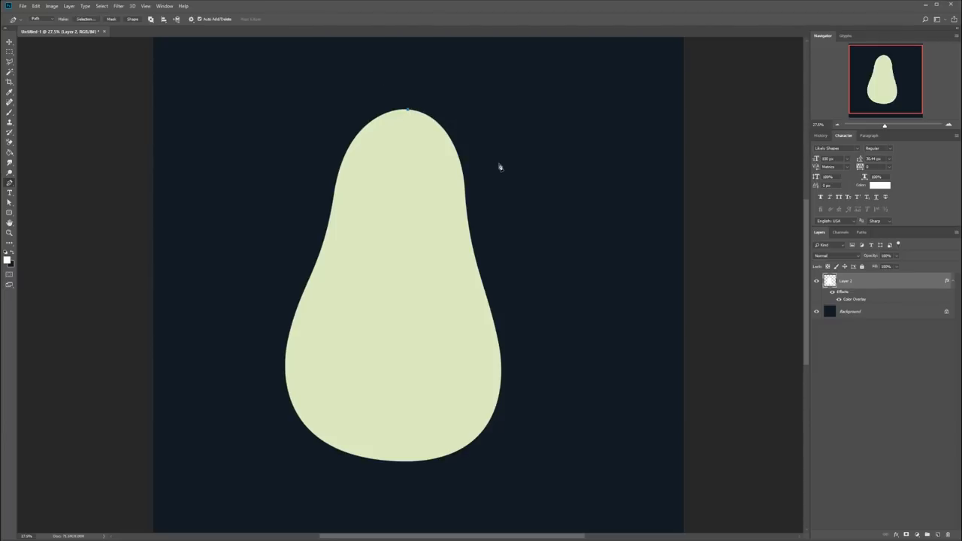
pyautogui.moveTo(487, 186)
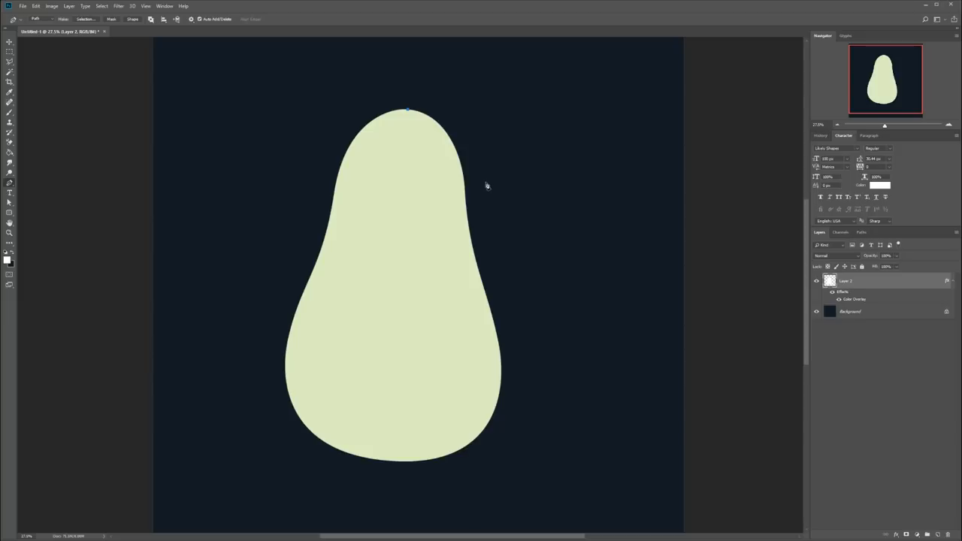
# Drag Pen anchor points from the avocado's top down along its right edge.
pyautogui.moveTo(486, 184); pyautogui.dragTo(507, 257)
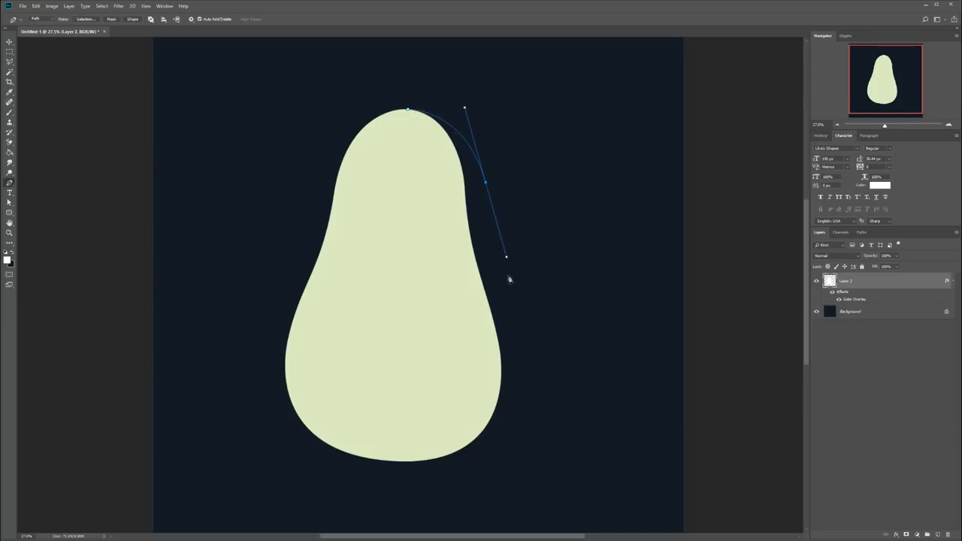
pyautogui.moveTo(505, 258); pyautogui.dragTo(547, 366)
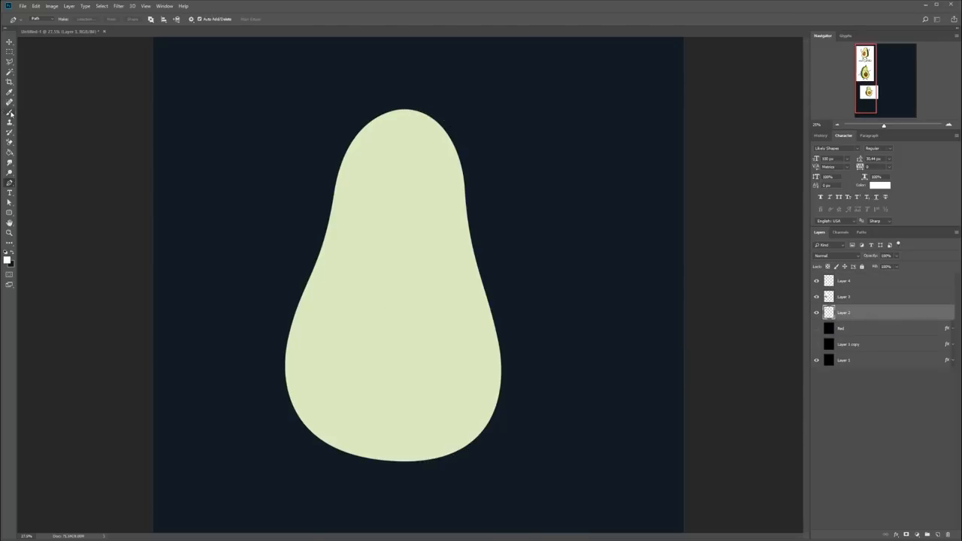
# Fill the closed pen path with dark green on a new layer behind the pale avocado.
pyautogui.click(10, 91)
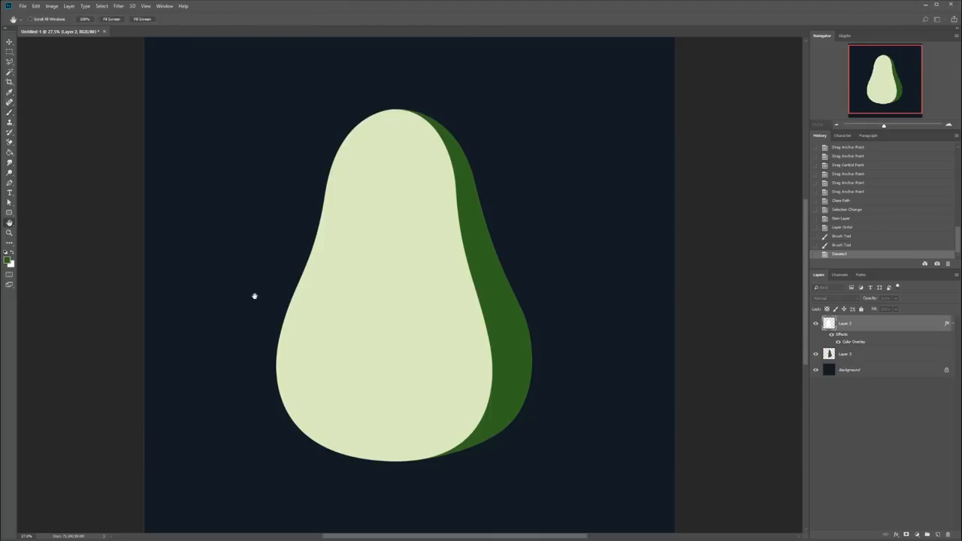
pyautogui.moveTo(560, 251)
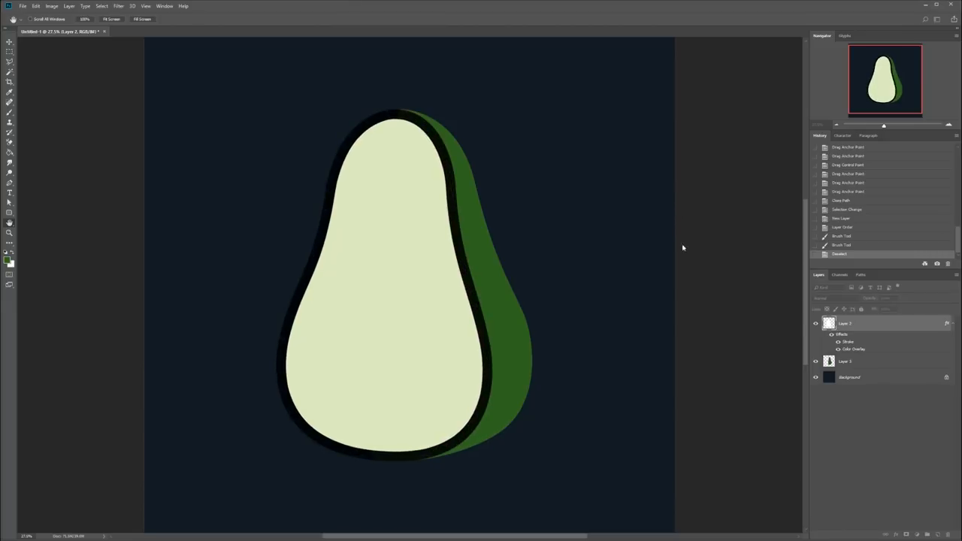
# Give the front a light-green Stroke rim, darken the back with Color Overlay, and group the layers.
pyautogui.click(10, 92)
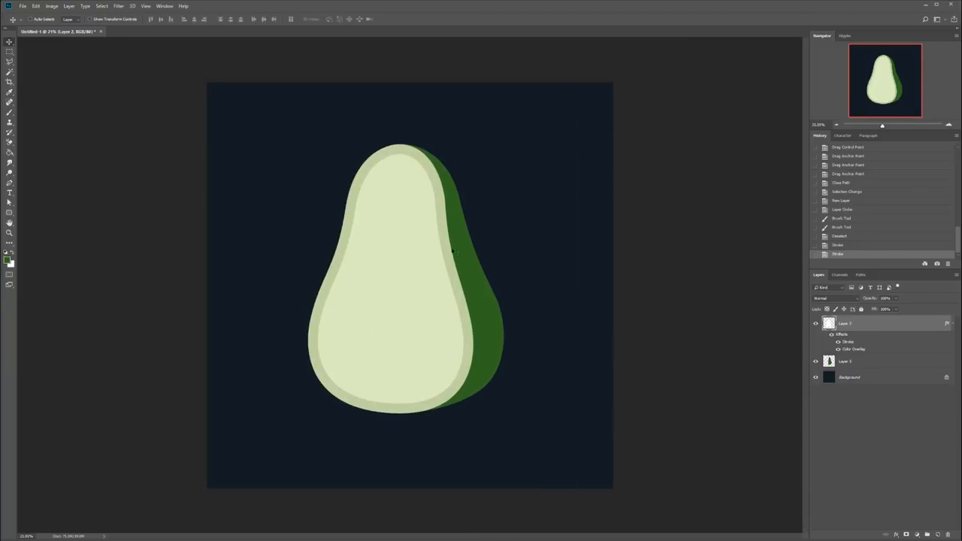
pyautogui.click(846, 362)
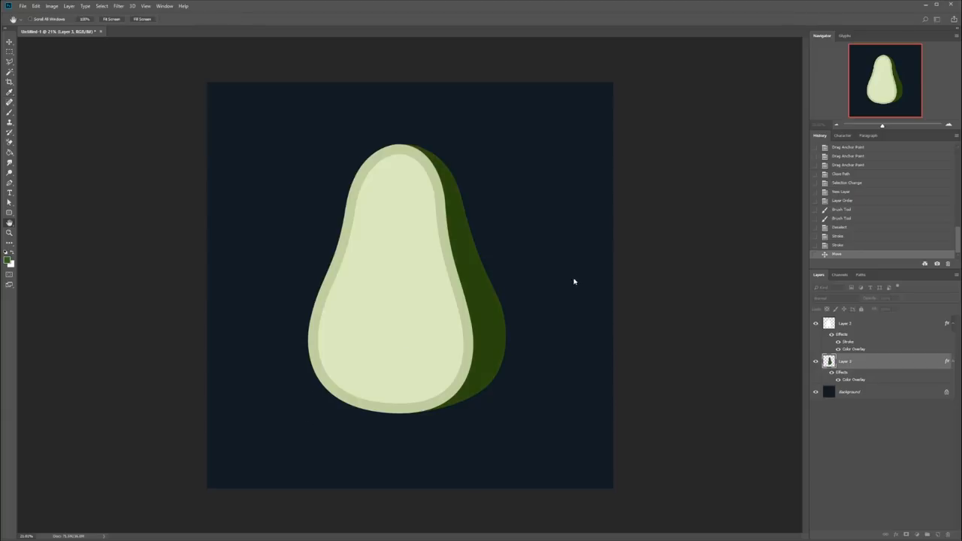
pyautogui.click(857, 323)
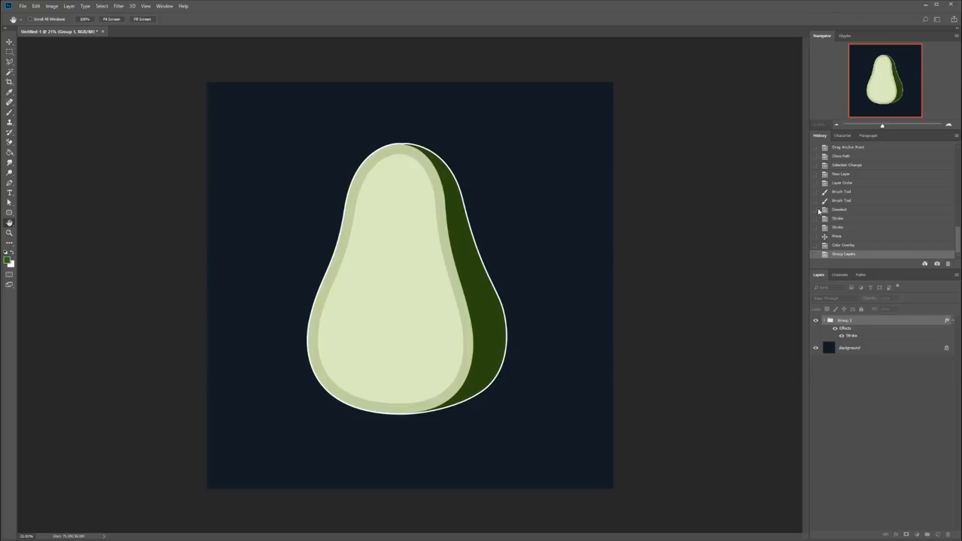
pyautogui.moveTo(833, 180)
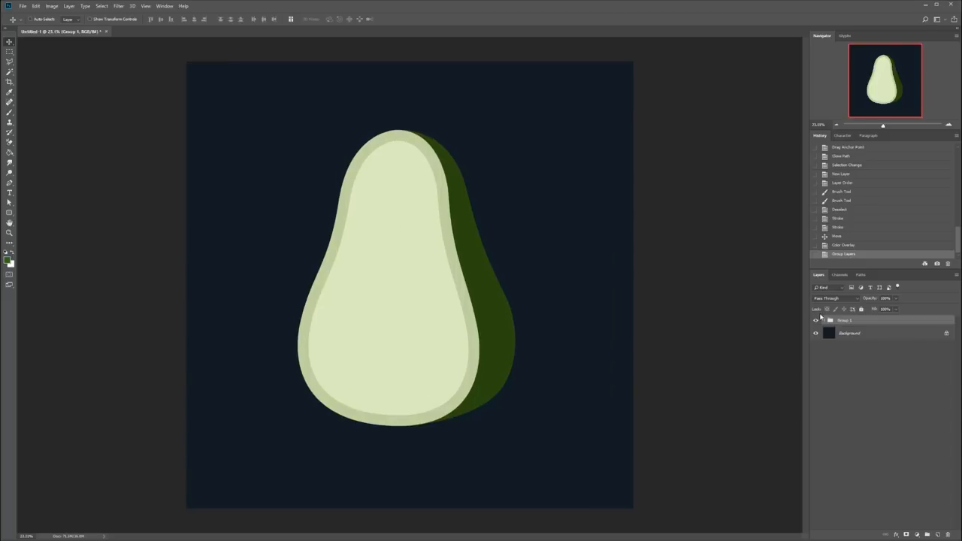
# Make a black circular eye on a new layer with an elliptical selection.
pyautogui.click(817, 321)
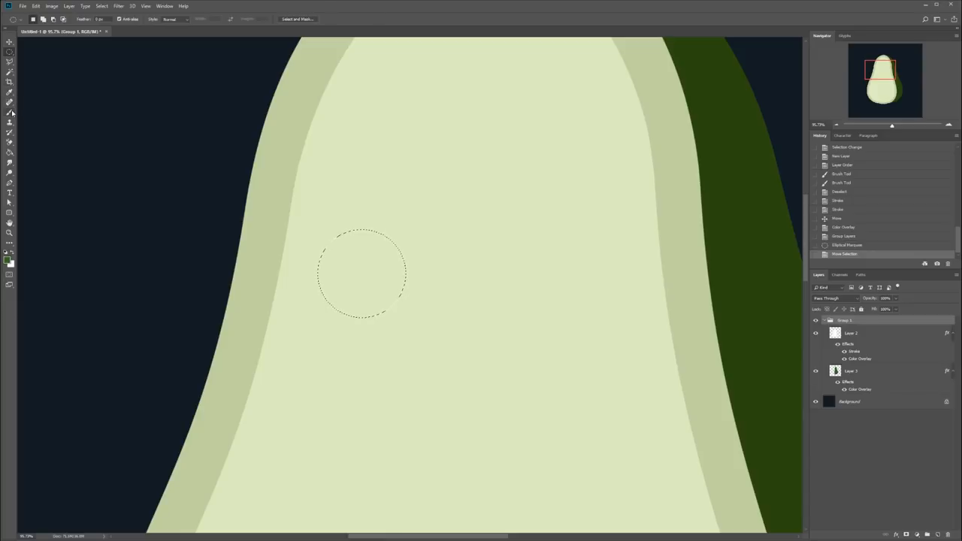
pyautogui.click(9, 113)
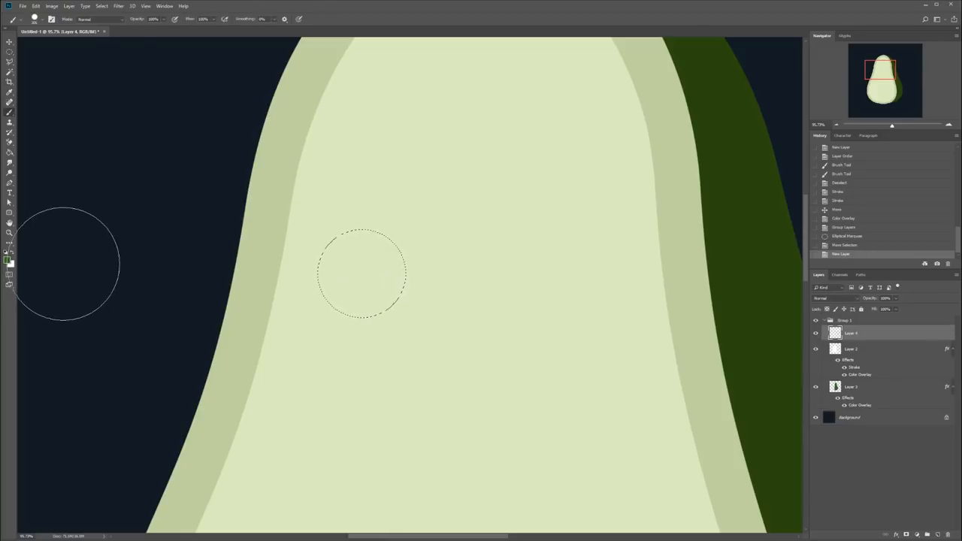
pyautogui.click(10, 92)
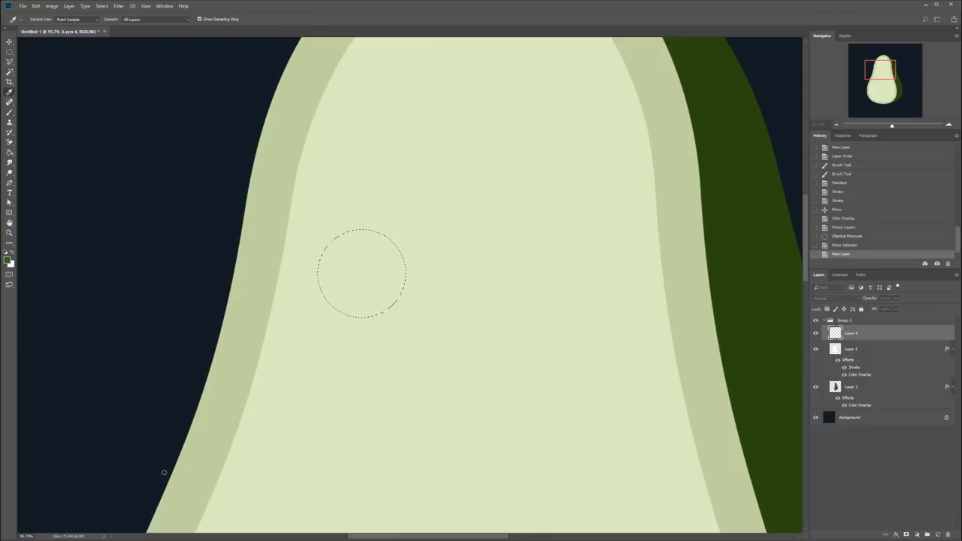
pyautogui.click(361, 273)
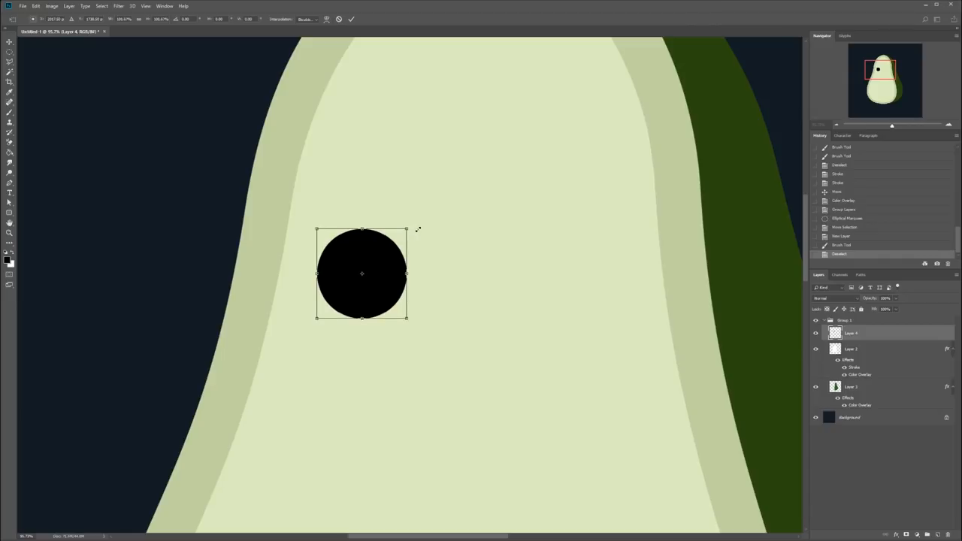
pyautogui.press('Return')
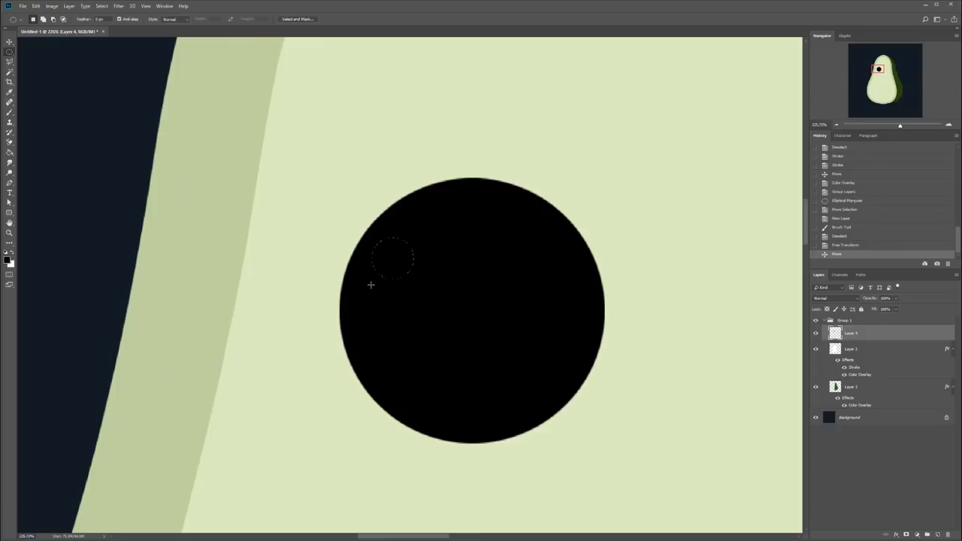
# Paint a small white highlight inside the black eye.
pyautogui.moveTo(391, 256); pyautogui.dragTo(402, 271)
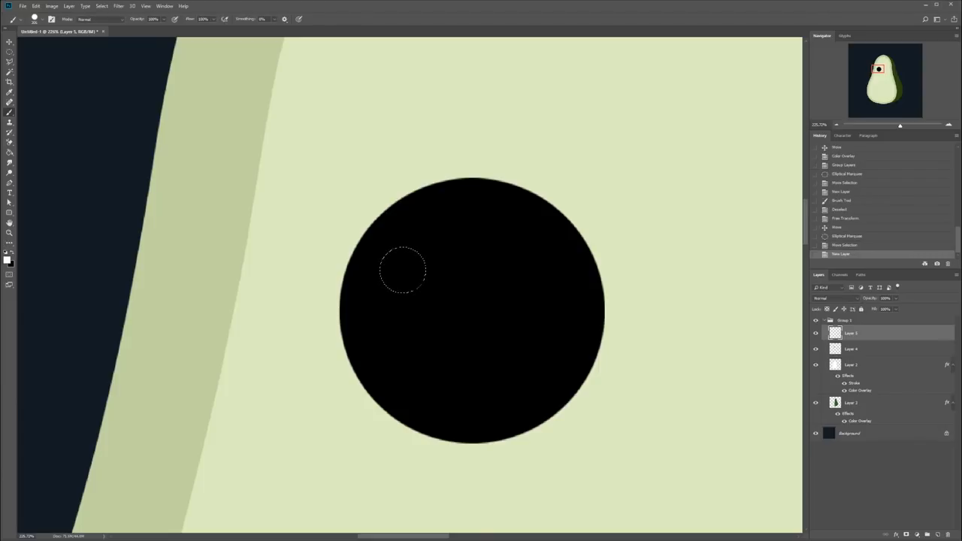
pyautogui.click(404, 271)
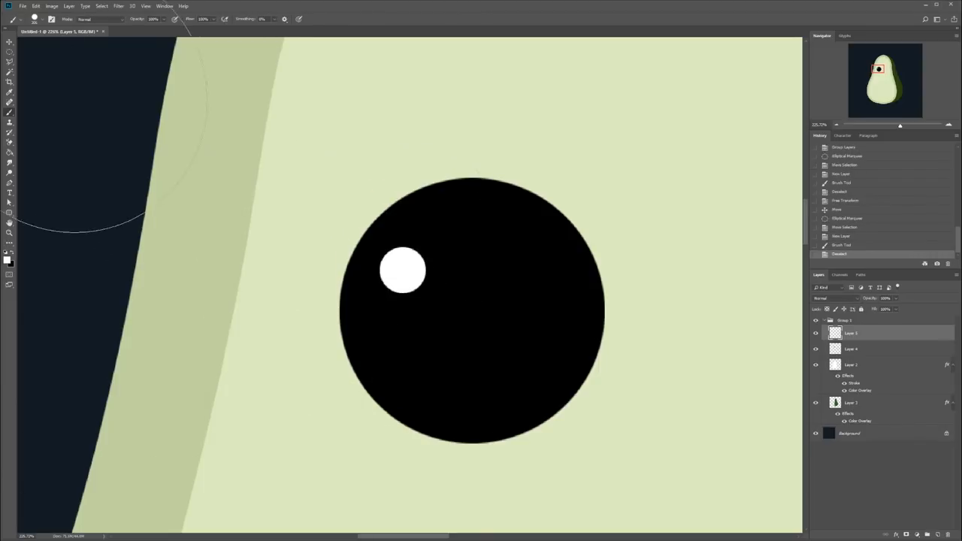
pyautogui.click(10, 42)
pyautogui.write('Eye')
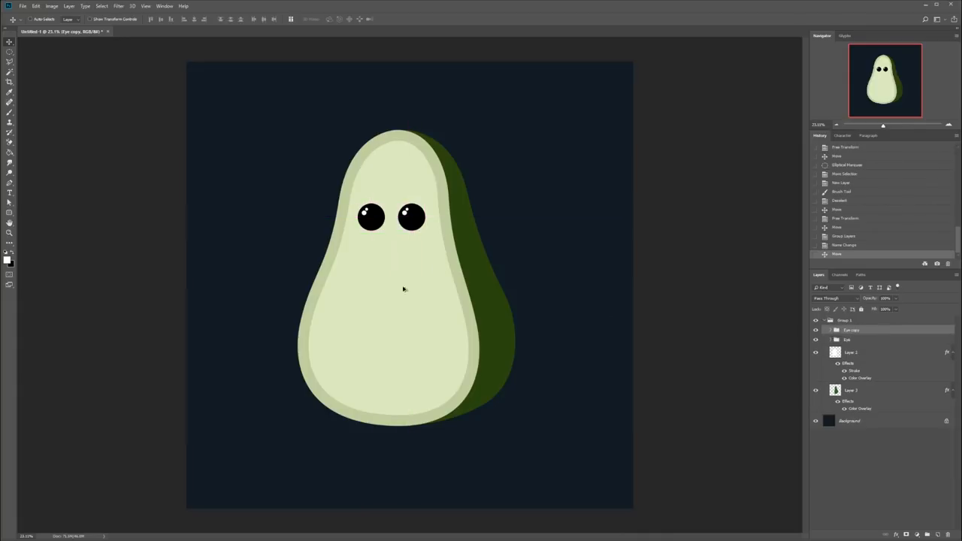
# Draw a curved smile path below the eyes and stroke it with the brush.
pyautogui.click(865, 340)
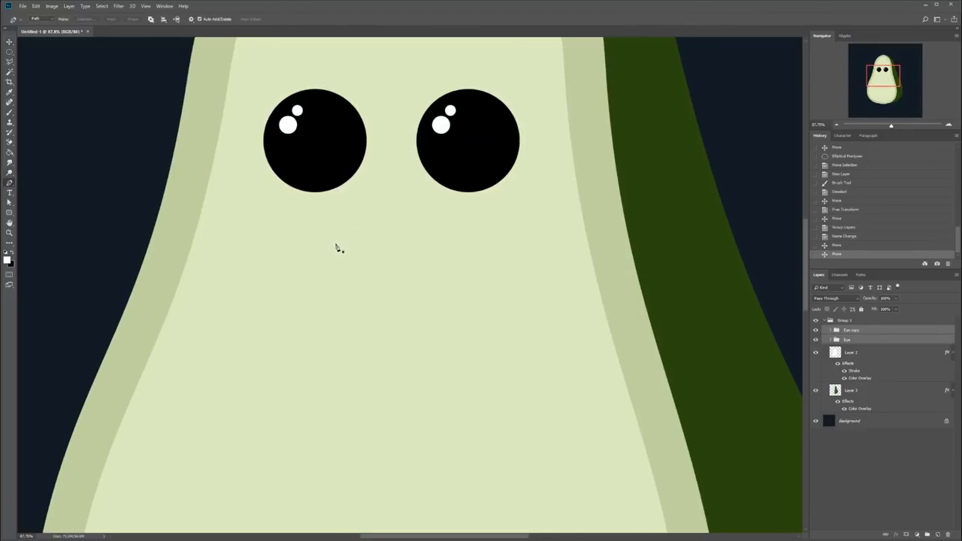
pyautogui.click(337, 224)
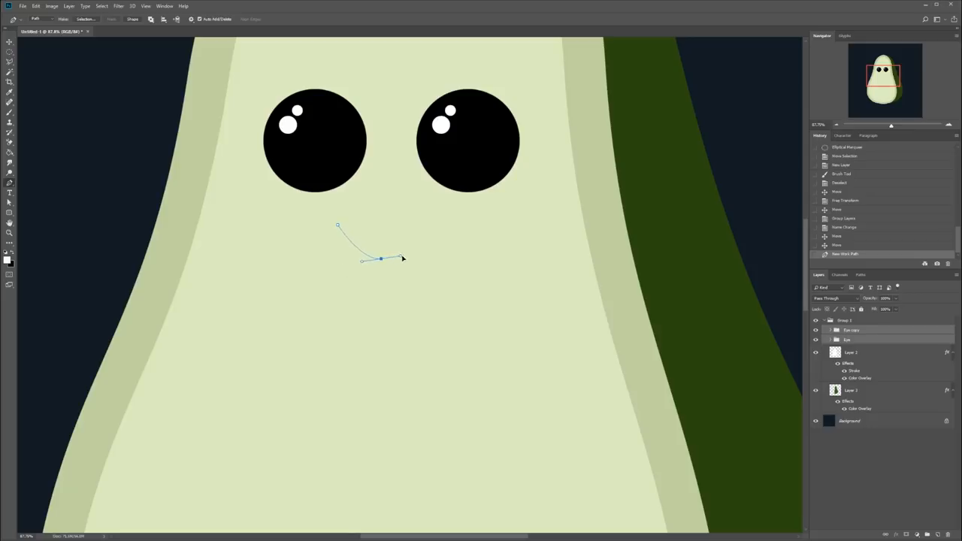
pyautogui.moveTo(402, 257); pyautogui.dragTo(423, 261)
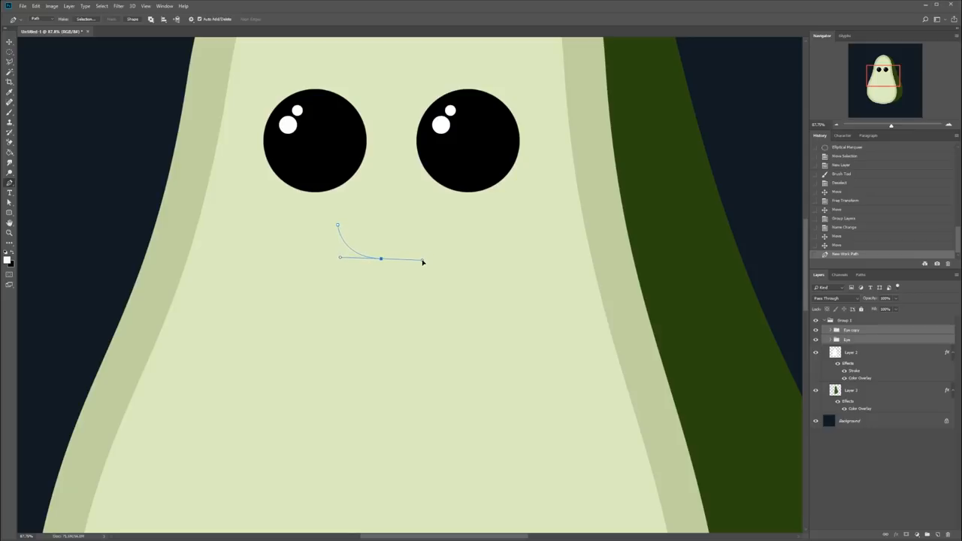
pyautogui.click(421, 259)
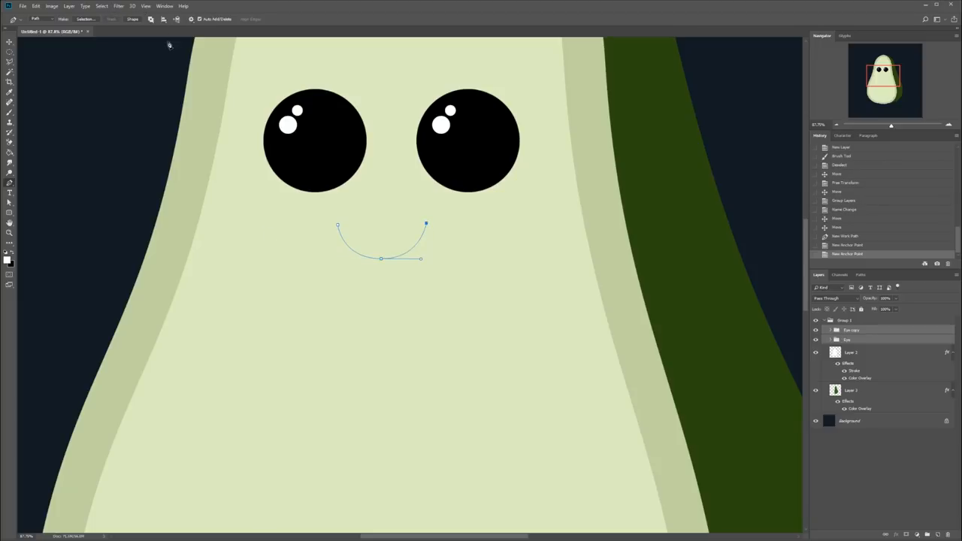
pyautogui.moveTo(181, 83)
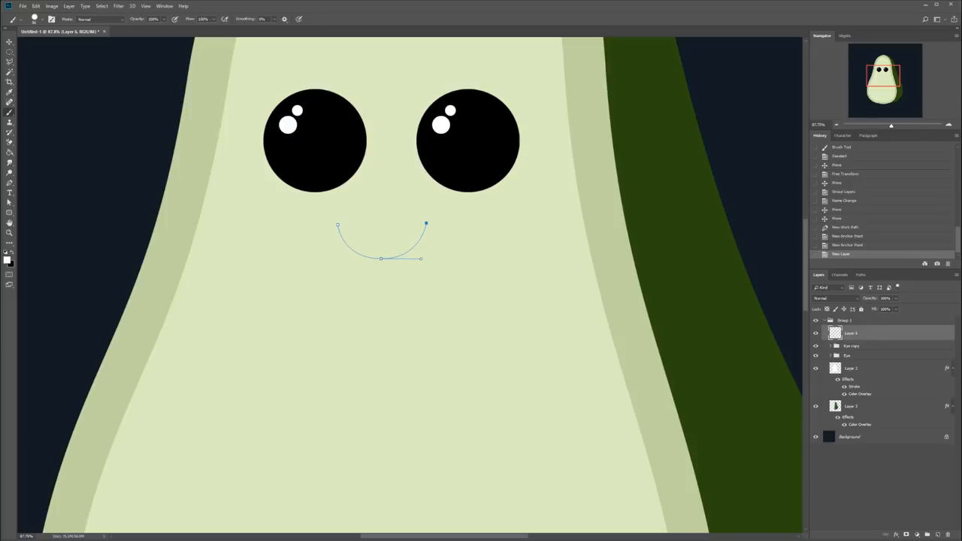
pyautogui.moveTo(362, 249)
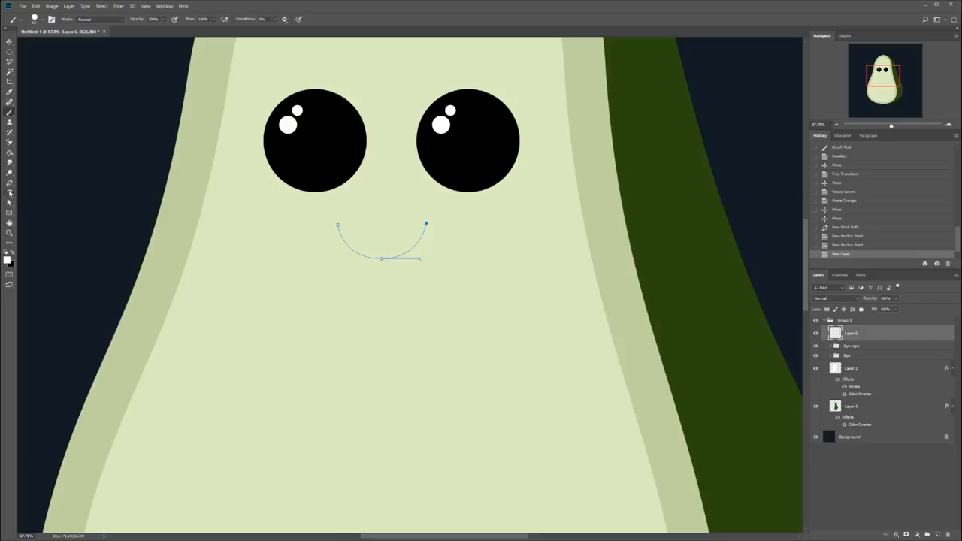
pyautogui.click(9, 183)
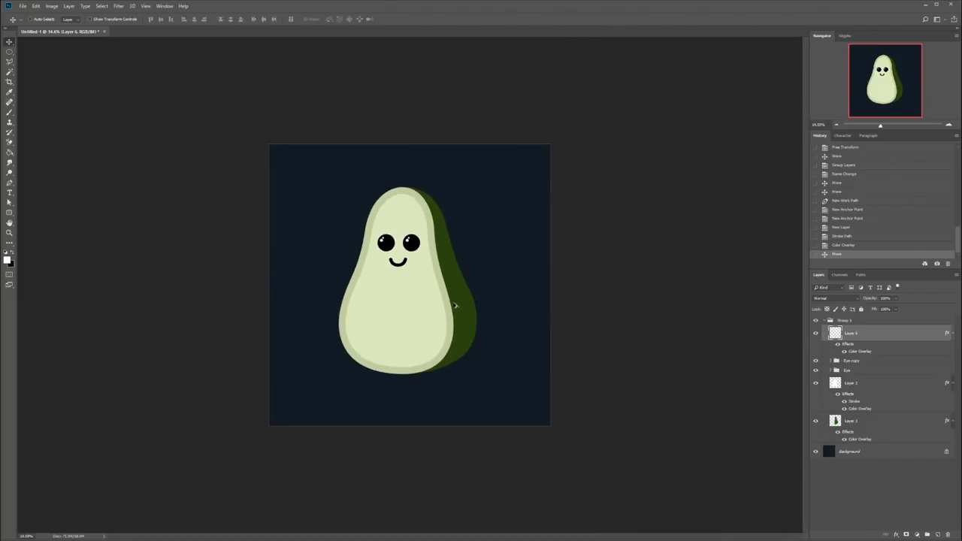
pyautogui.moveTo(440, 284)
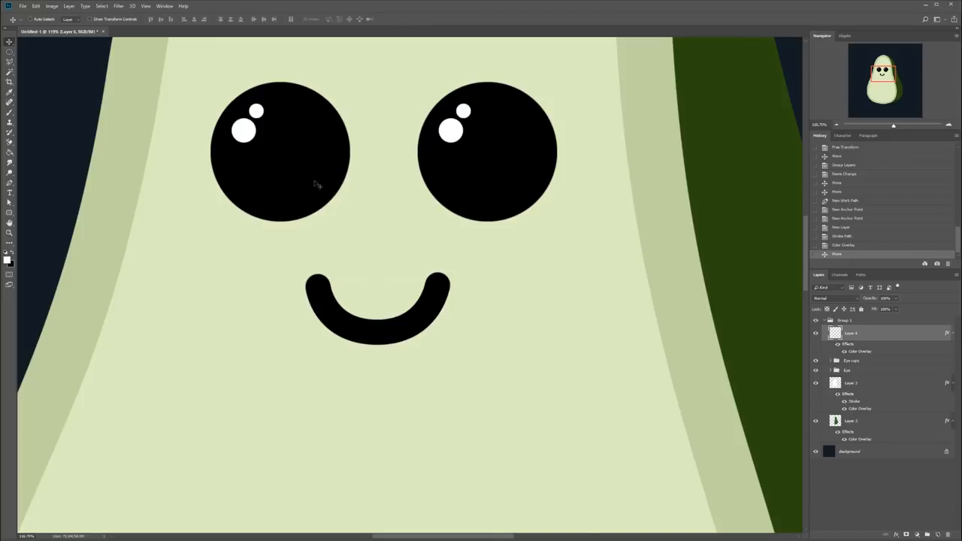
pyautogui.moveTo(130, 28)
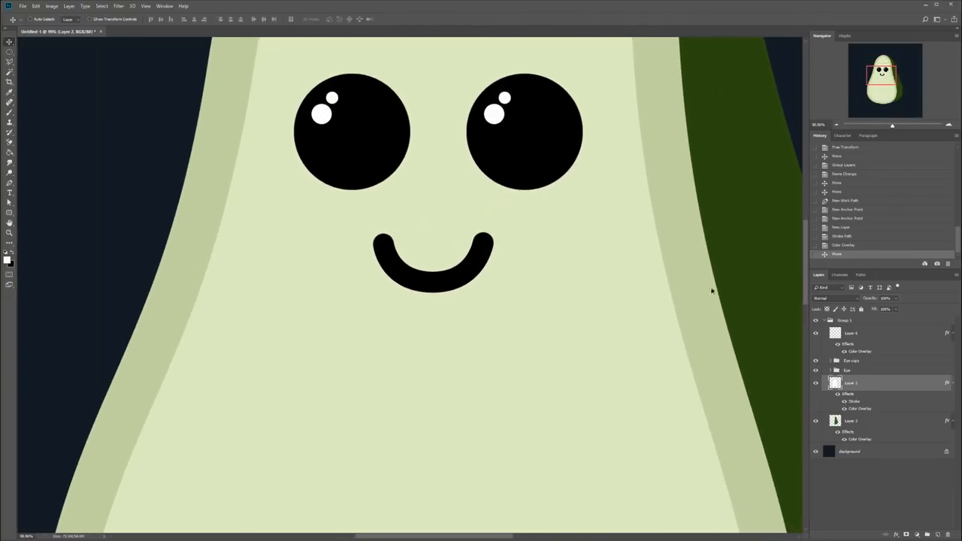
# Hide the smile layer and paint a black oval mouth selection below the eyes.
pyautogui.click(816, 340)
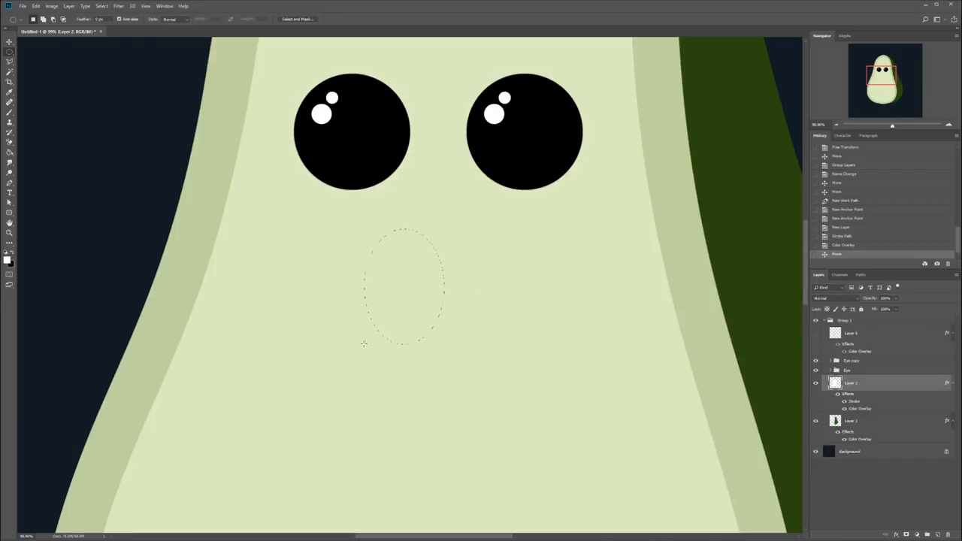
pyautogui.moveTo(402, 282); pyautogui.dragTo(440, 293)
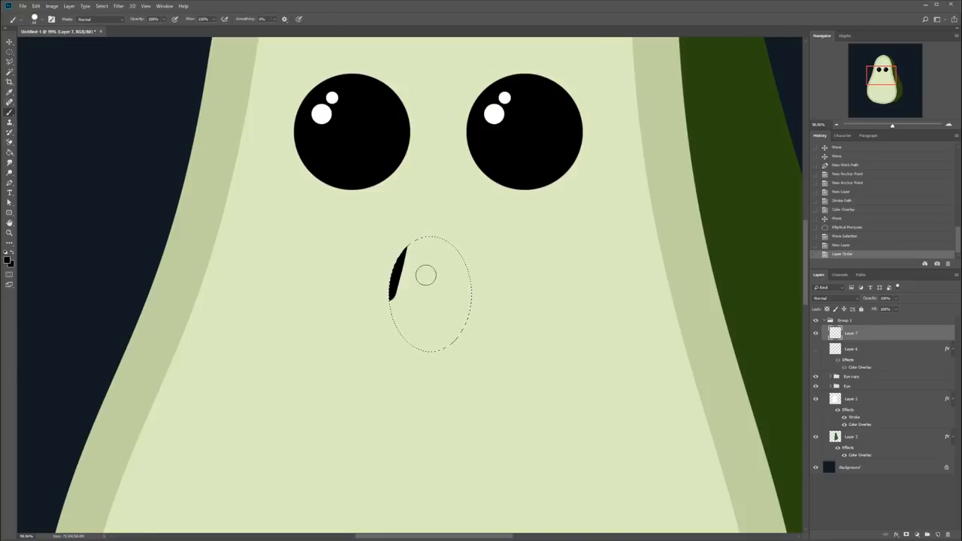
pyautogui.moveTo(399, 271); pyautogui.dragTo(451, 316)
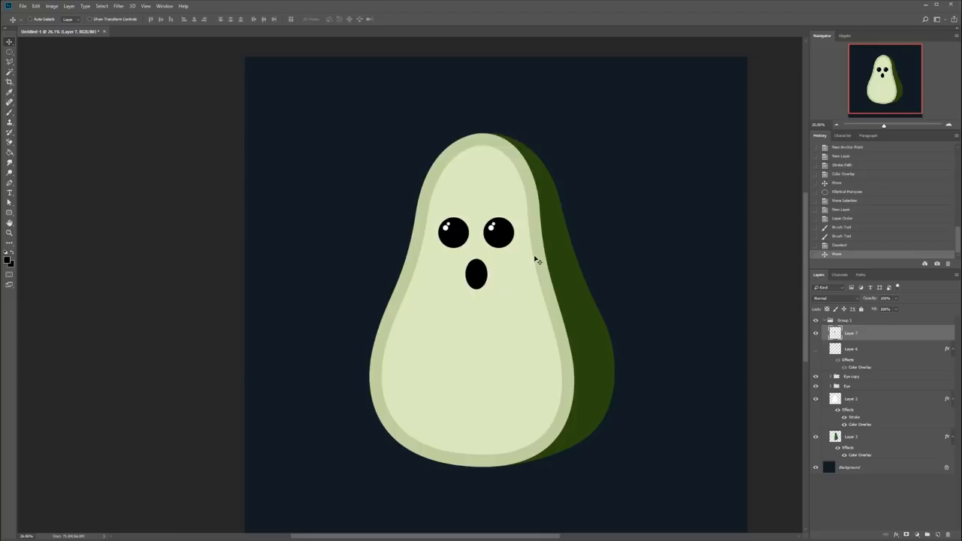
pyautogui.moveTo(408, 169)
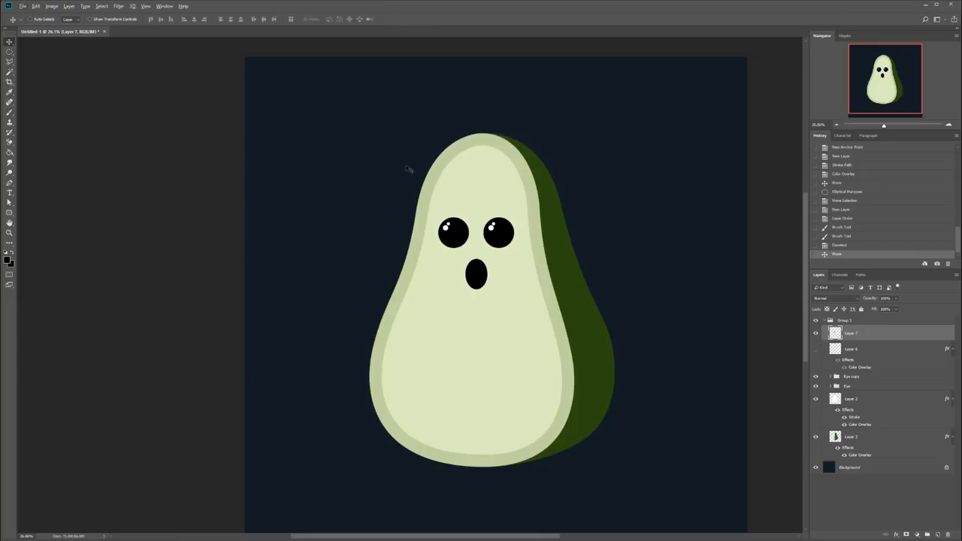
pyautogui.moveTo(21, 109)
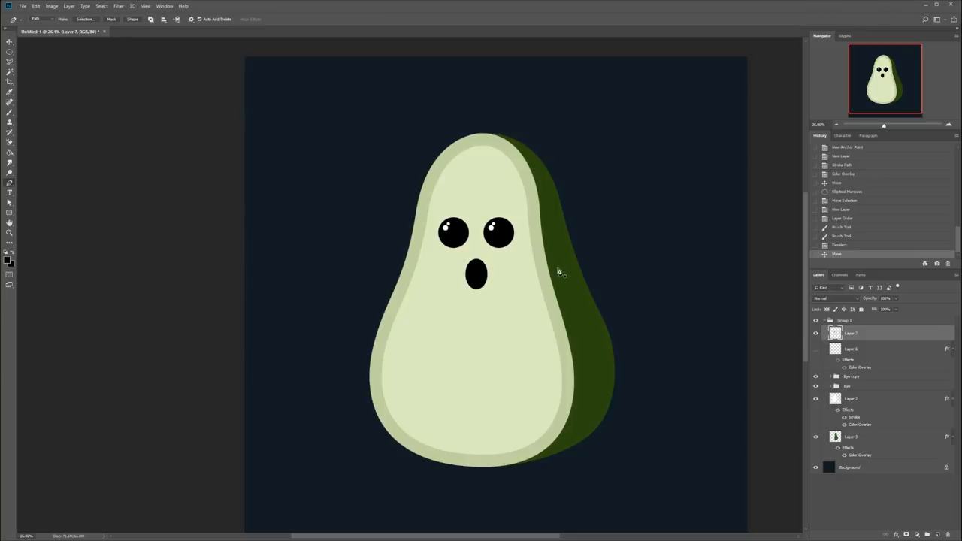
pyautogui.moveTo(566, 276)
pyautogui.write('Mouth')
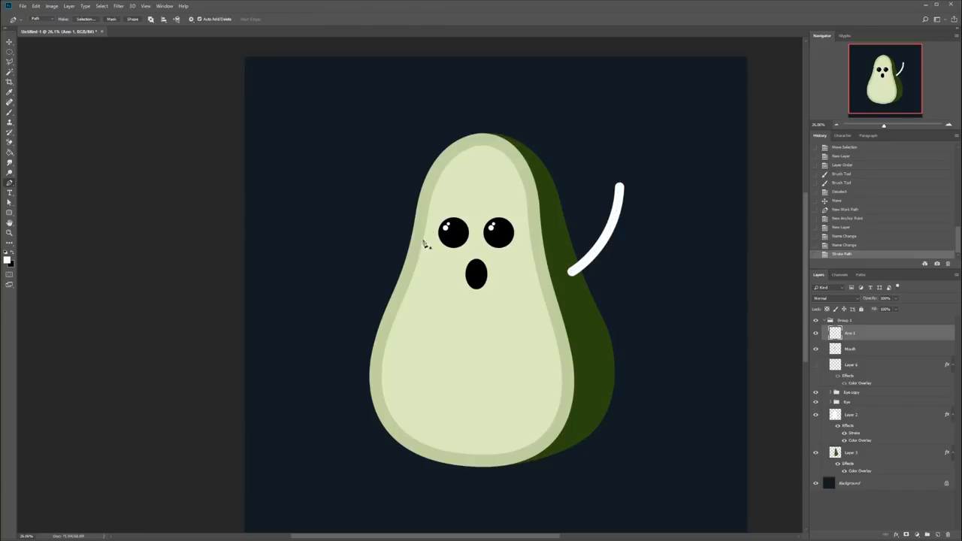
pyautogui.moveTo(406, 279)
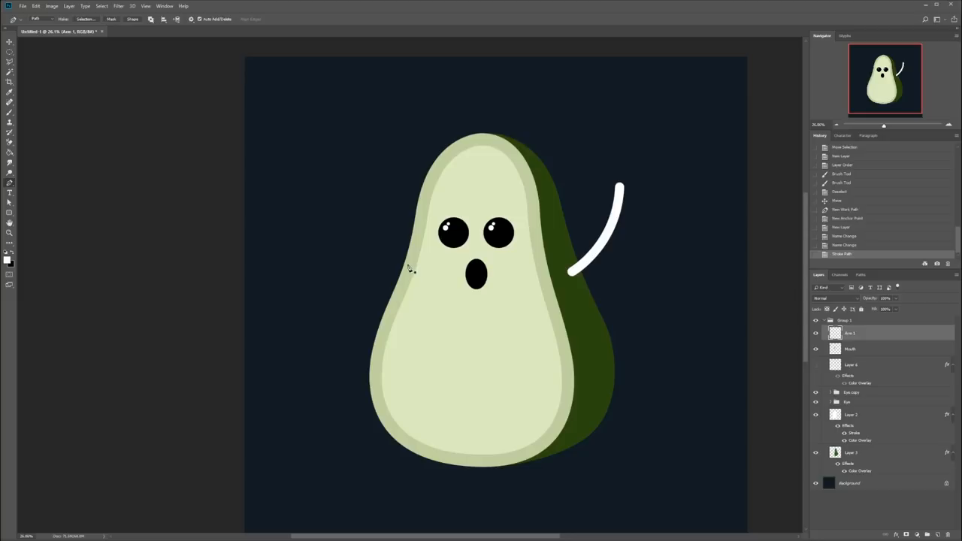
pyautogui.moveTo(409, 282)
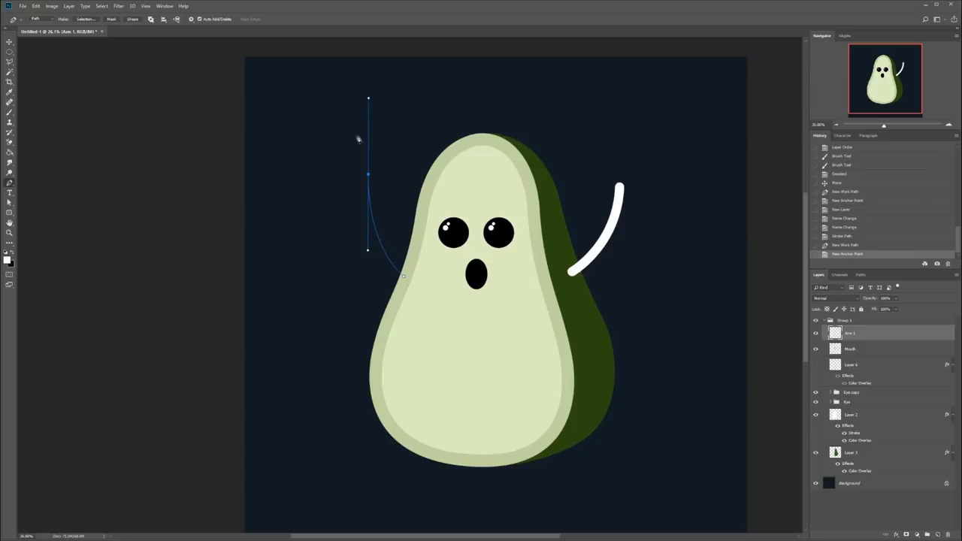
pyautogui.moveTo(416, 260)
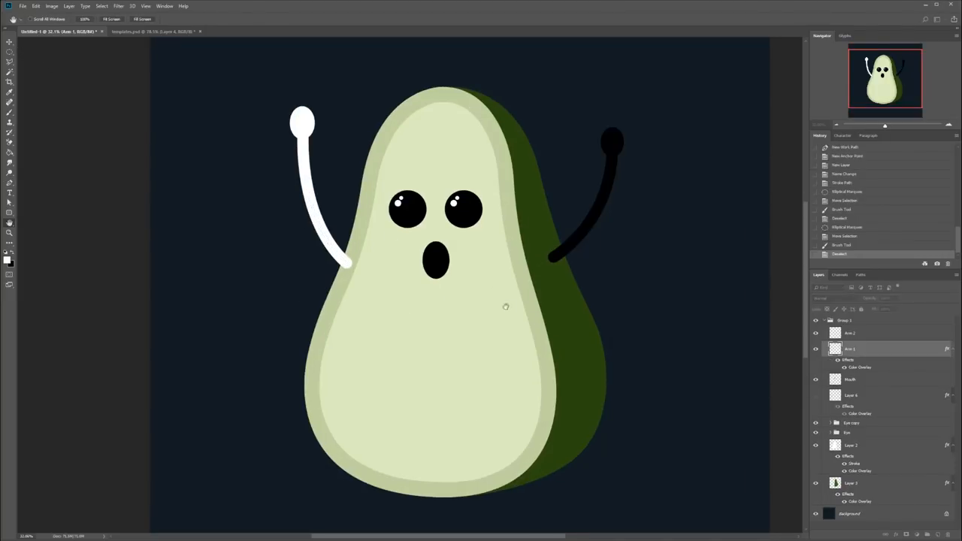
pyautogui.moveTo(592, 238)
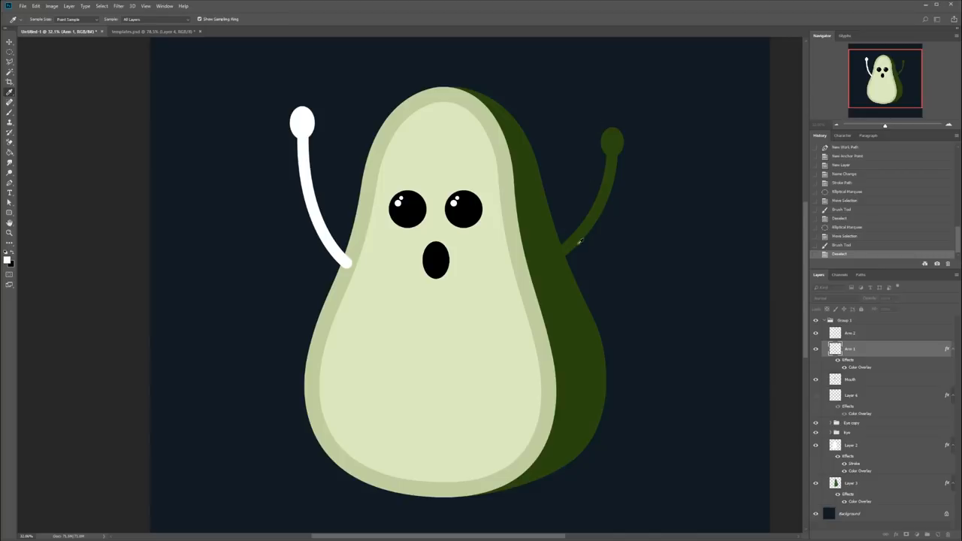
pyautogui.moveTo(649, 331)
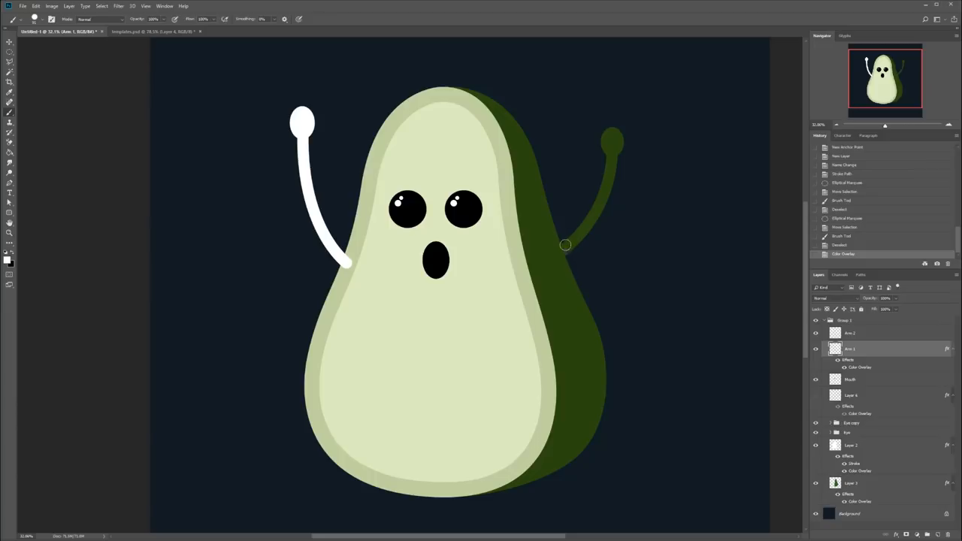
pyautogui.moveTo(550, 245)
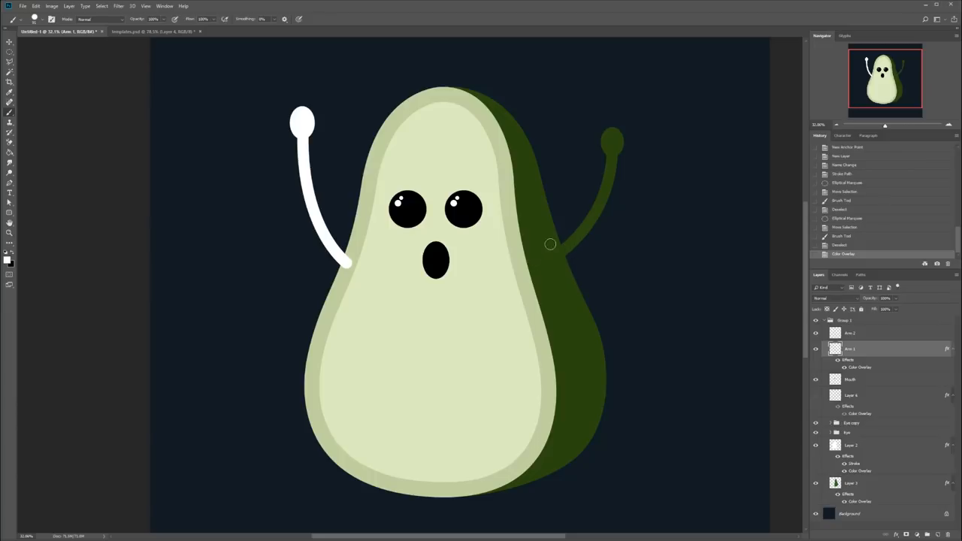
pyautogui.moveTo(556, 254)
pyautogui.write('Leg 1')
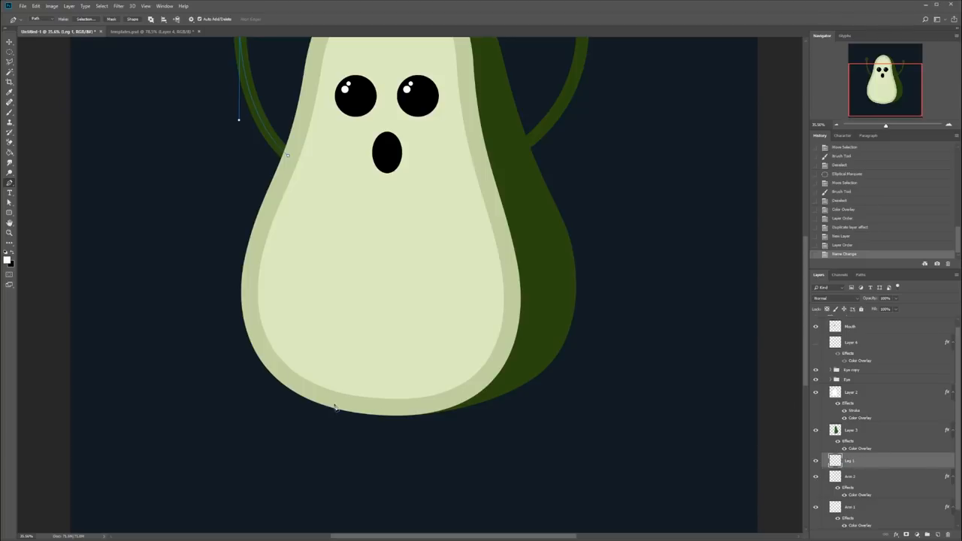
# Discard a stray path, start the first leg path, and rename the Leg 2 layer.
pyautogui.click(334, 406)
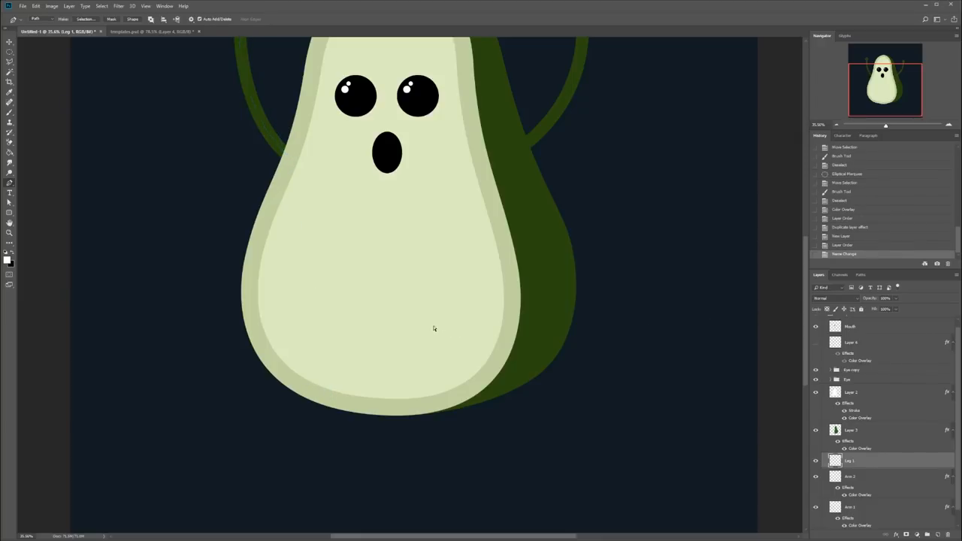
pyautogui.click(327, 394)
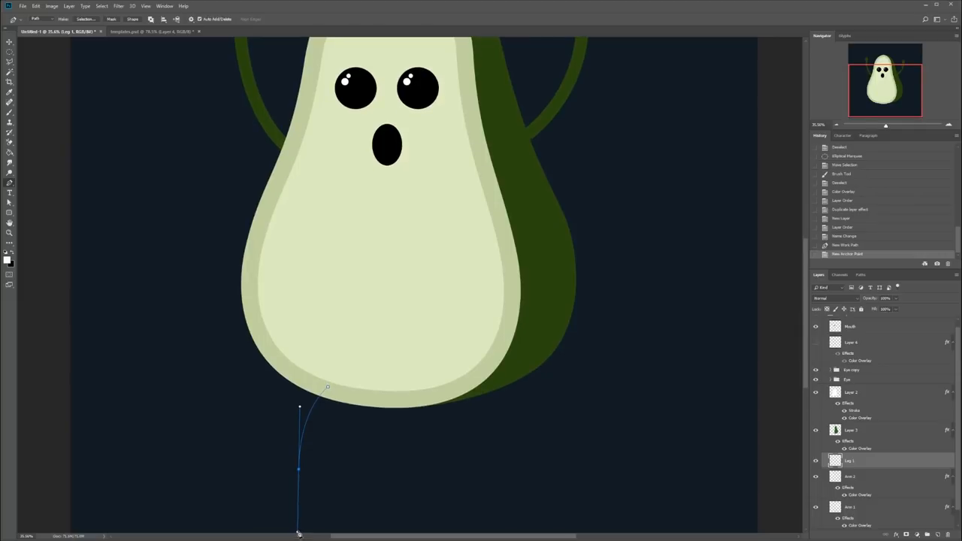
pyautogui.moveTo(333, 341)
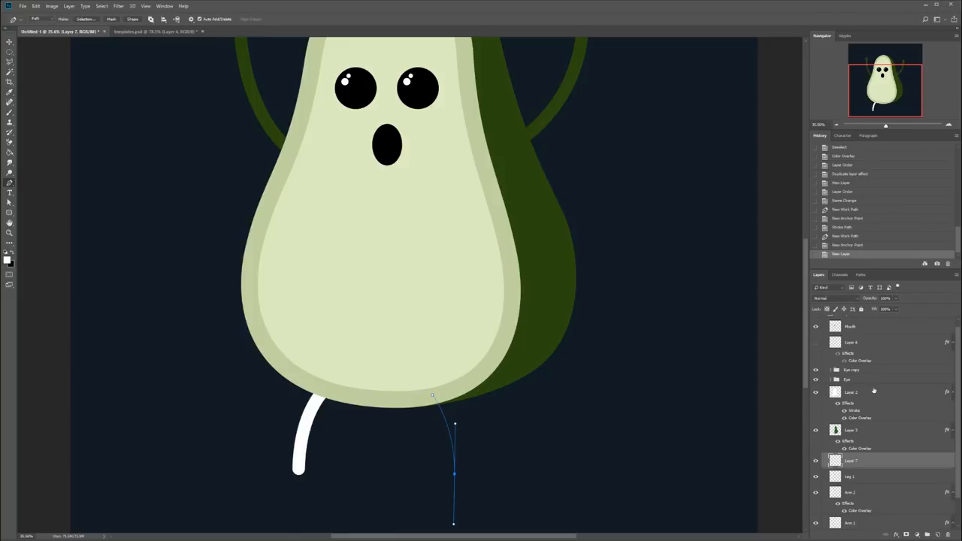
pyautogui.doubleClick(853, 460)
pyautogui.write('Leg 2')
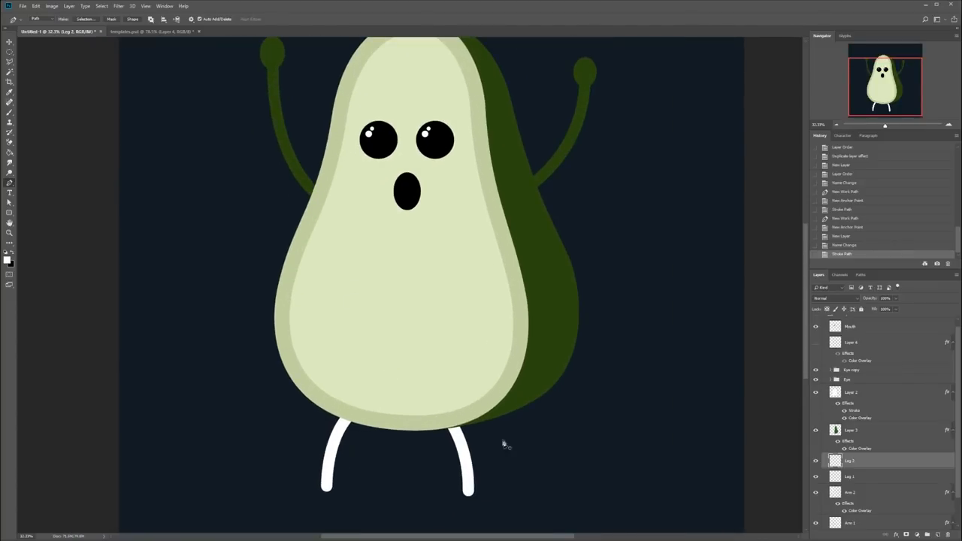
pyautogui.moveTo(919, 203)
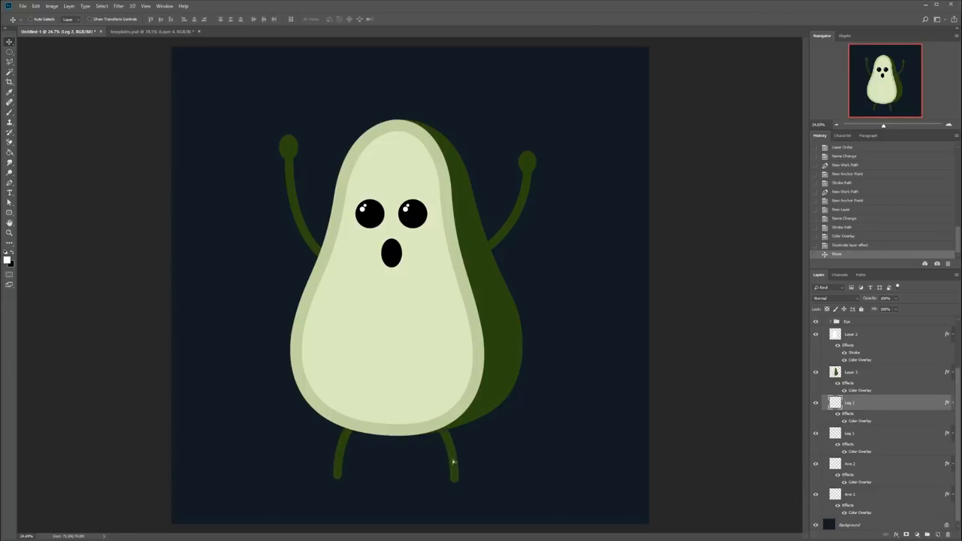
# Select the Leg 1 and Leg 2 layers together and nudge them under the body.
pyautogui.click(854, 433)
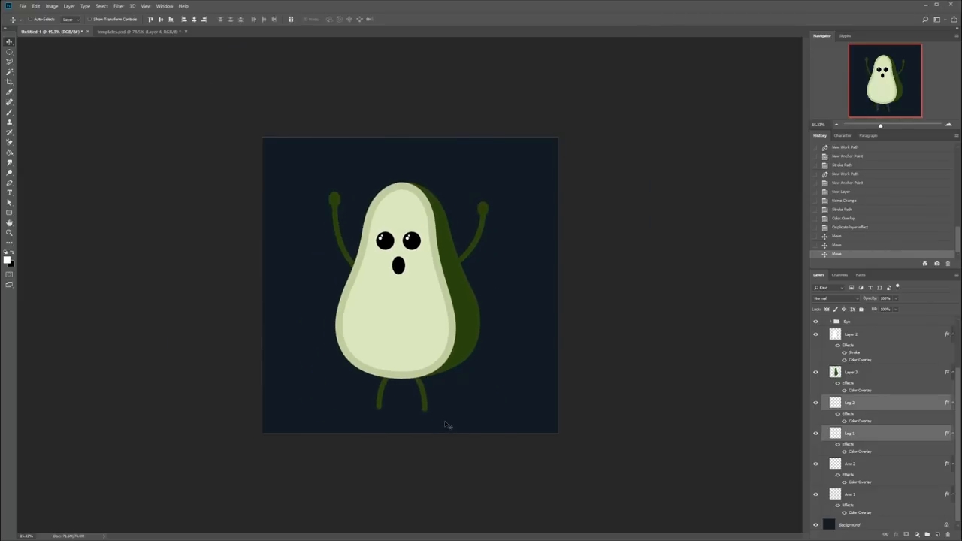
pyautogui.click(853, 402)
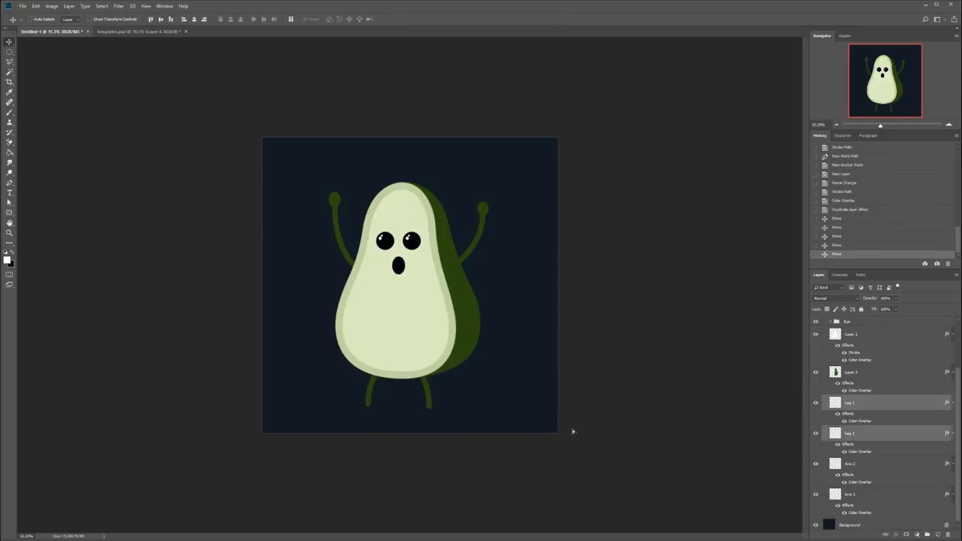
pyautogui.moveTo(542, 311)
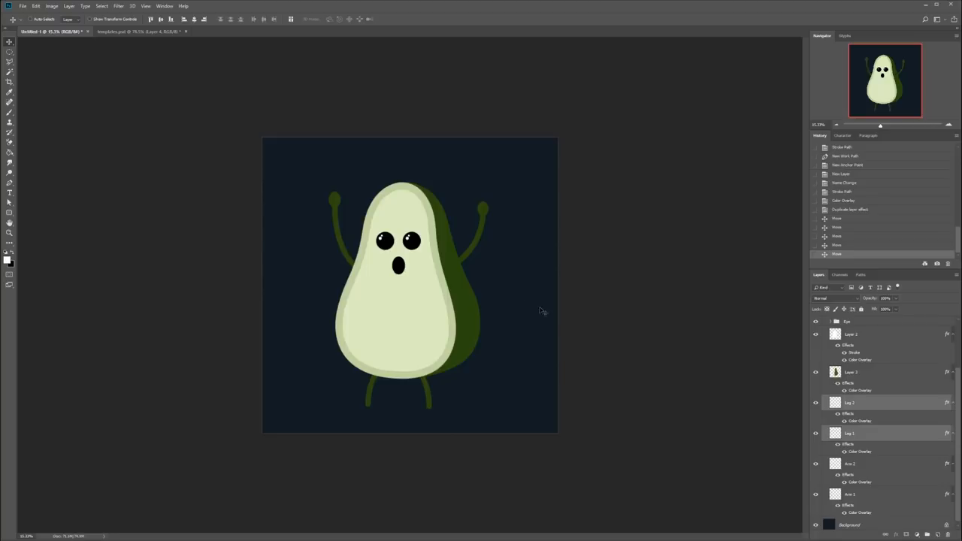
pyautogui.moveTo(556, 330)
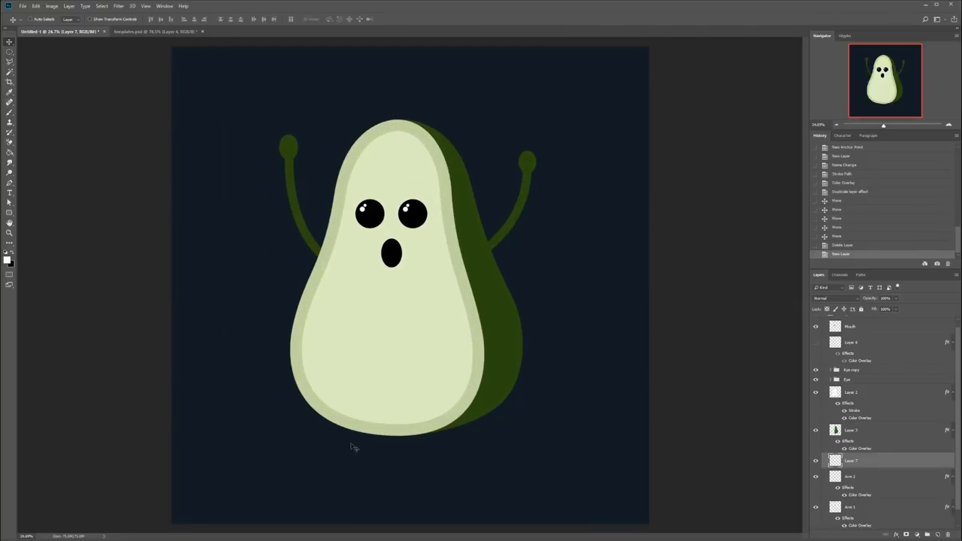
# Start a new leg path from the avocado's base with the Pen tool.
pyautogui.click(10, 185)
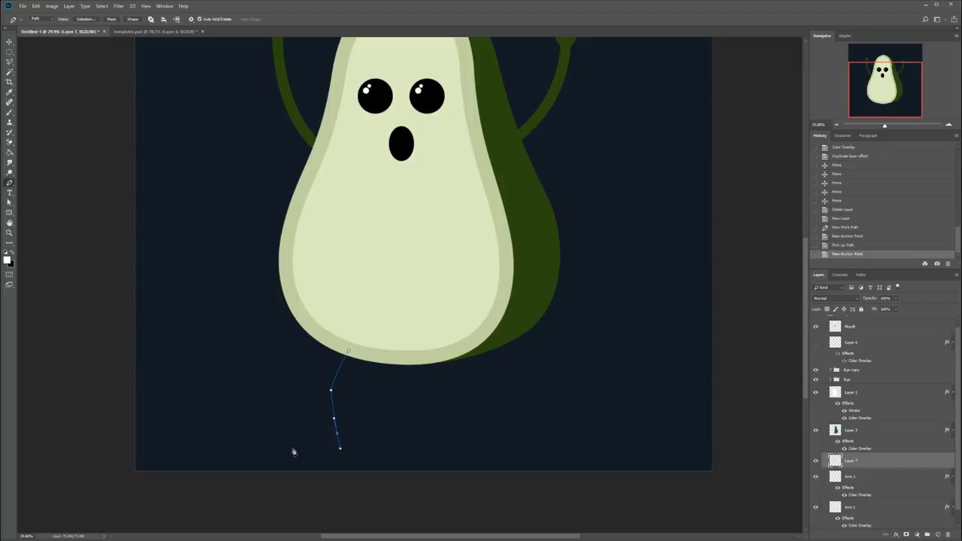
pyautogui.moveTo(386, 323)
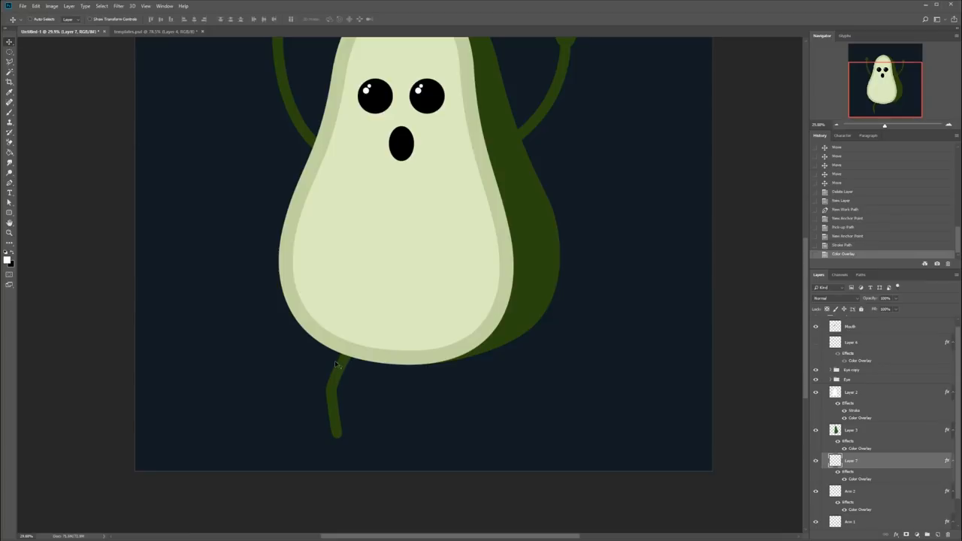
pyautogui.moveTo(371, 419)
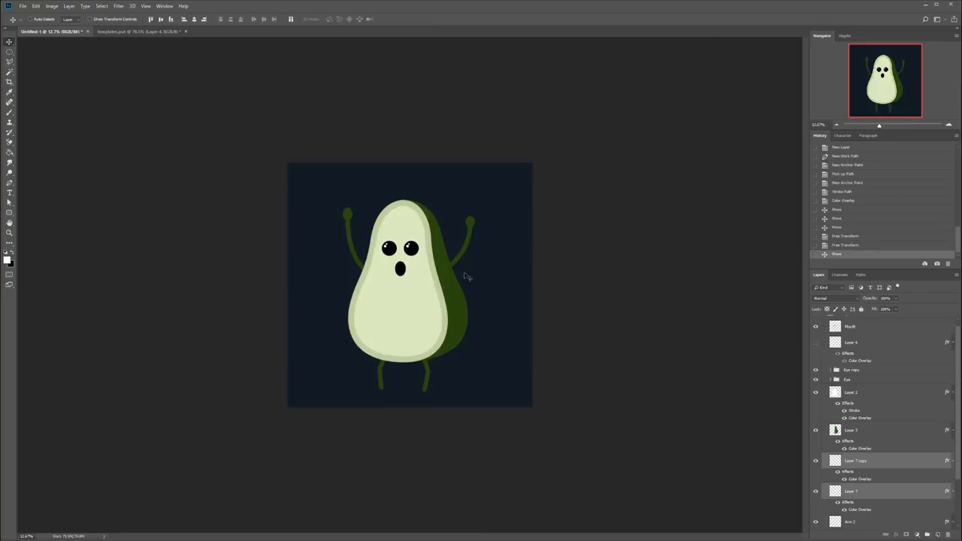
pyautogui.moveTo(480, 346)
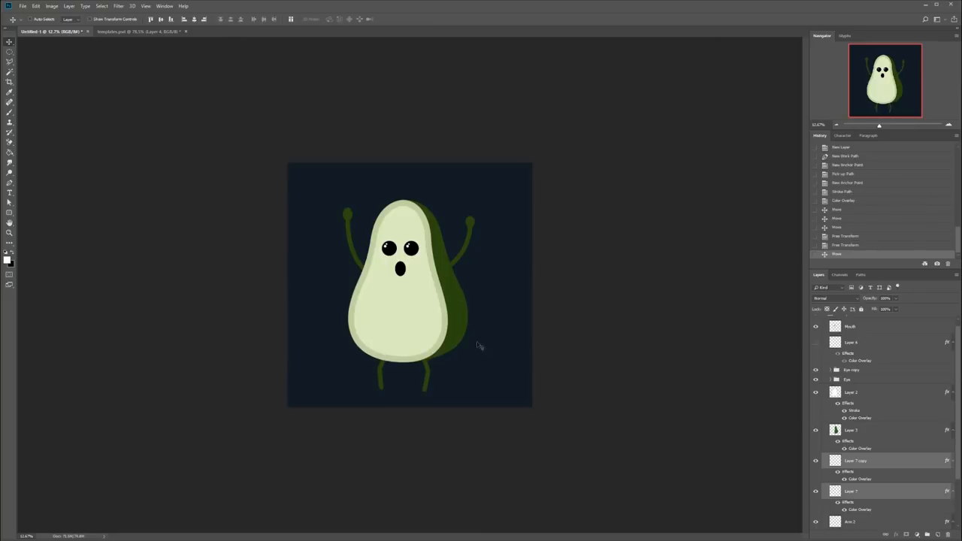
pyautogui.moveTo(441, 382)
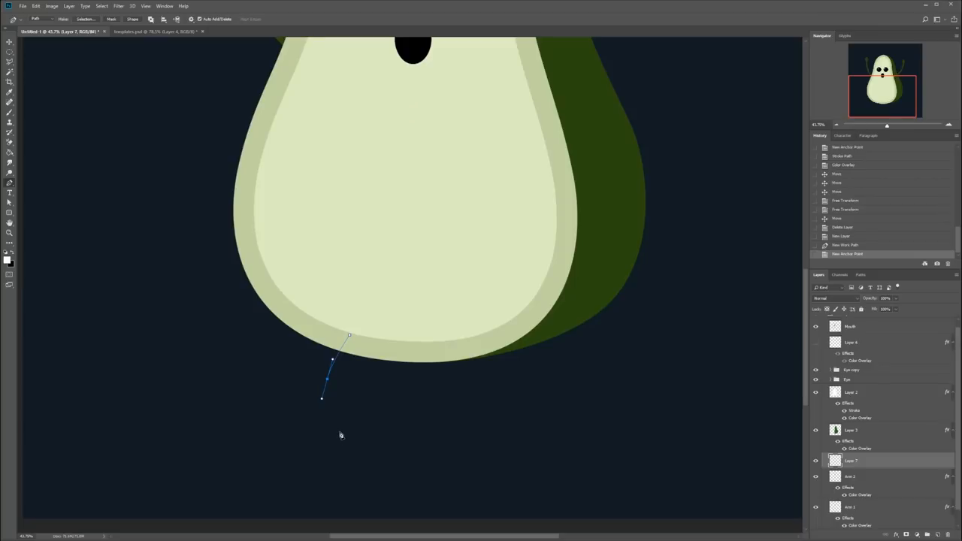
pyautogui.moveTo(336, 439)
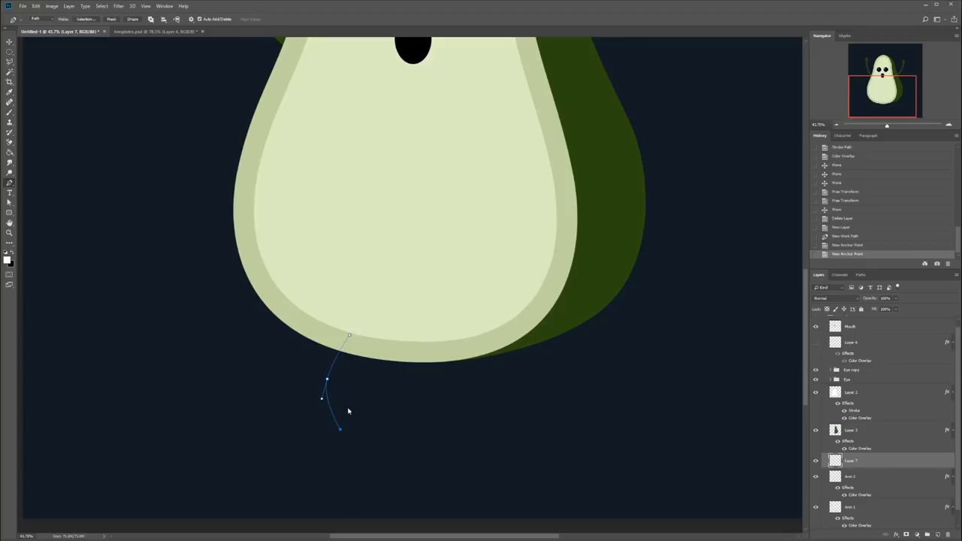
pyautogui.moveTo(370, 302)
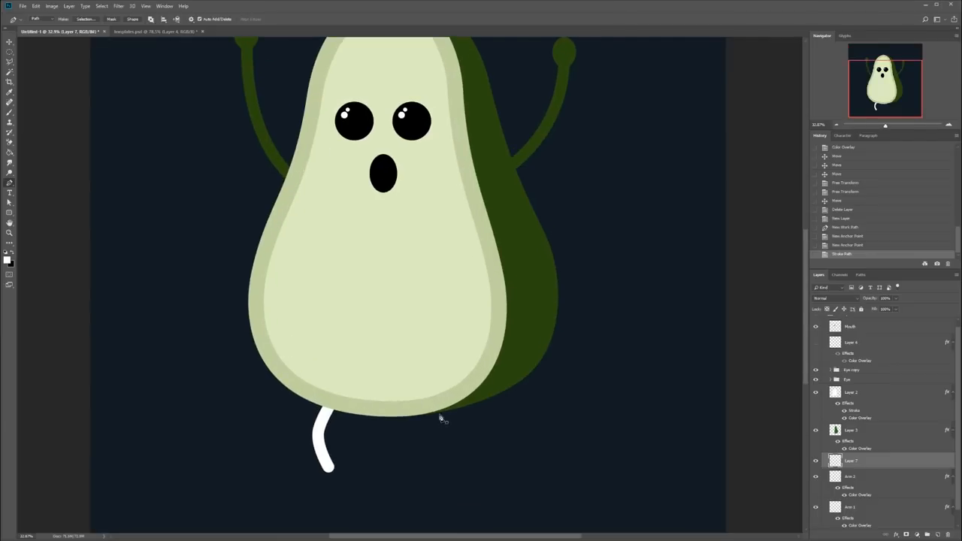
pyautogui.moveTo(417, 417)
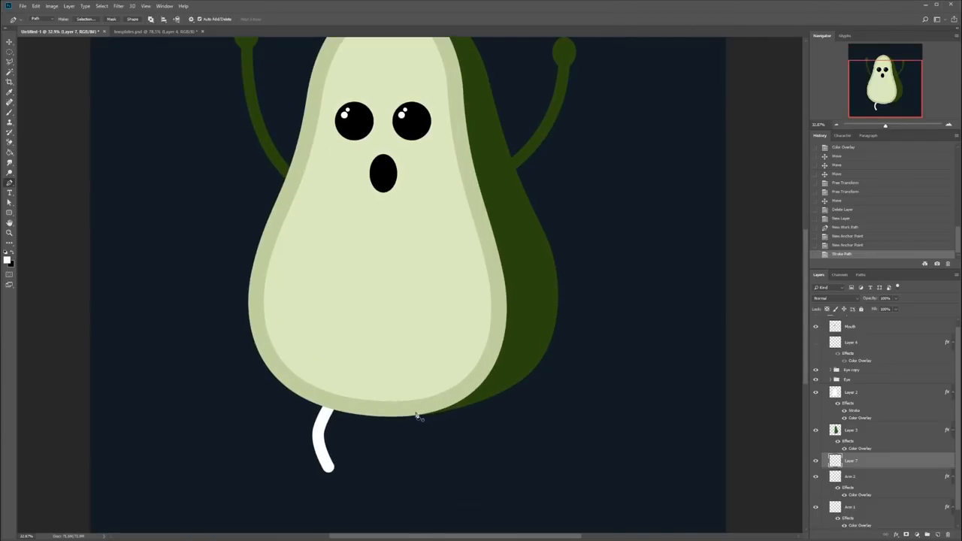
pyautogui.moveTo(338, 472)
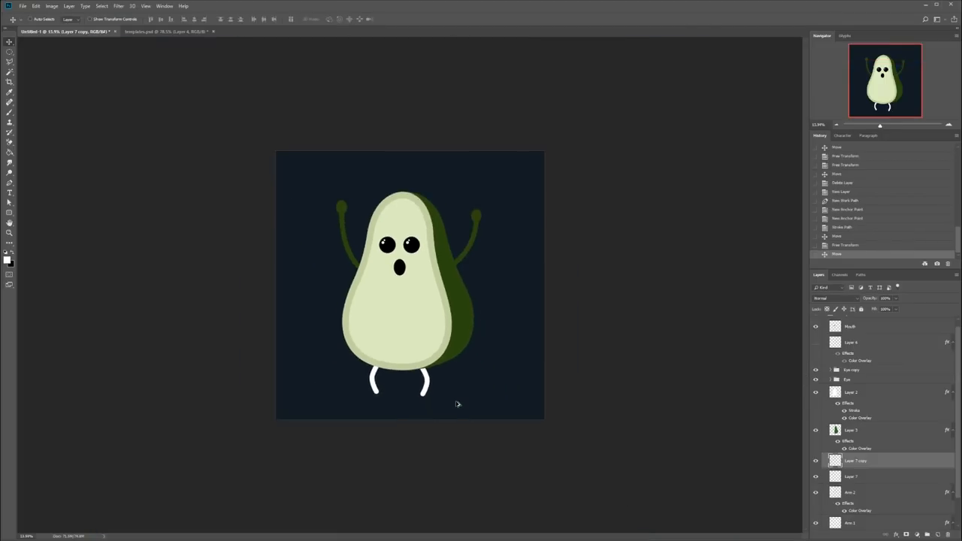
pyautogui.moveTo(460, 384)
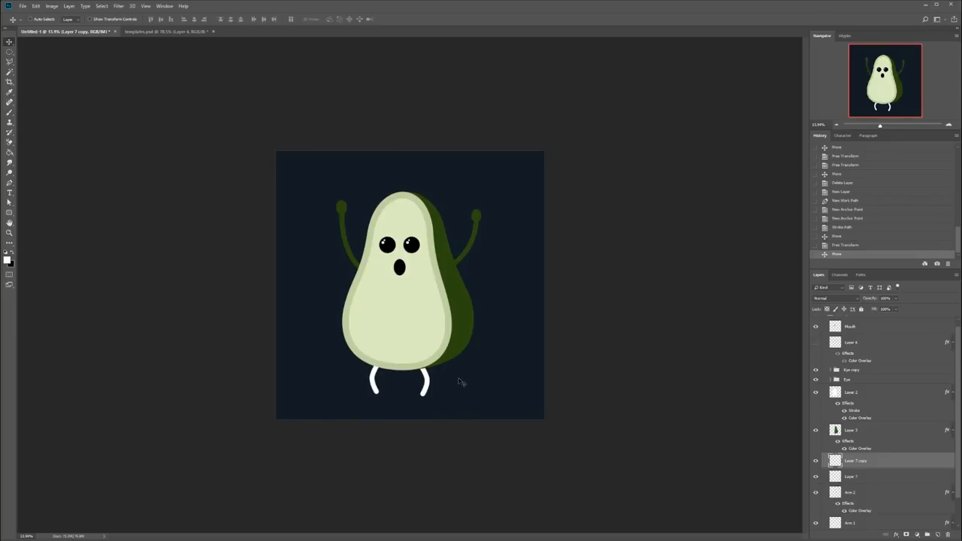
pyautogui.moveTo(411, 393)
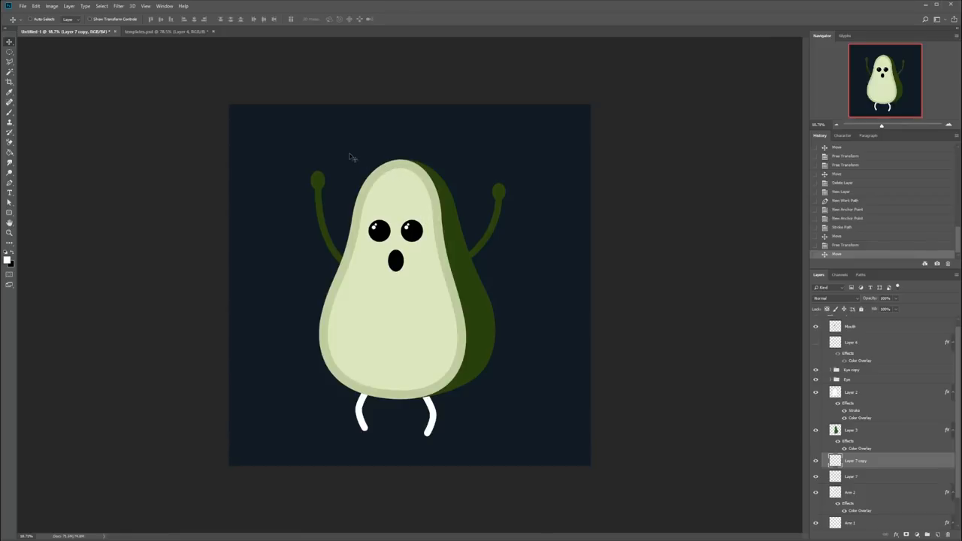
pyautogui.moveTo(335, 181)
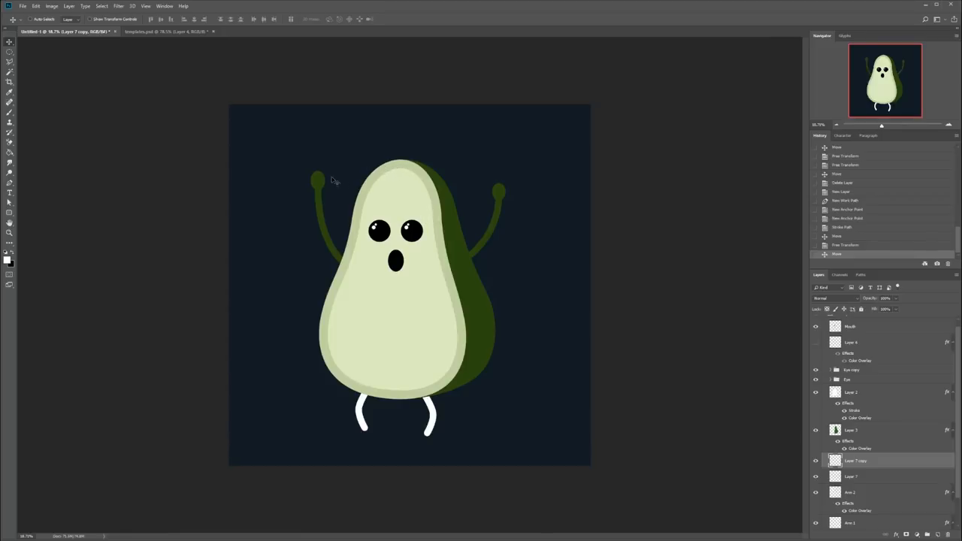
# Select a layer in the avocado character's layer stack.
pyautogui.click(854, 492)
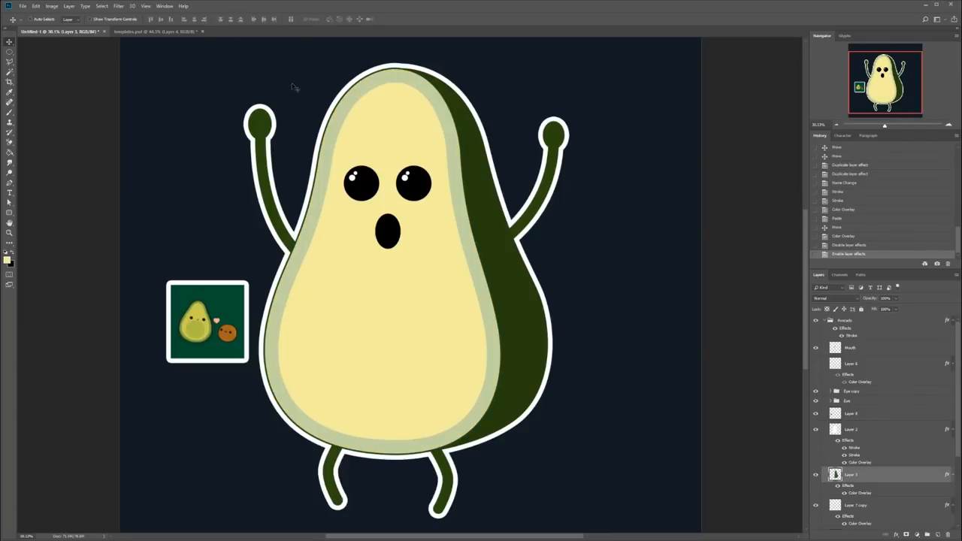
# Browse the templates.psd reference sheet, then return to the Untitled-1 avocado document.
pyautogui.click(151, 31)
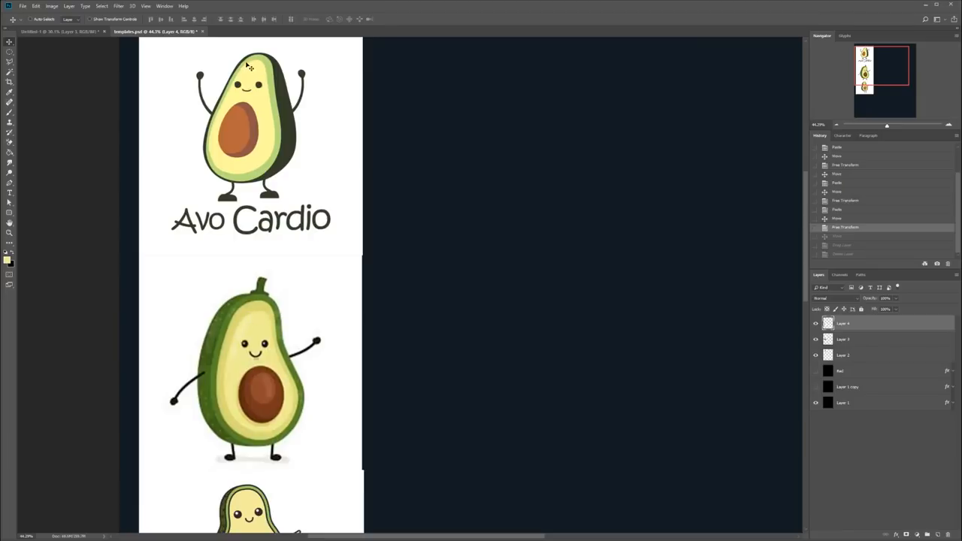
pyautogui.scroll(-3)
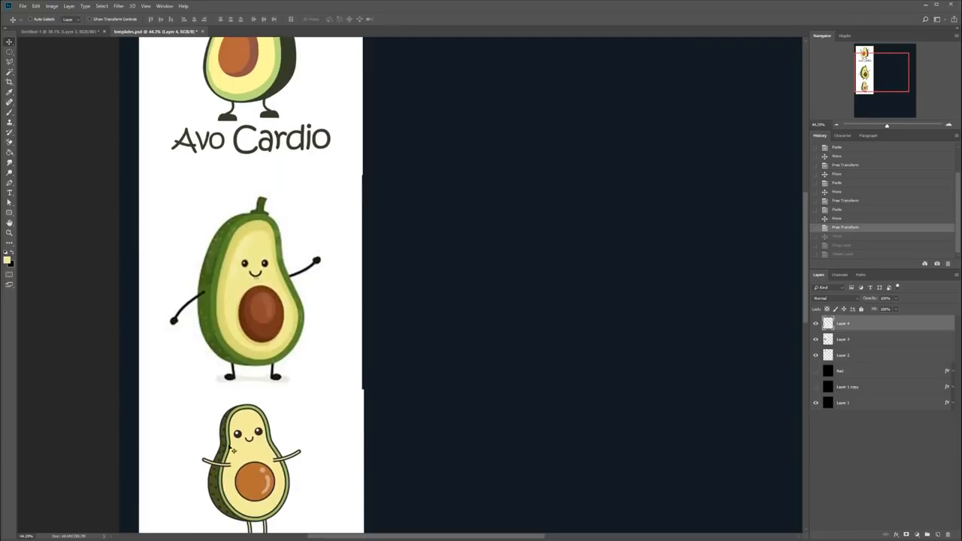
pyautogui.scroll(-3)
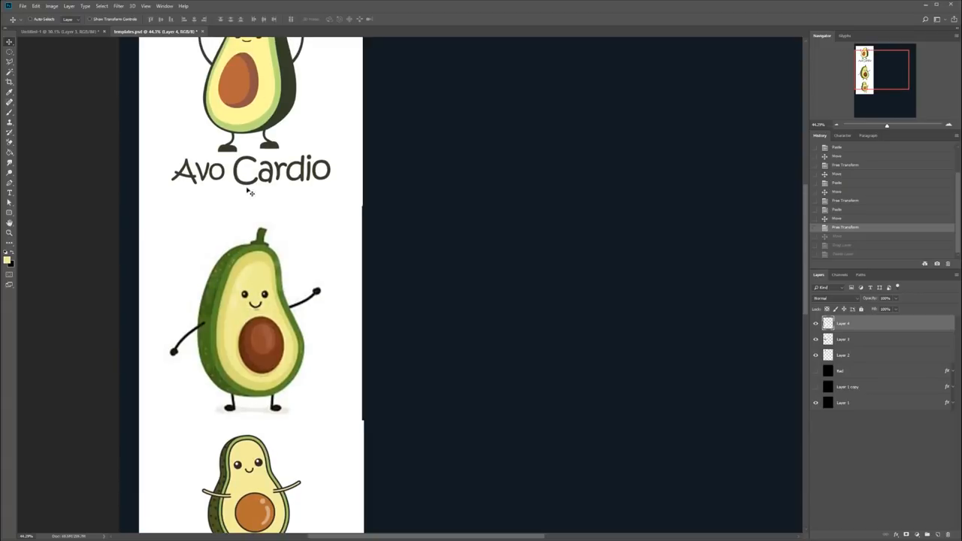
pyautogui.click(57, 31)
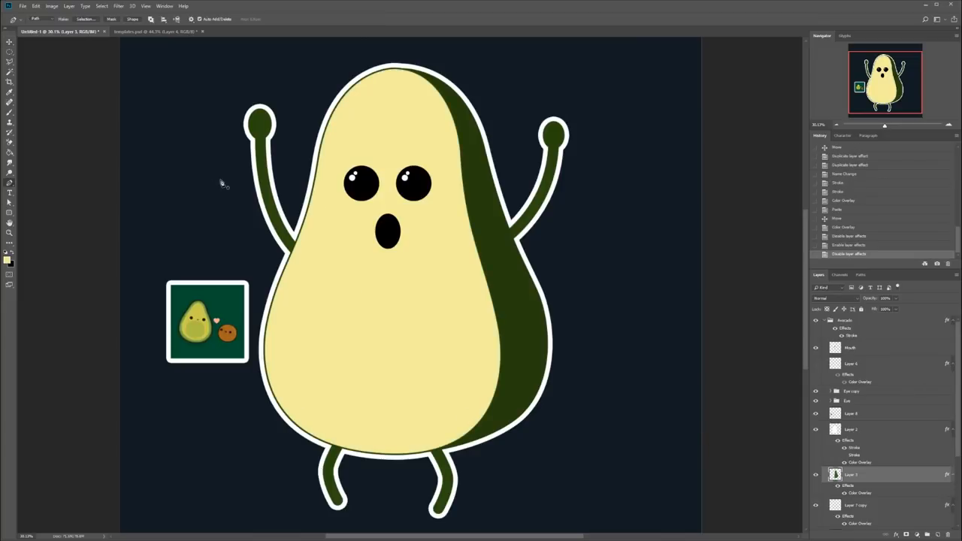
pyautogui.click(154, 32)
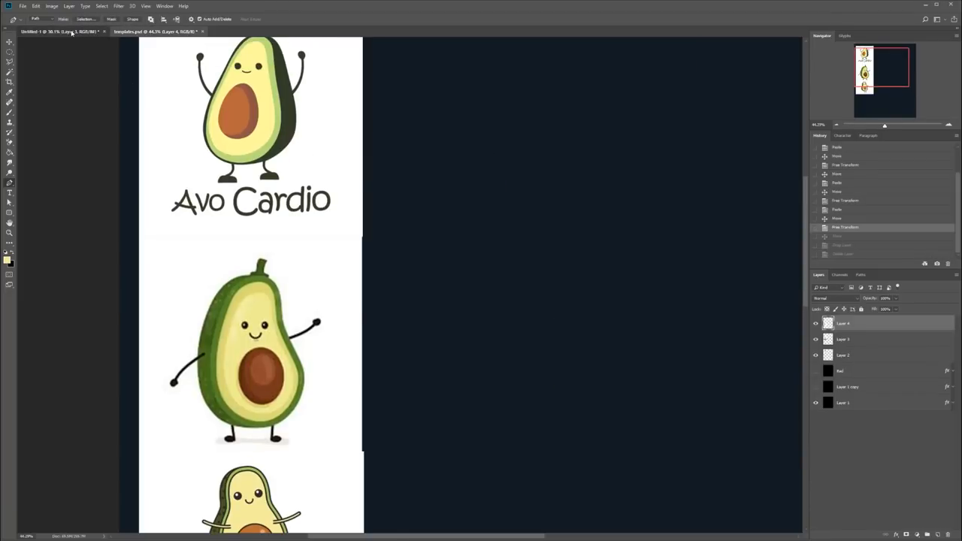
pyautogui.click(59, 31)
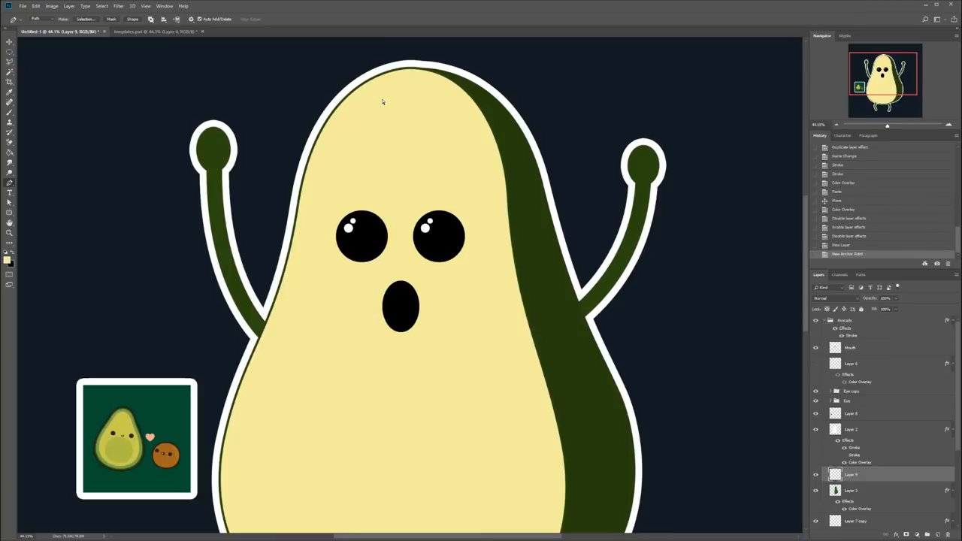
# Trace a curved Pen path from the avocado's top down its dark green edge.
pyautogui.click(384, 94)
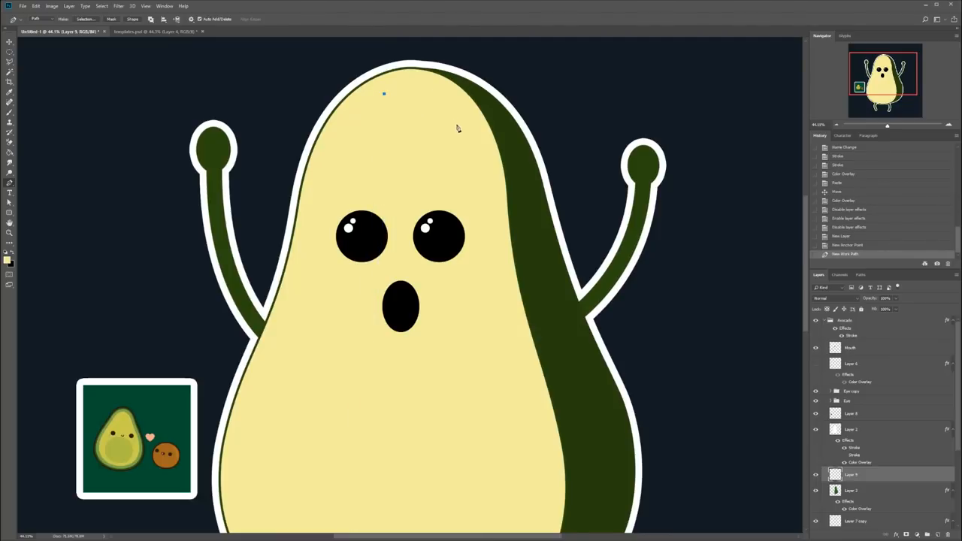
pyautogui.click(491, 291)
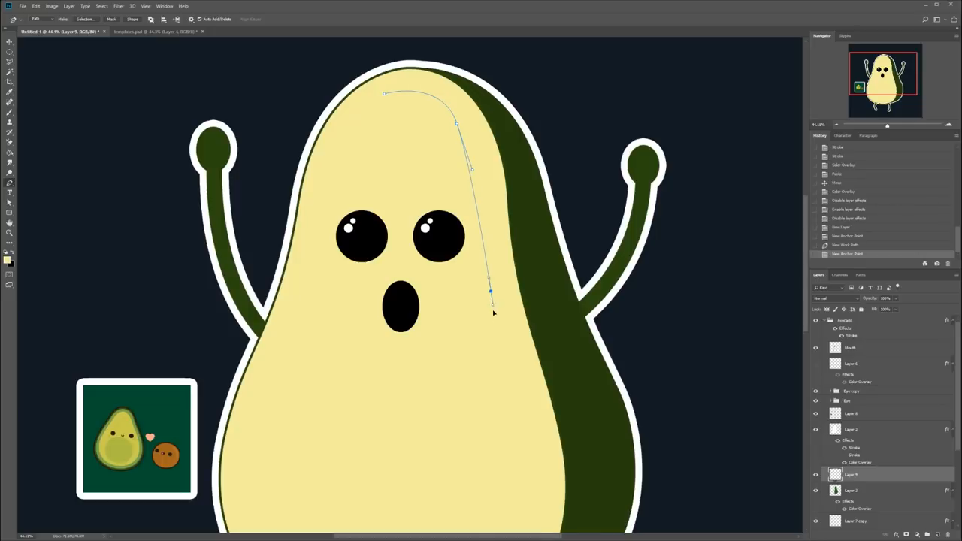
pyautogui.moveTo(491, 292); pyautogui.dragTo(473, 169)
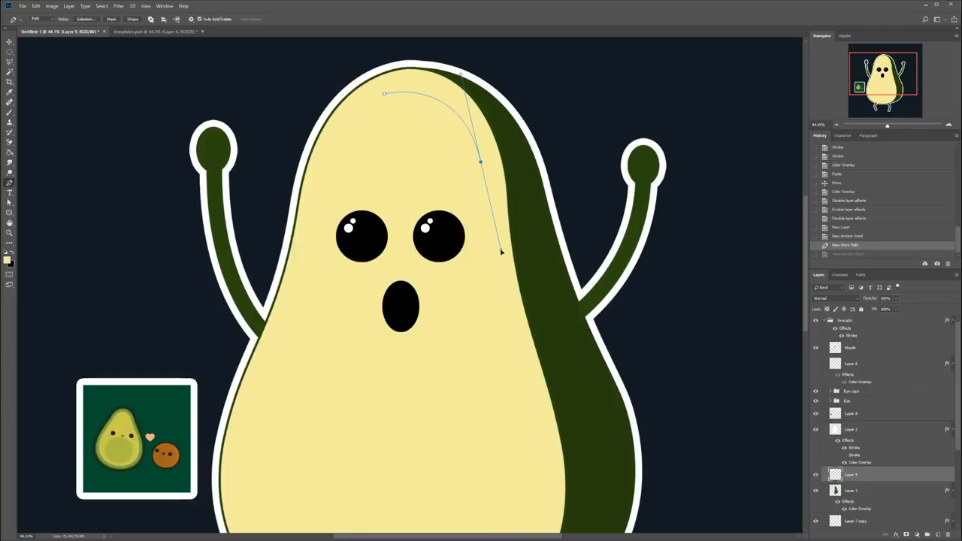
pyautogui.moveTo(500, 252); pyautogui.dragTo(482, 218)
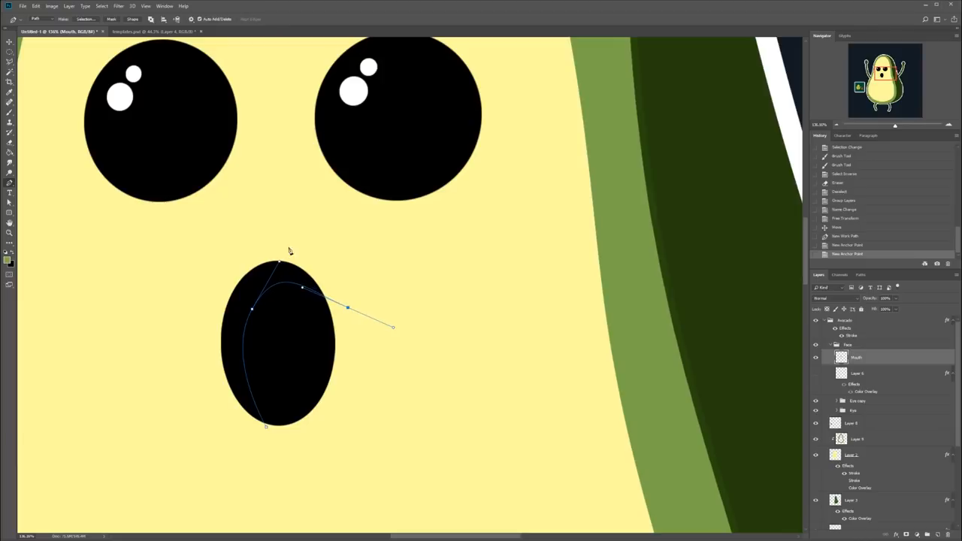
# Close the shadow path over the avocado's mouth.
pyautogui.click(267, 427)
pyautogui.write('Mouth Shadow')
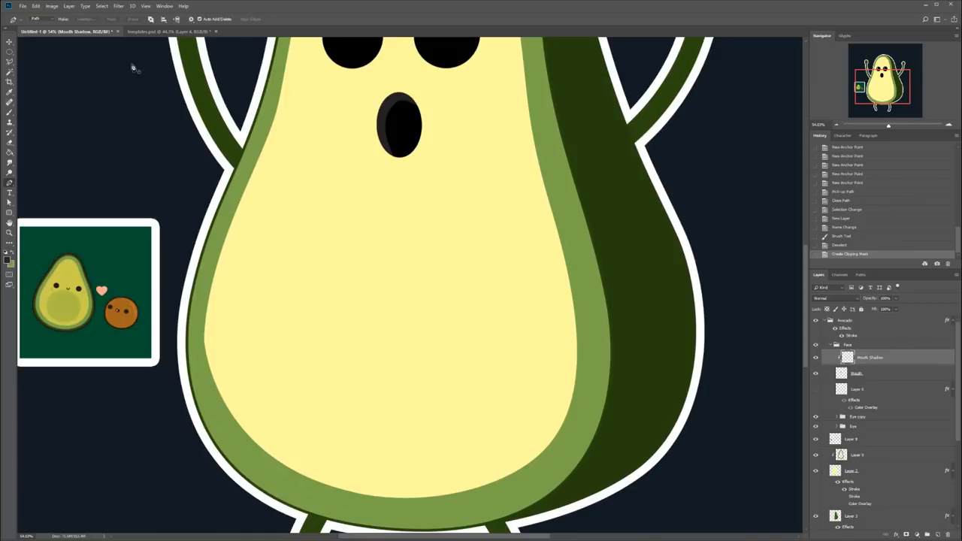
# Review the templates.psd reference sheet, then return to the avocado character document.
pyautogui.click(165, 31)
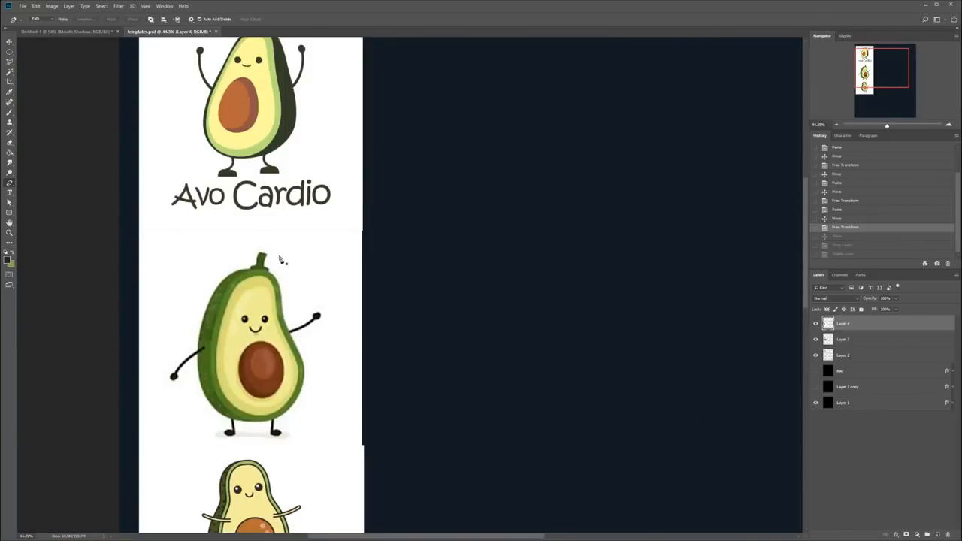
pyautogui.scroll(-3)
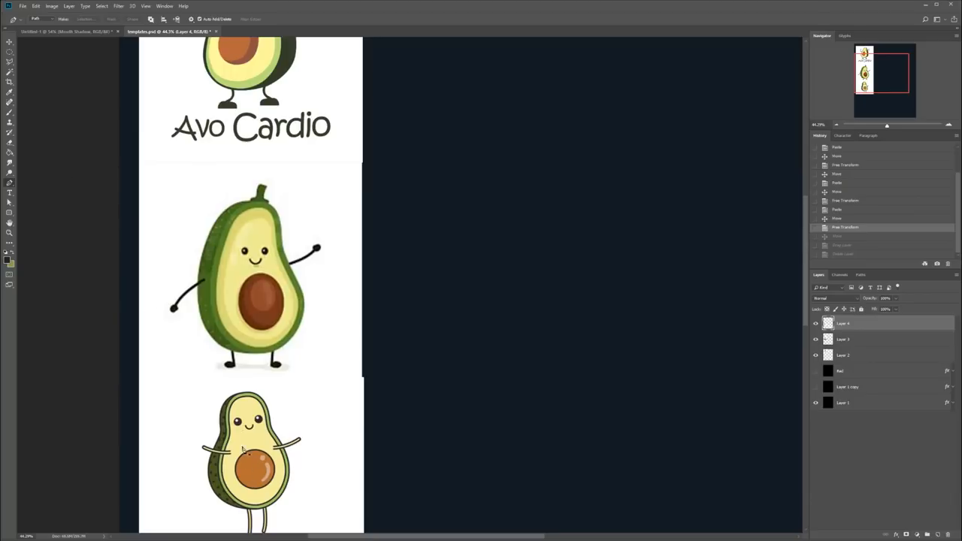
pyautogui.scroll(3)
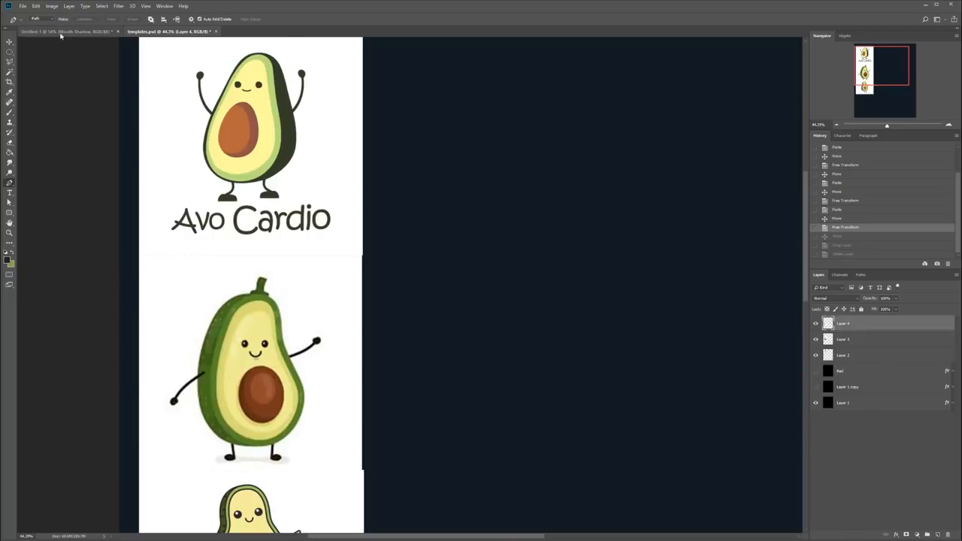
pyautogui.click(64, 31)
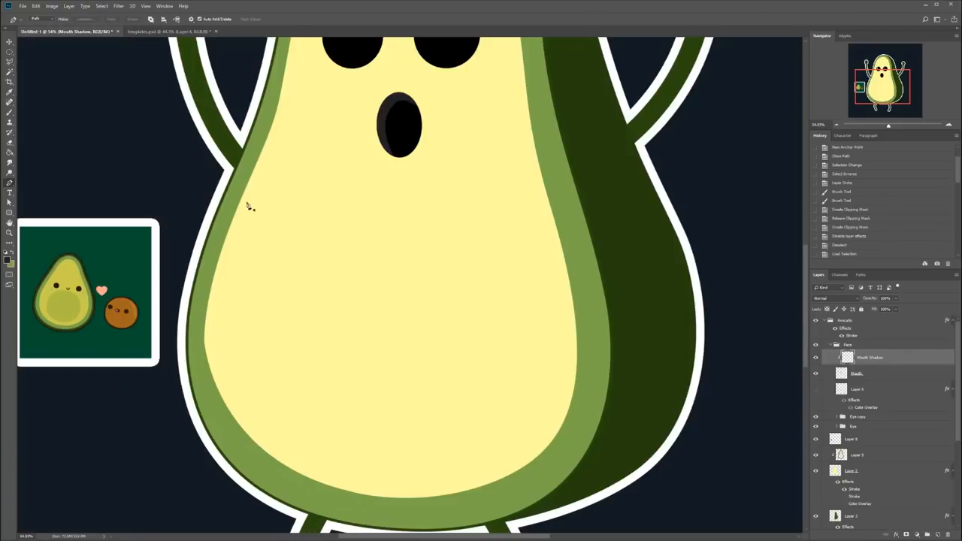
pyautogui.moveTo(380, 209)
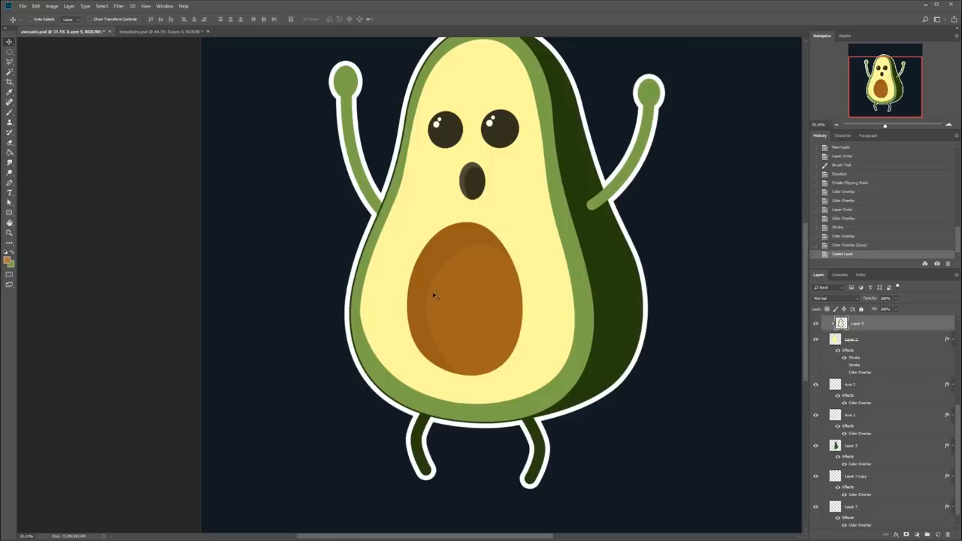
pyautogui.scroll(-3)
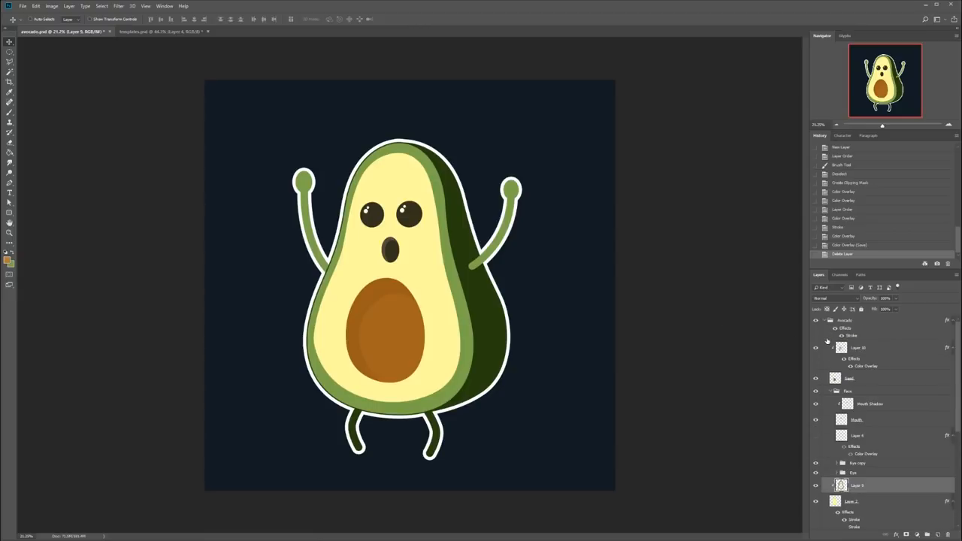
# Collapse the Avocado group's layers and switch to another document tab.
pyautogui.click(831, 320)
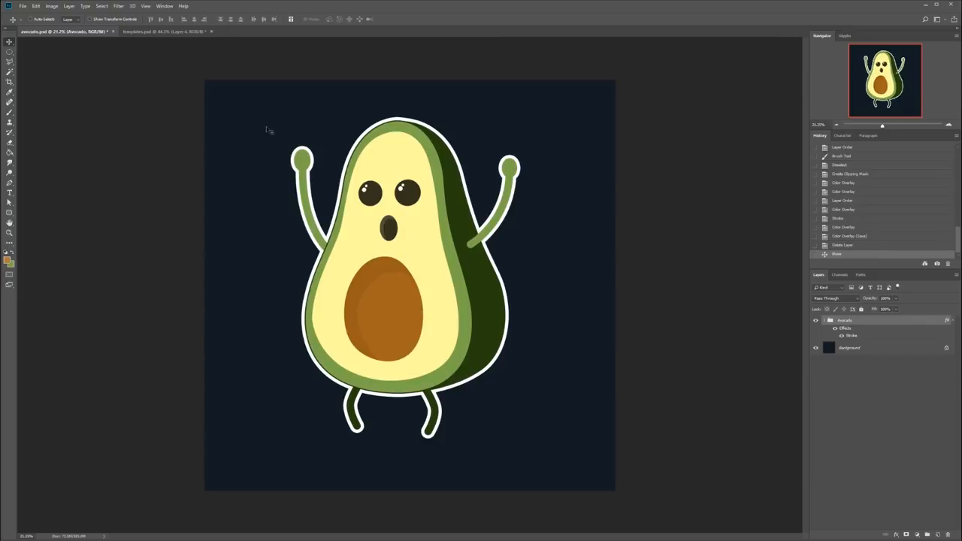
pyautogui.moveTo(385, 205)
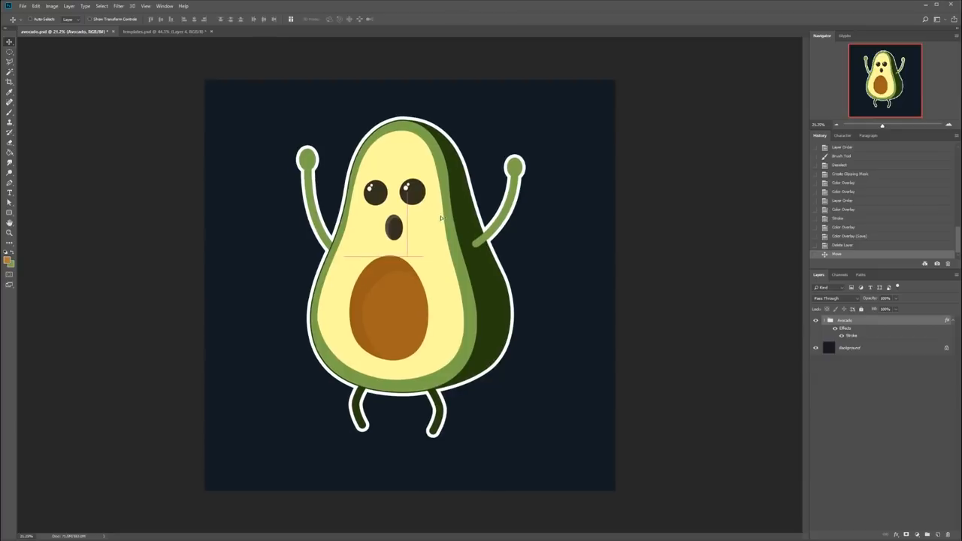
pyautogui.click(150, 30)
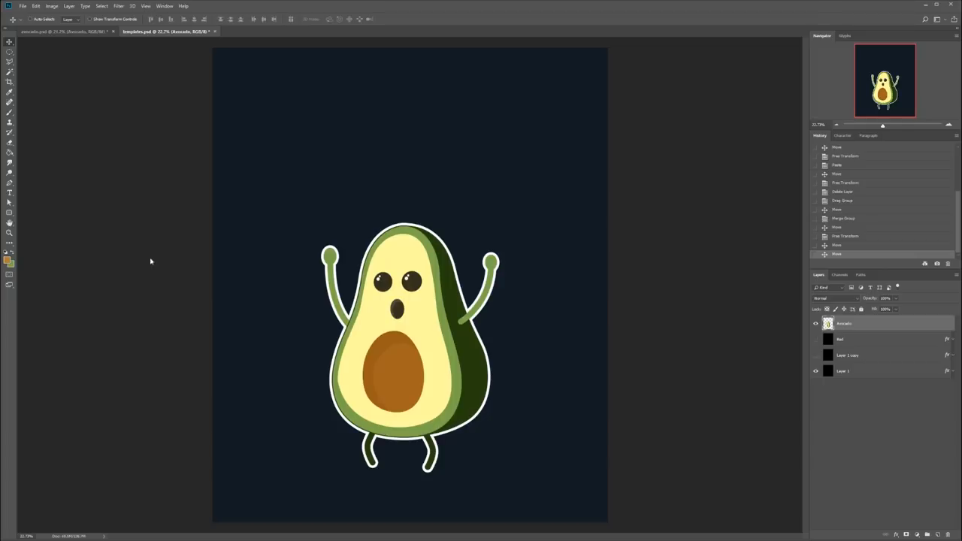
pyautogui.moveTo(259, 190)
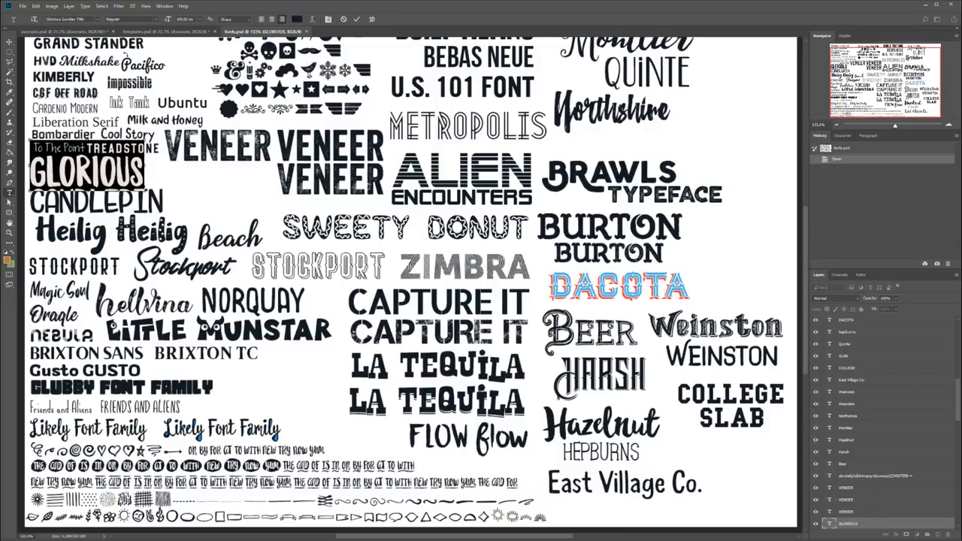
# Switch to the avocado document, then back to the t-shirt template.
pyautogui.click(52, 32)
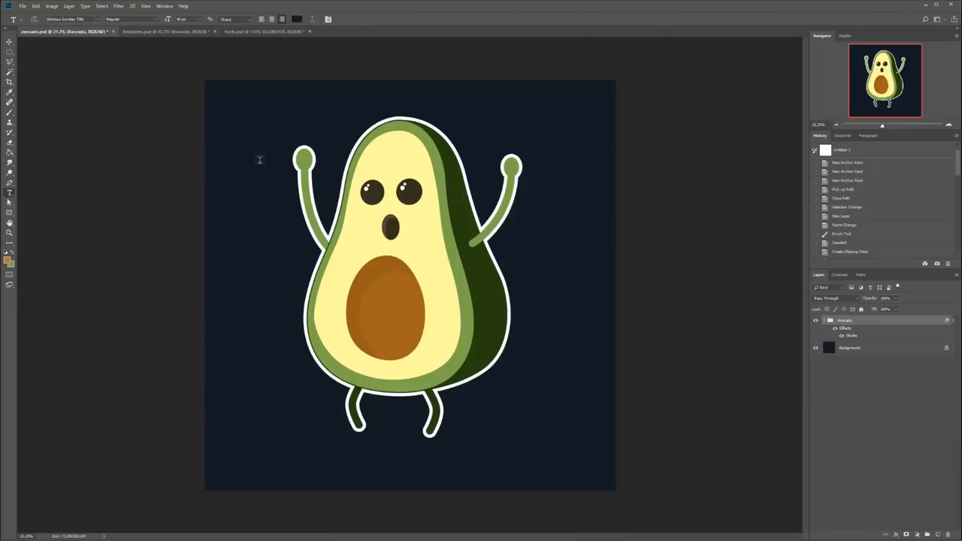
pyautogui.click(158, 31)
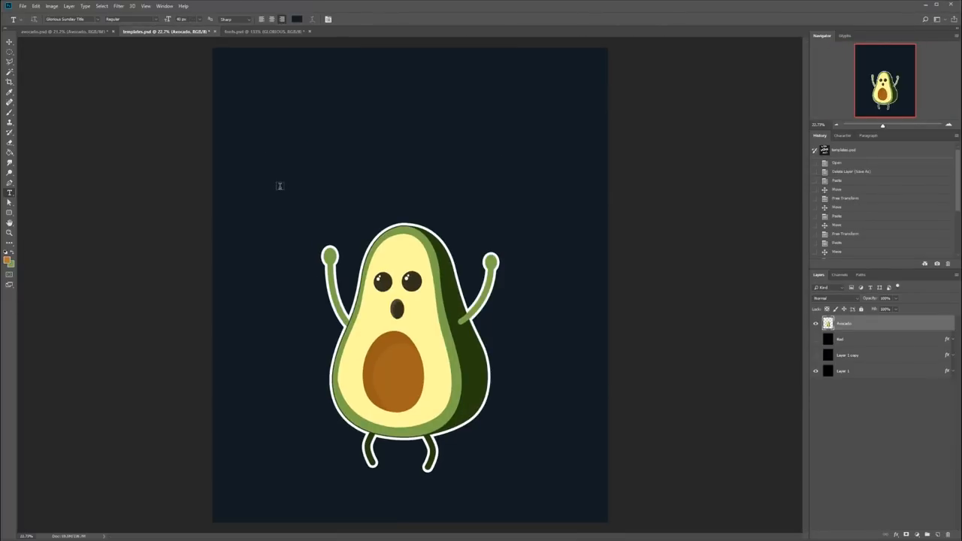
# Start the AVOKETO text line above the avocado and begin recolouring it.
pyautogui.click(280, 186)
pyautogui.write('AVOKETO')
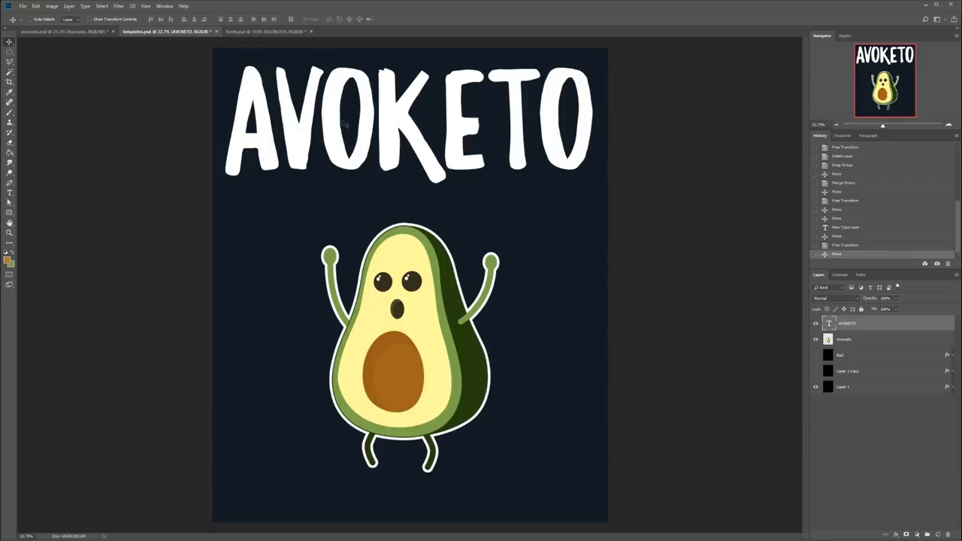
pyautogui.moveTo(398, 131)
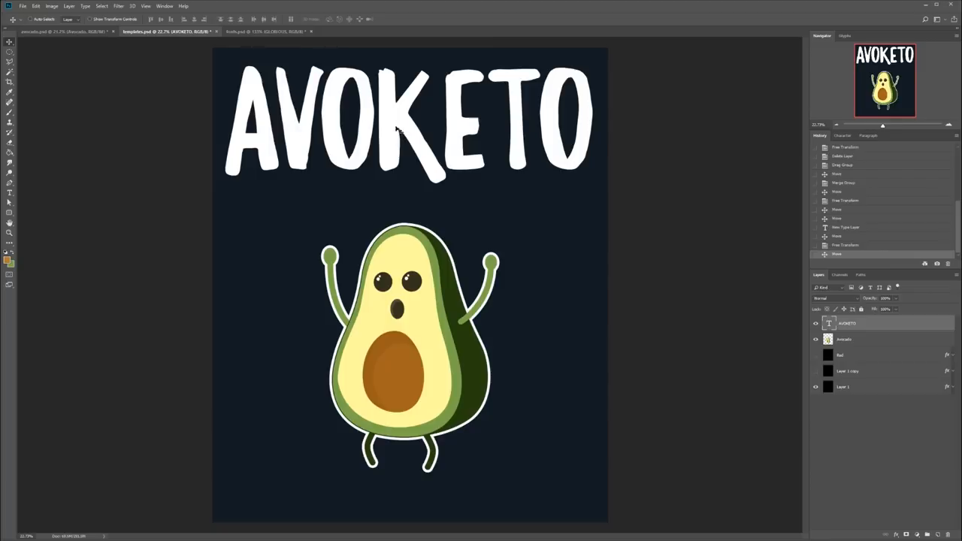
pyautogui.moveTo(297, 97)
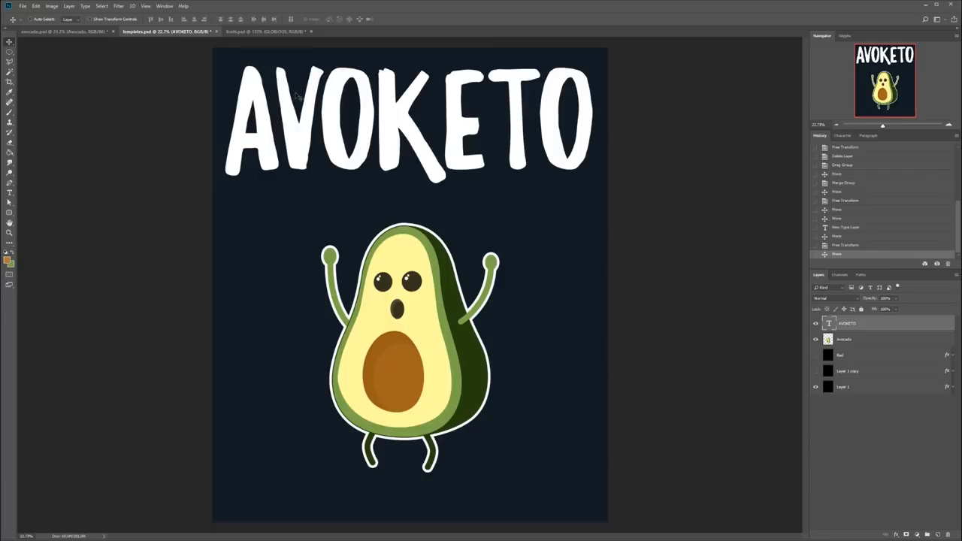
pyautogui.moveTo(429, 192)
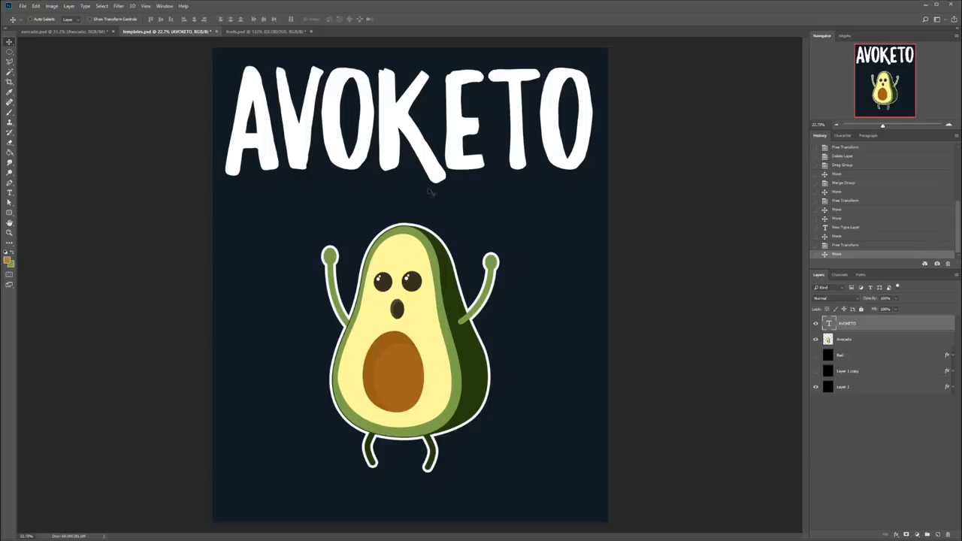
pyautogui.moveTo(494, 253)
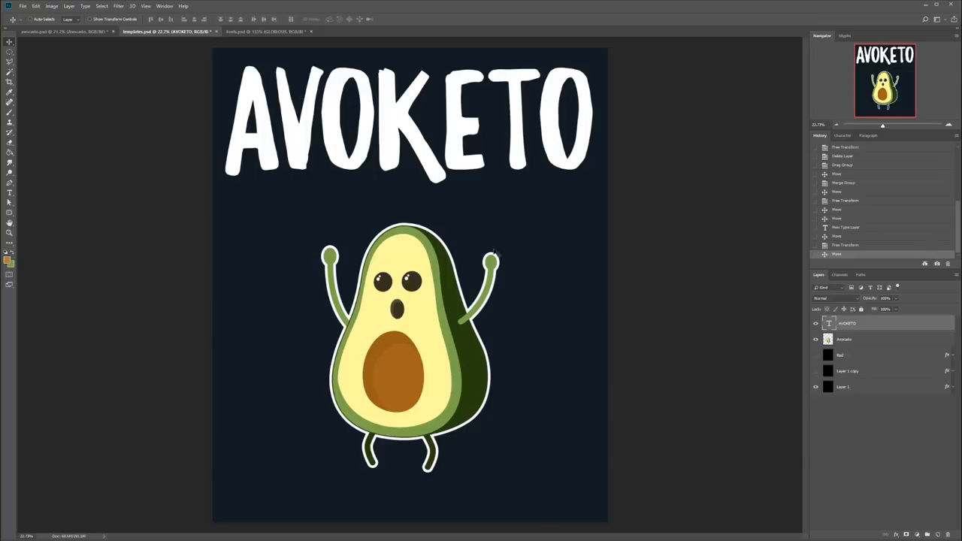
pyautogui.moveTo(553, 188)
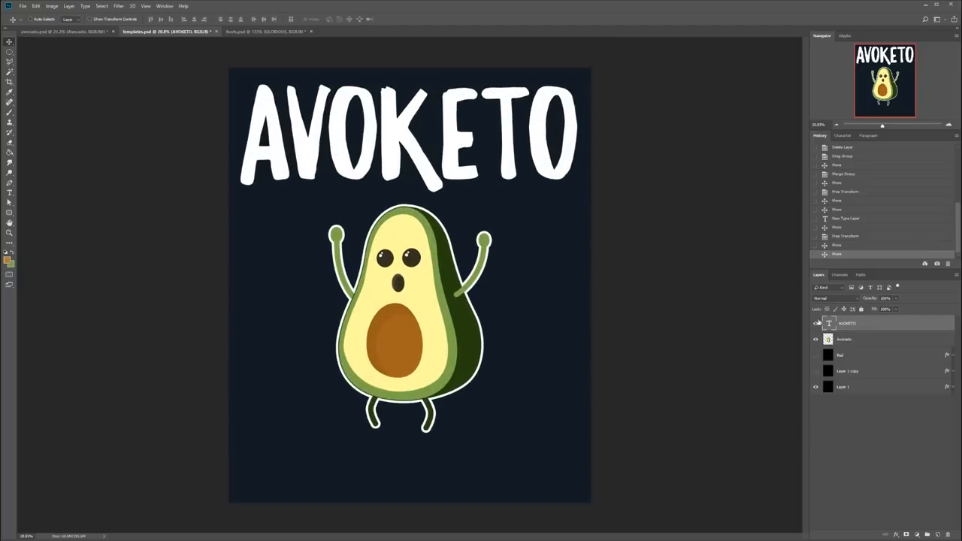
pyautogui.click(9, 192)
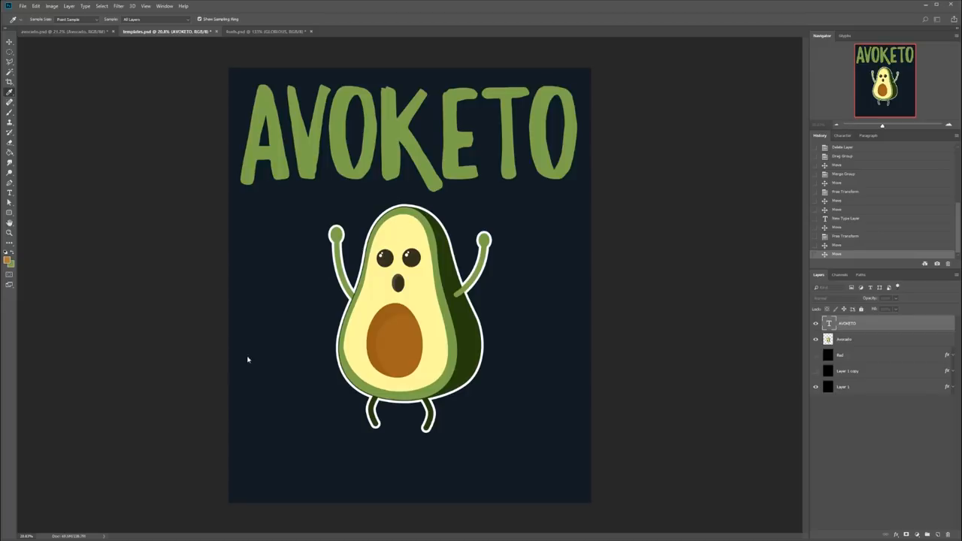
pyautogui.moveTo(184, 397)
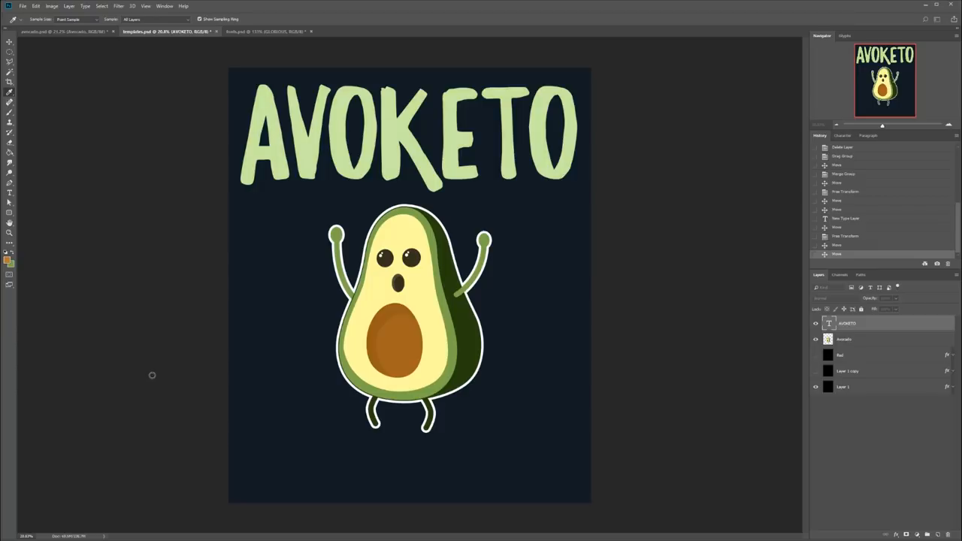
pyautogui.moveTo(159, 372)
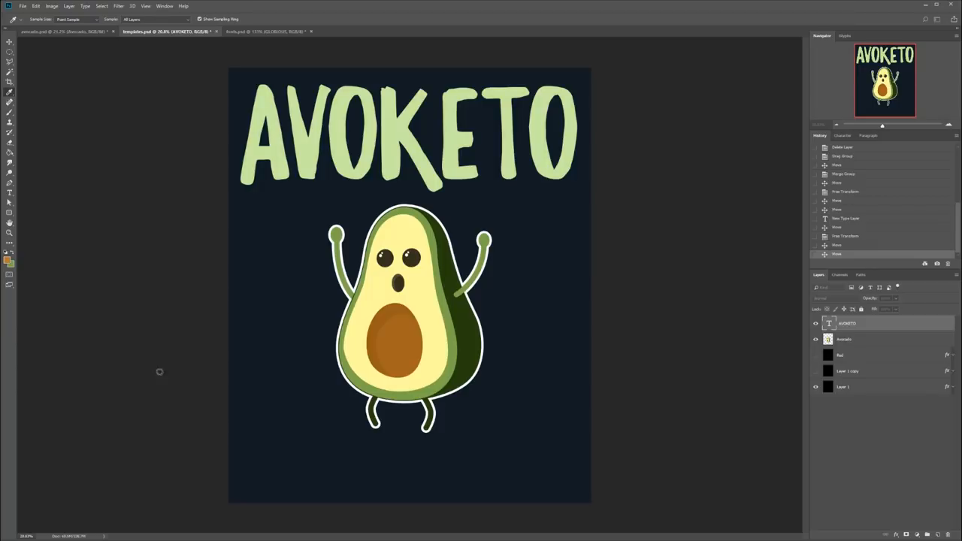
pyautogui.moveTo(443, 302)
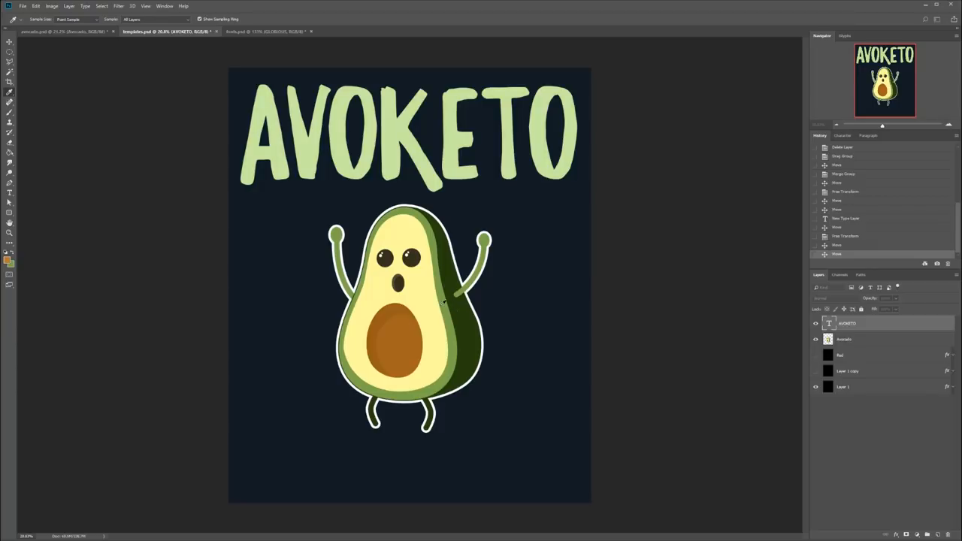
# Pick the top toolbar tool to reposition the AVOKETO title.
pyautogui.click(10, 41)
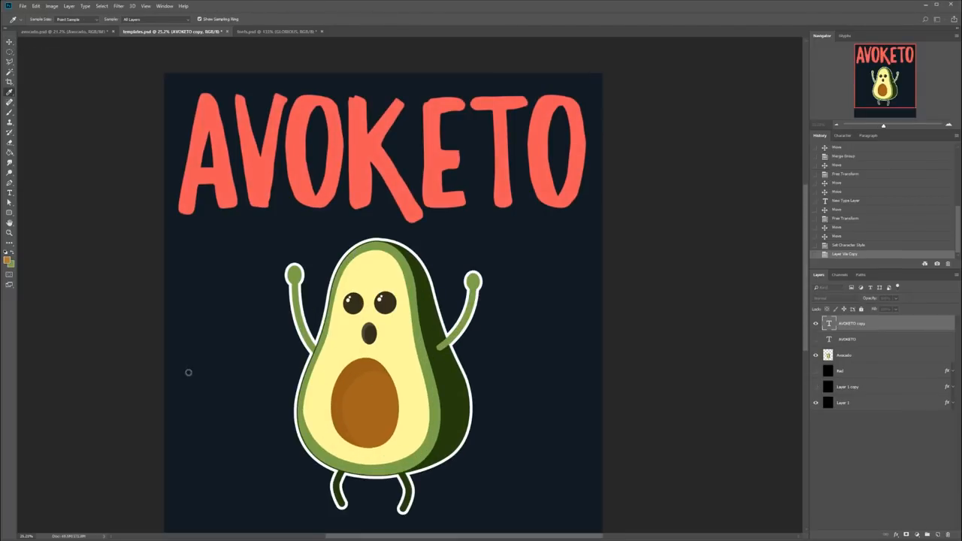
pyautogui.moveTo(279, 369)
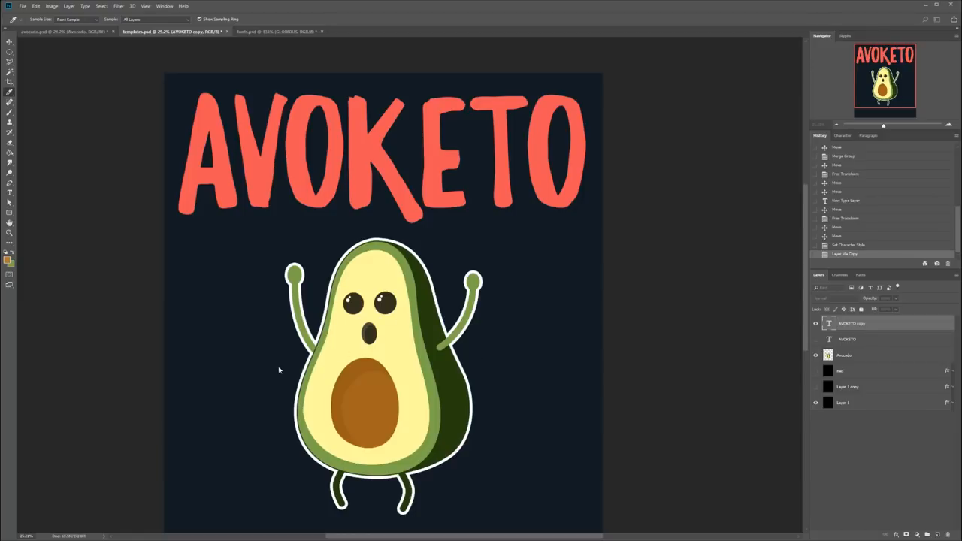
pyautogui.moveTo(249, 353)
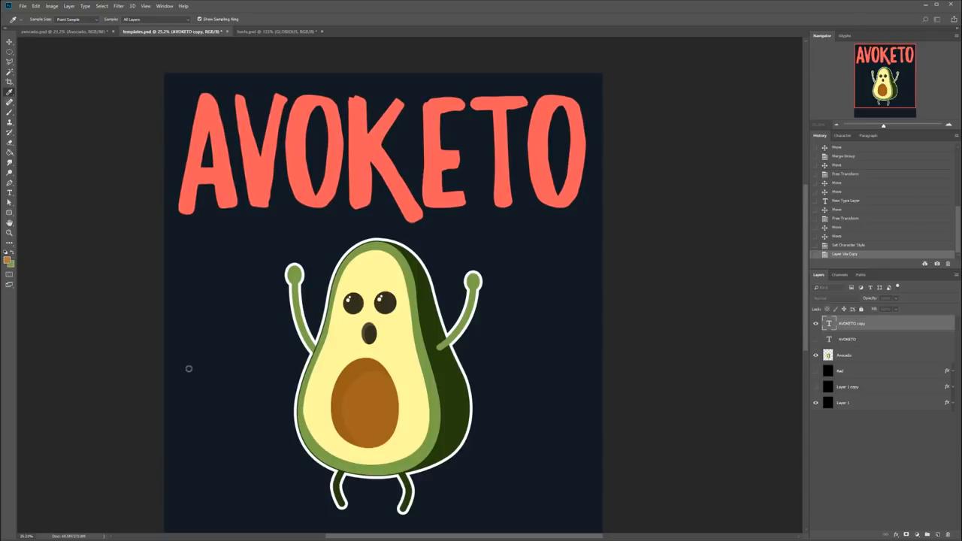
pyautogui.moveTo(176, 450)
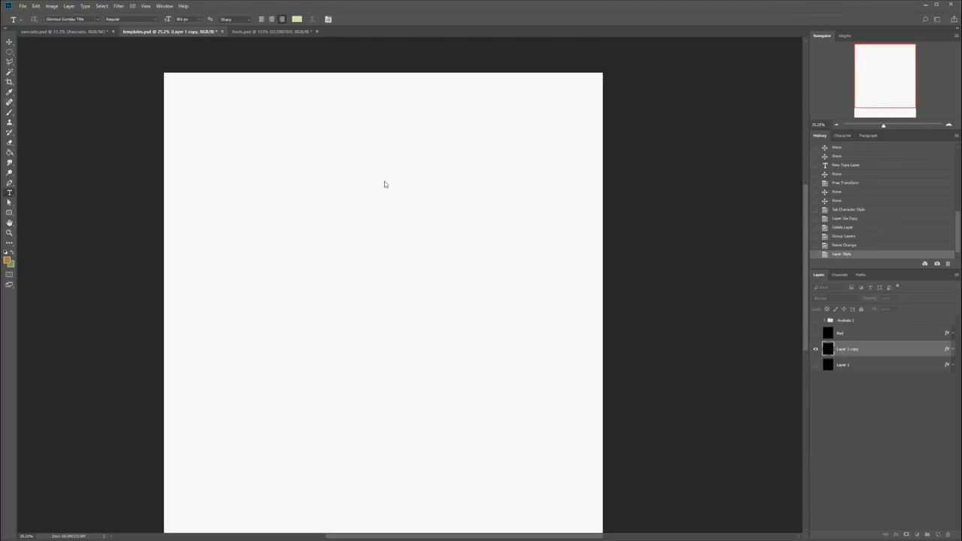
# Switch to the avocado artwork document.
pyautogui.click(64, 31)
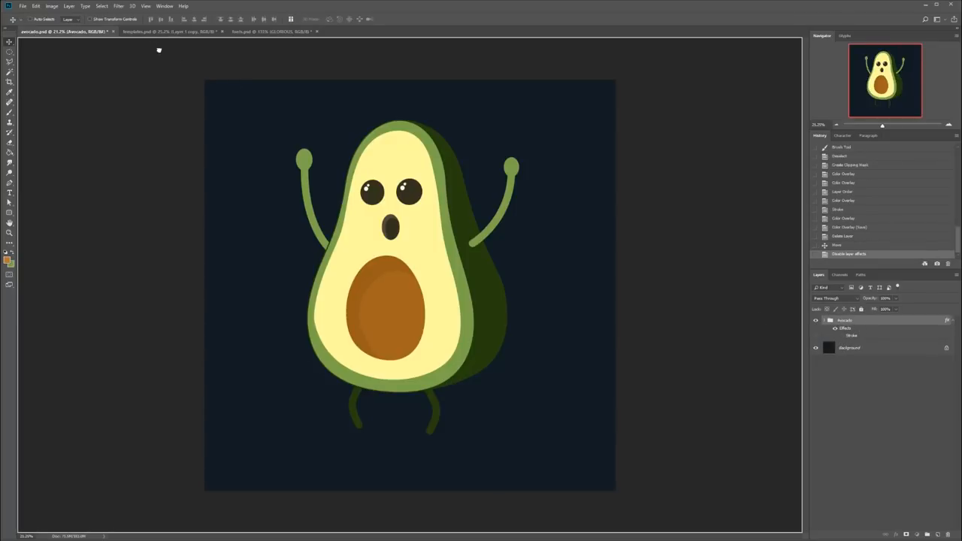
# Return to the template and show the copied AVOKETO title layer.
pyautogui.click(143, 32)
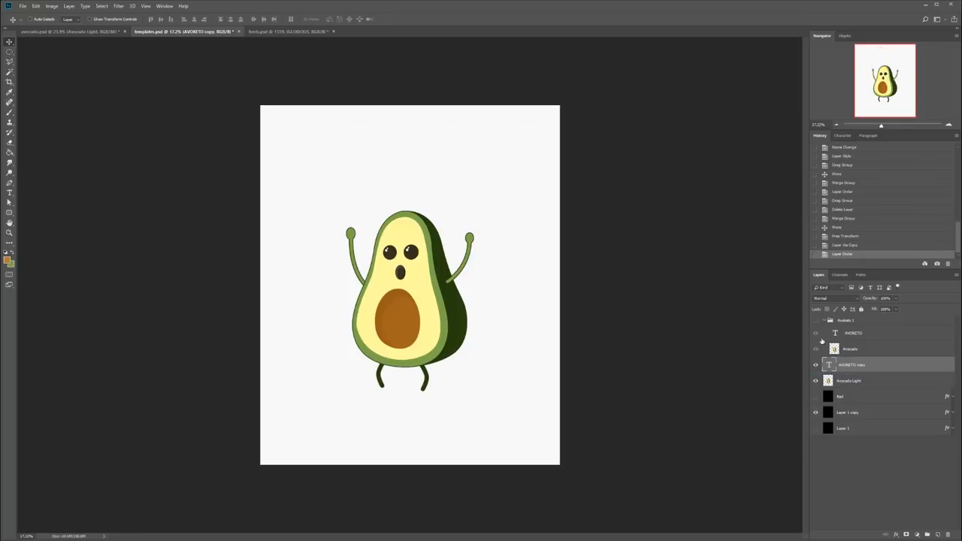
pyautogui.click(816, 334)
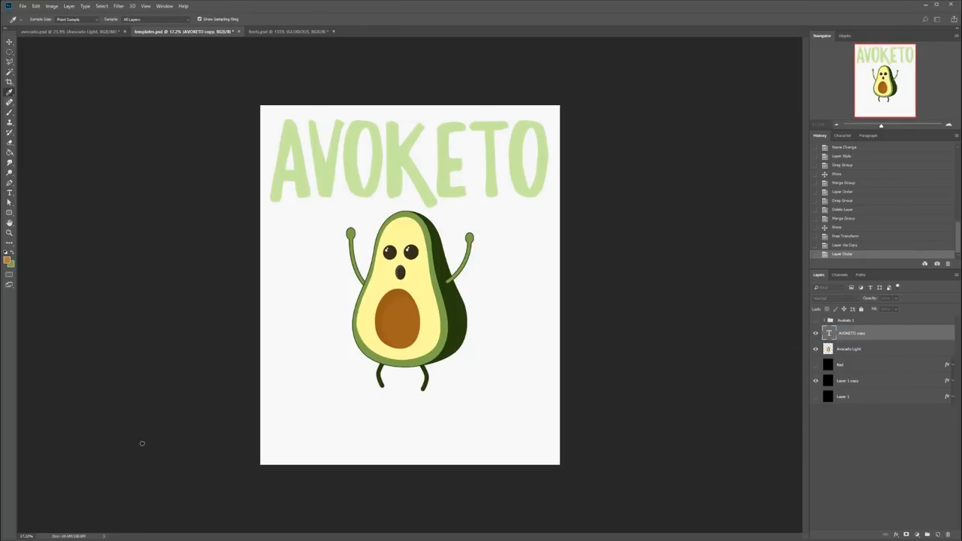
# Change the AVOKETO title colour to black.
pyautogui.click(815, 349)
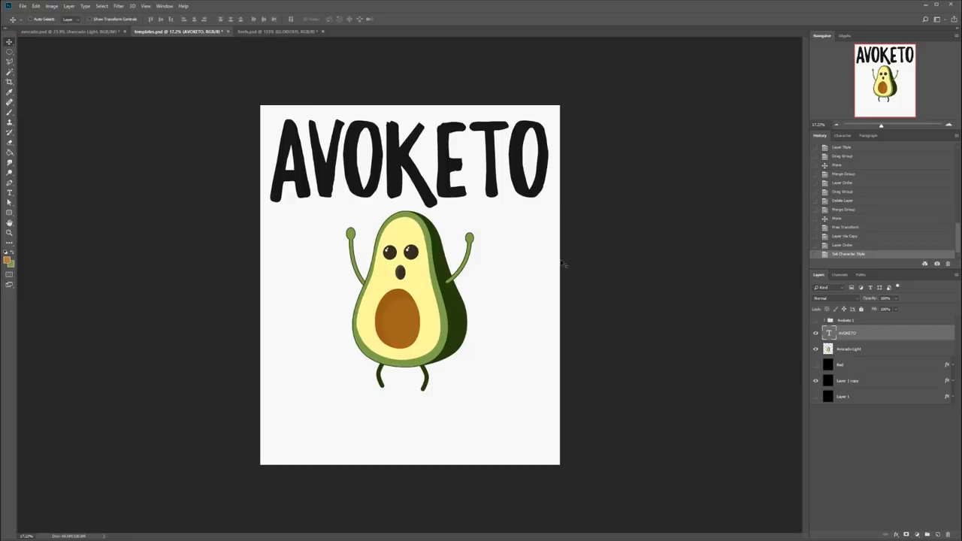
pyautogui.moveTo(795, 327)
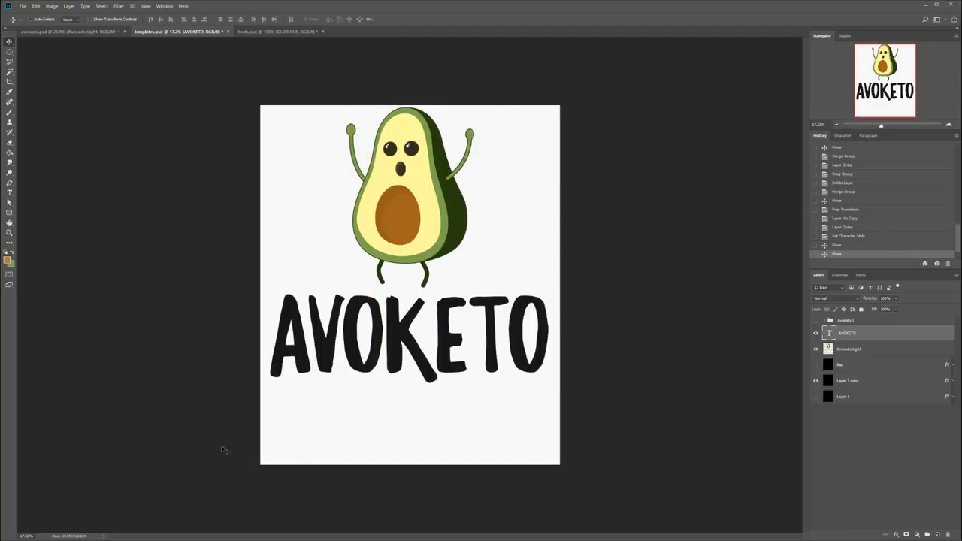
pyautogui.moveTo(198, 425)
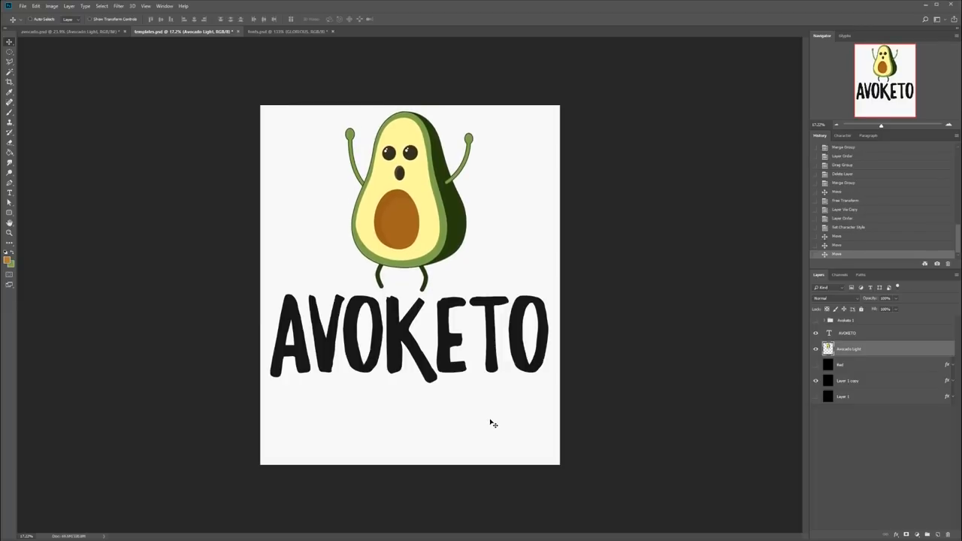
pyautogui.click(10, 192)
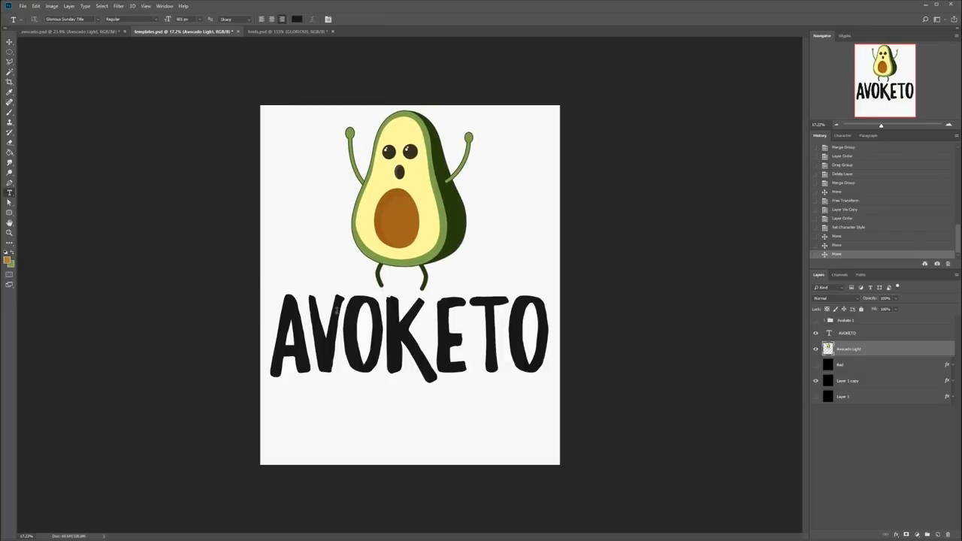
# Group the black AVOKETO design layers and hide that group.
pyautogui.click(847, 333)
pyautogui.write('Avoketo 2')
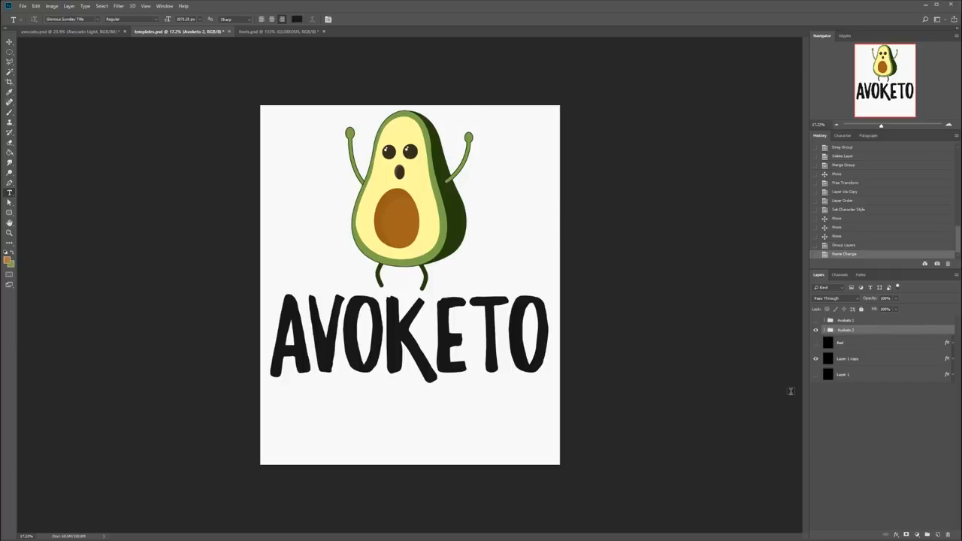
pyautogui.click(816, 330)
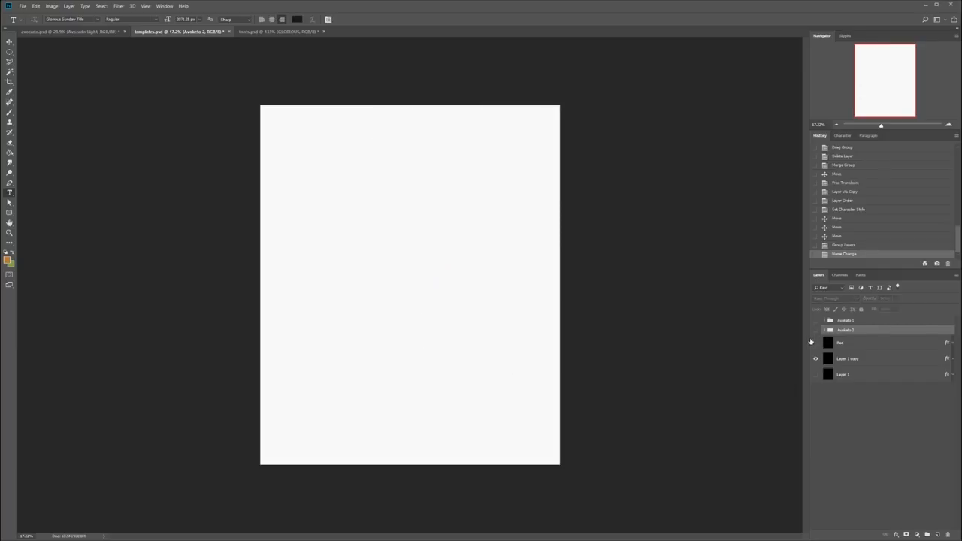
pyautogui.click(816, 342)
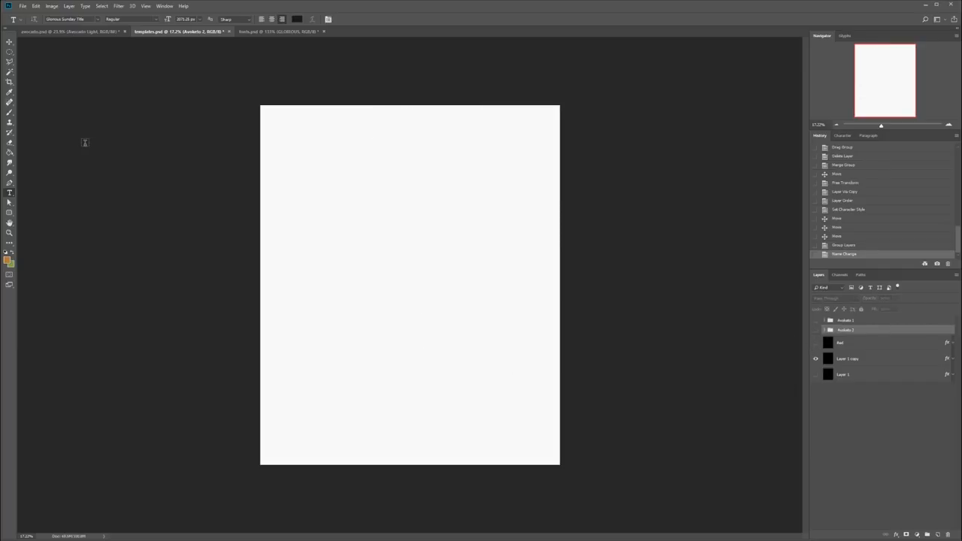
# Show the black group again, duplicate the first light-green design group, and start renaming it.
pyautogui.click(45, 31)
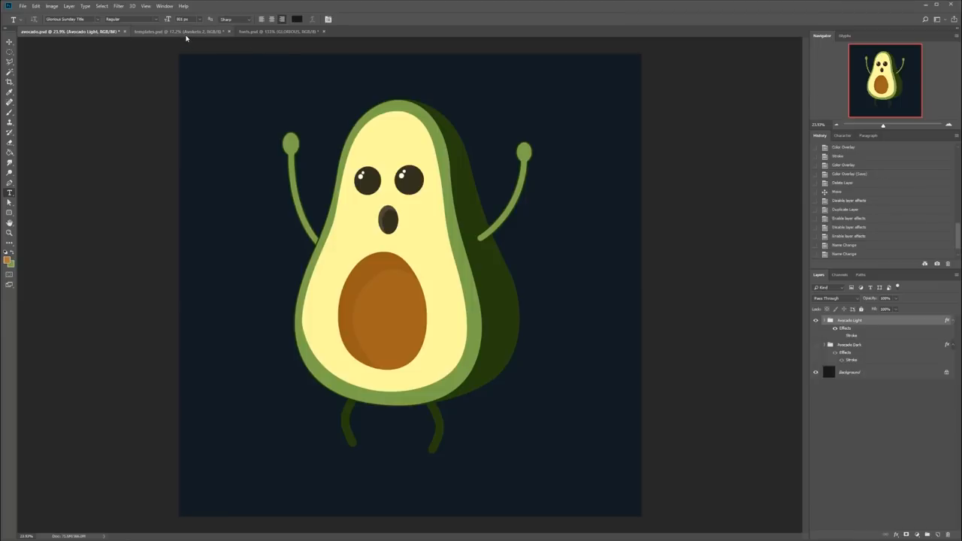
pyautogui.click(68, 31)
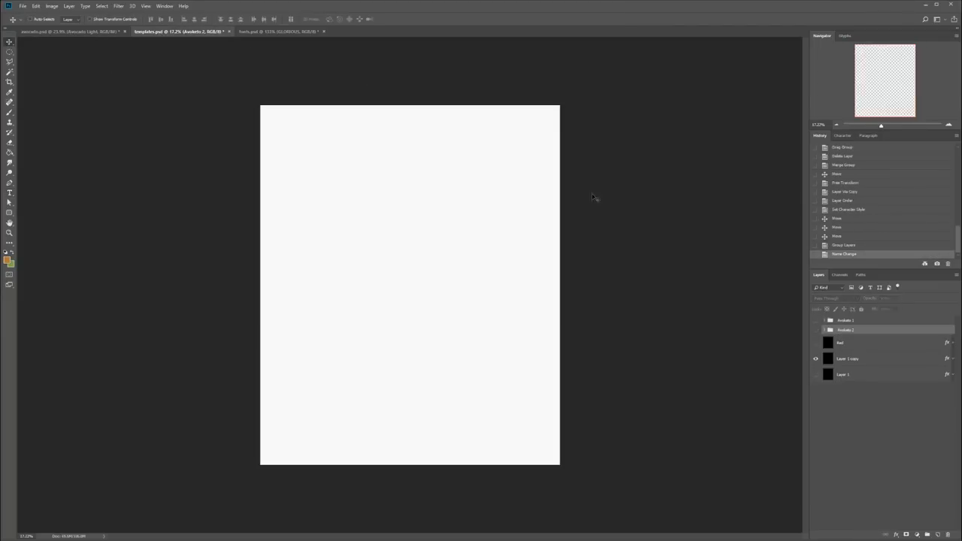
pyautogui.click(815, 331)
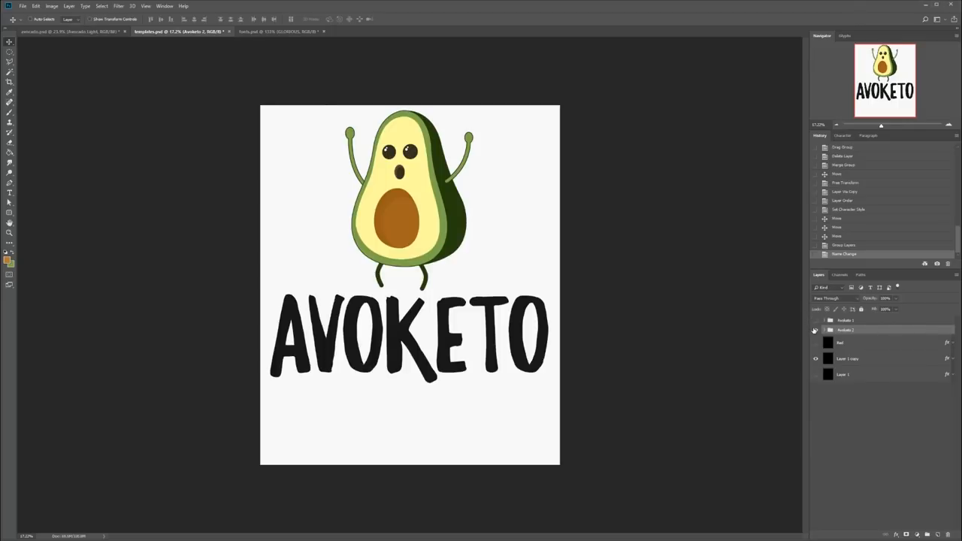
pyautogui.click(815, 337)
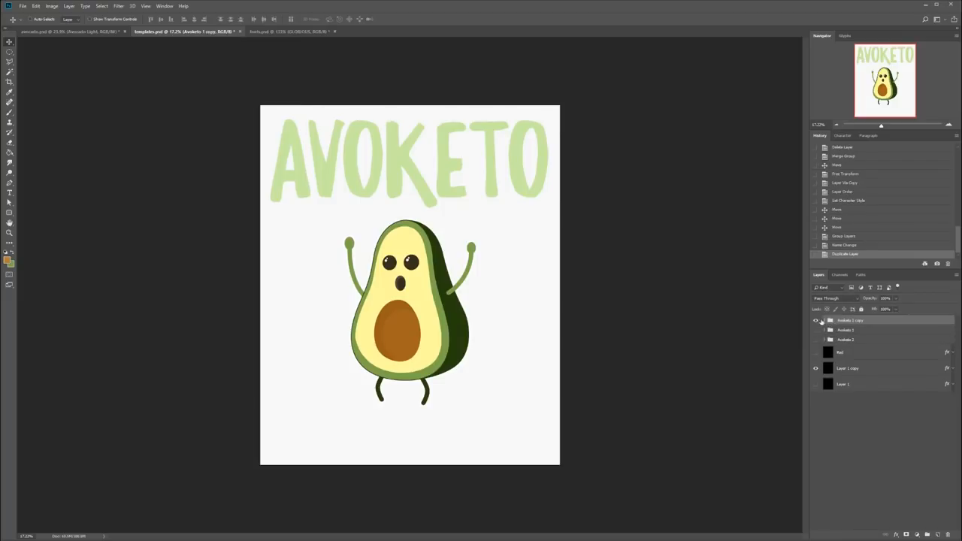
pyautogui.doubleClick(850, 320)
pyautogui.write('Keto And Avocad')
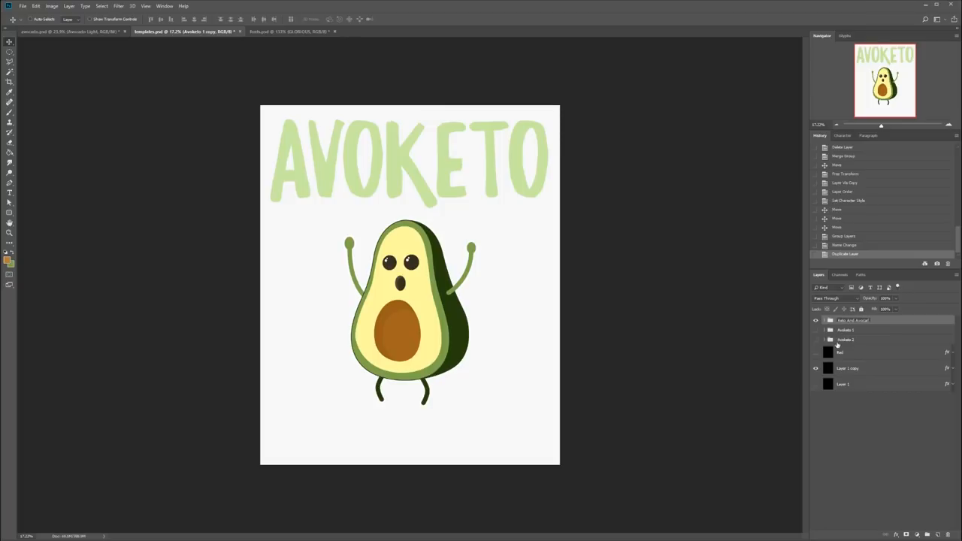
# Expand the Keto And Avocardio group and select its AVOKETO title text layer.
pyautogui.click(10, 193)
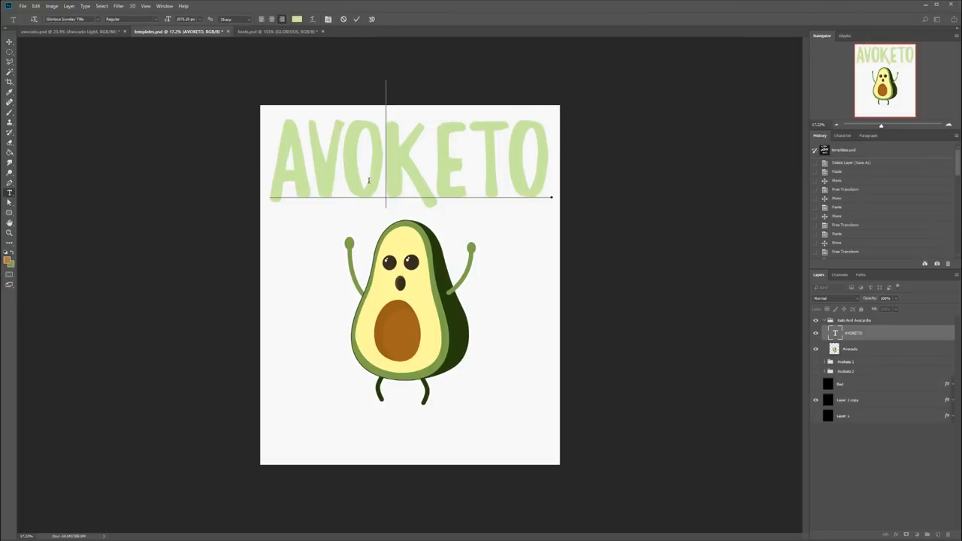
pyautogui.click(816, 416)
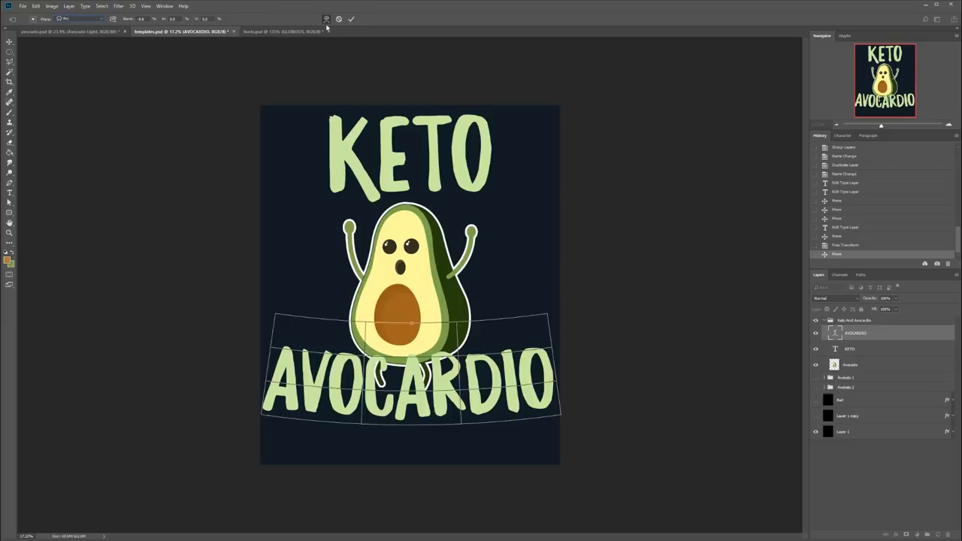
# Apply the Arc warp to the AVOCARDIO text below the avocado.
pyautogui.click(351, 18)
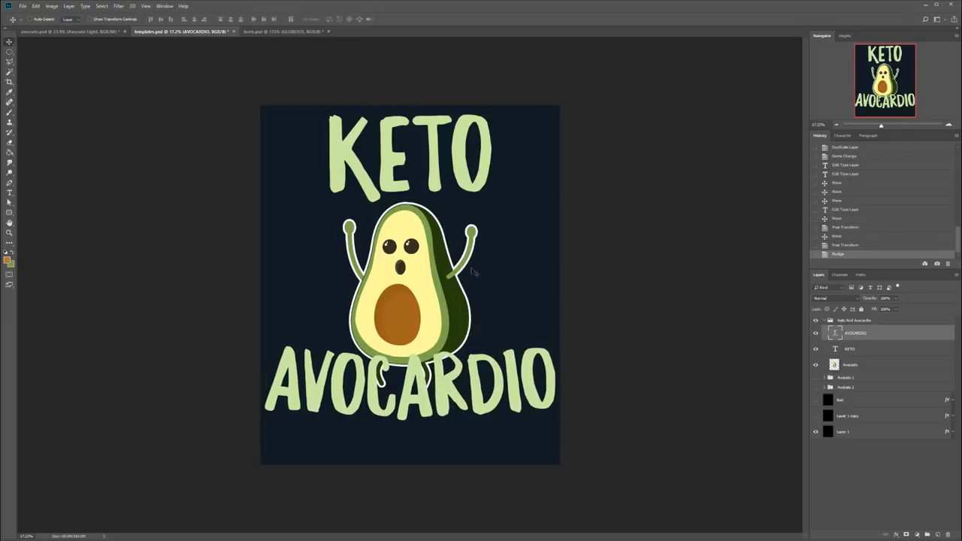
# Select the KETO layer and commit an Arc-style warp on it.
pyautogui.click(850, 349)
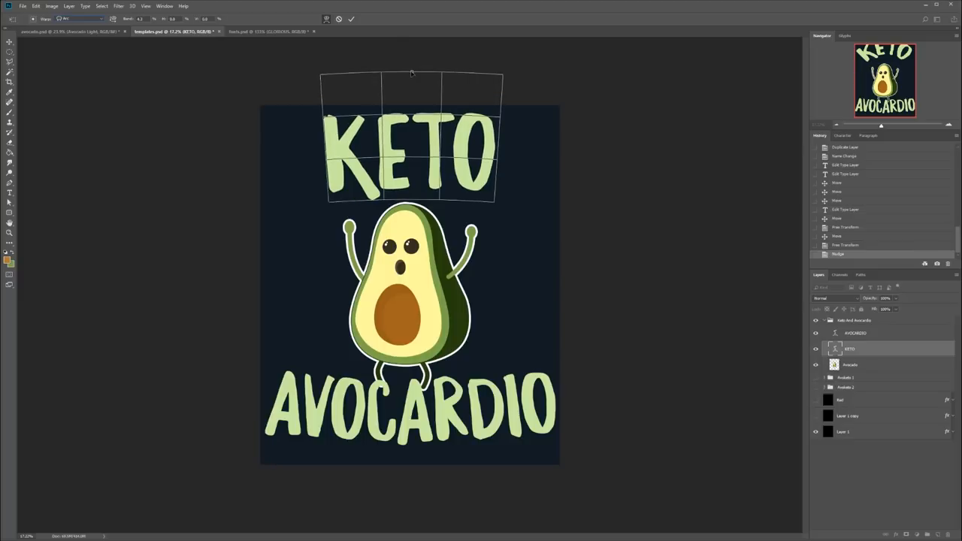
pyautogui.press('Return')
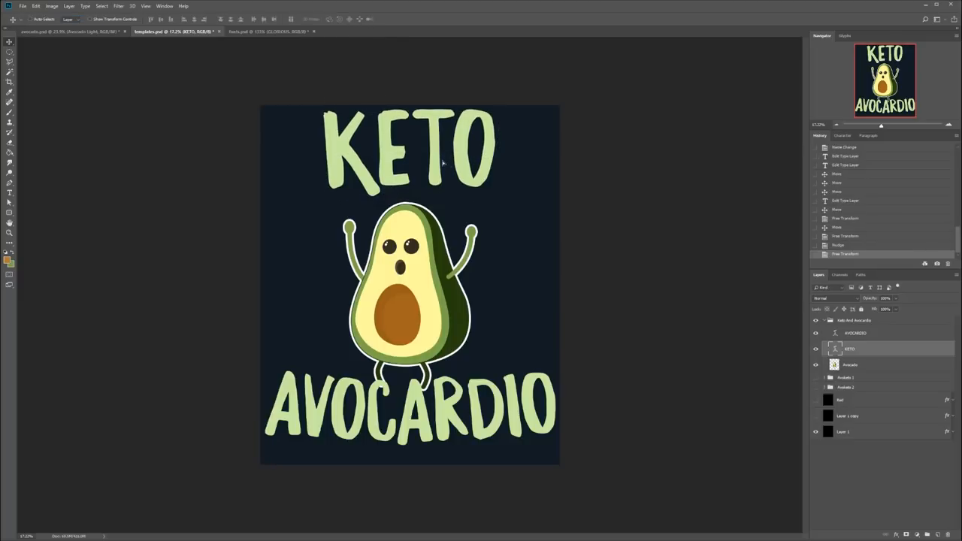